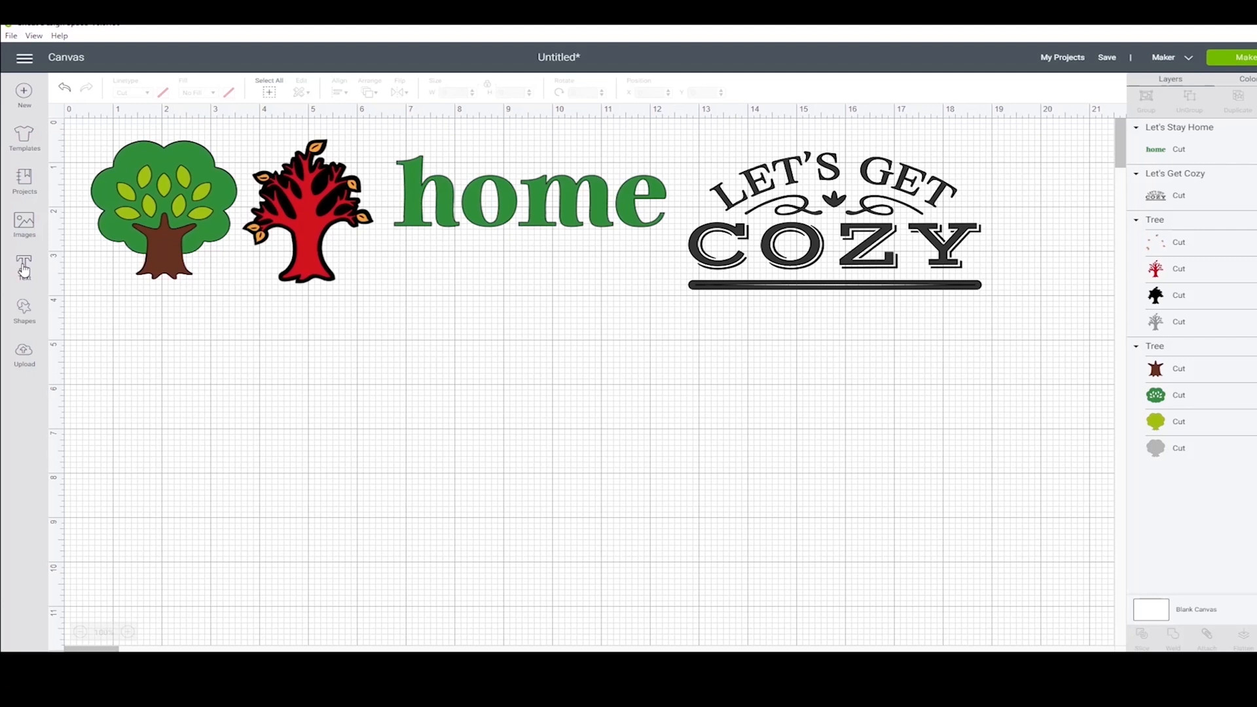
- Add a new text box reading 'HAPPY' on one line and 'THANKSGIVING' below it
{"action": "left_click", "coordinate": [24, 265]}
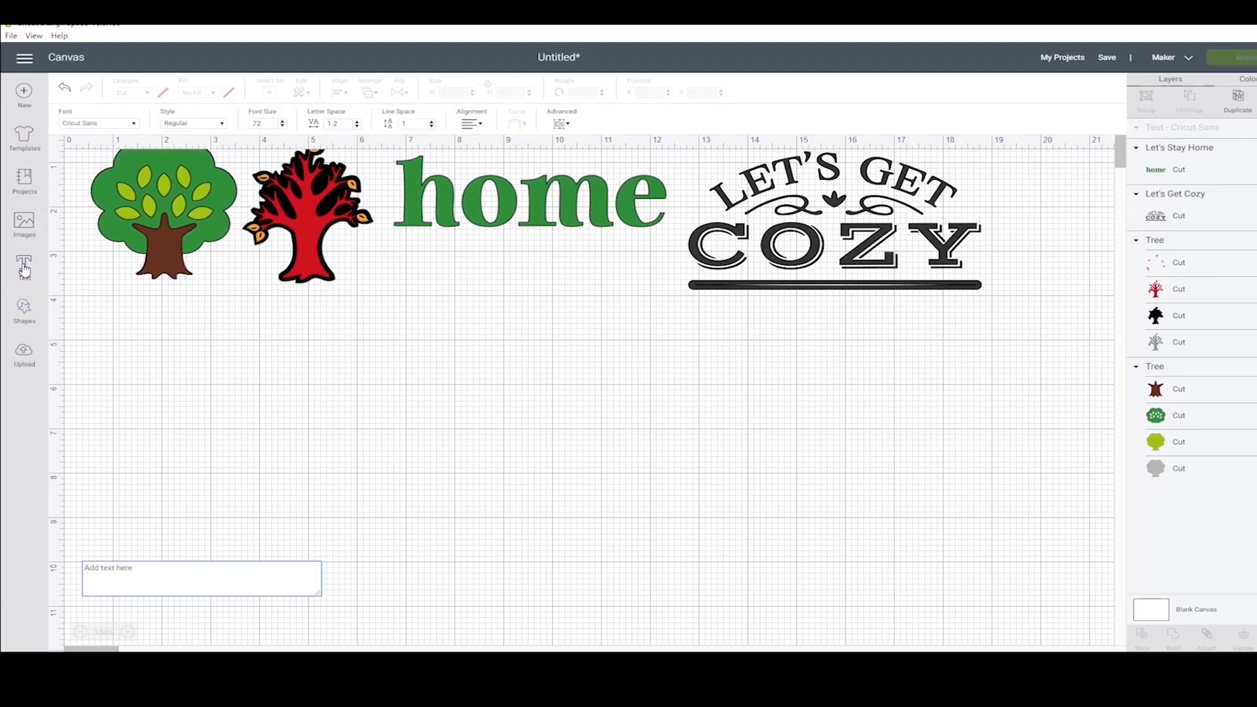
{"action": "type", "text": "HAPPY"}
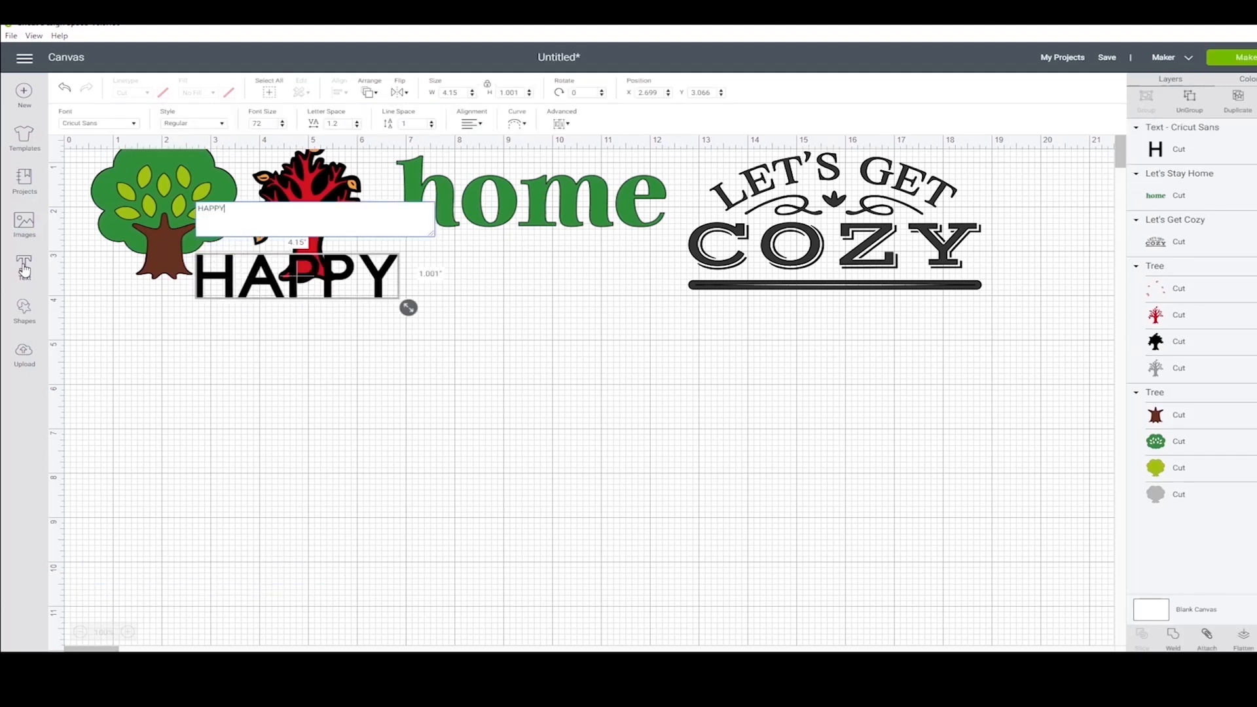
{"action": "type", "text": "THANKS"}
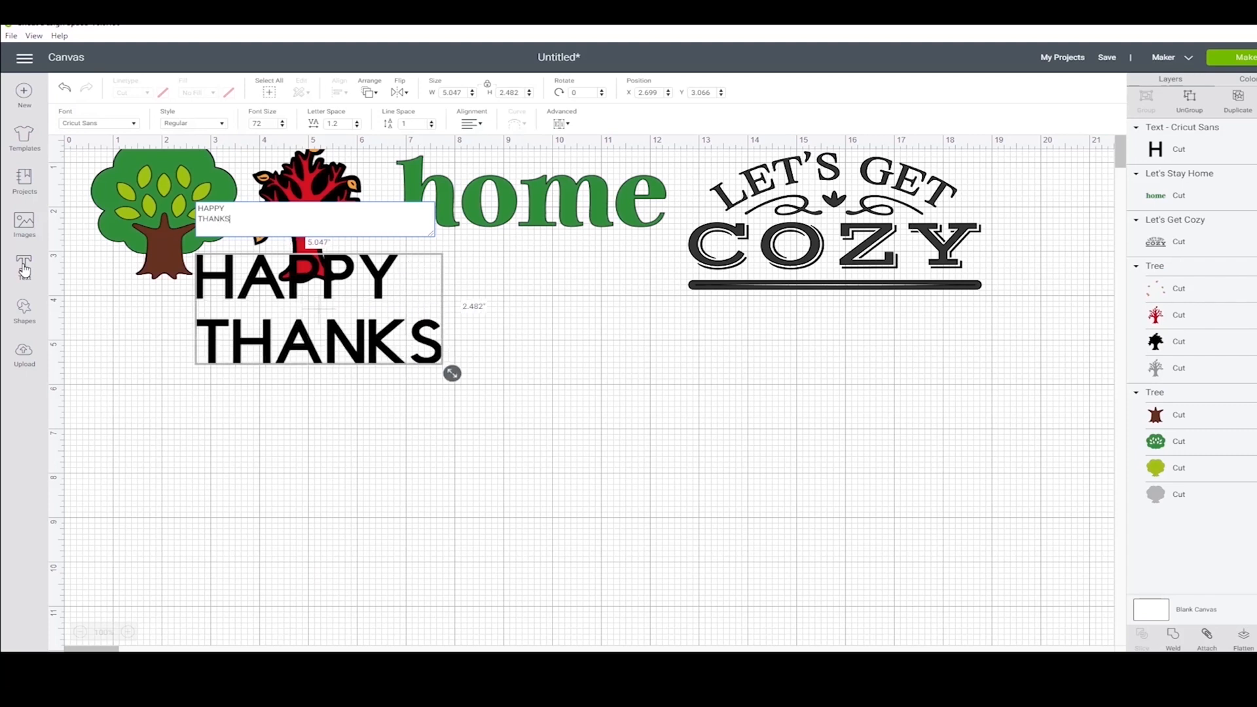
{"action": "type", "text": "GIVING"}
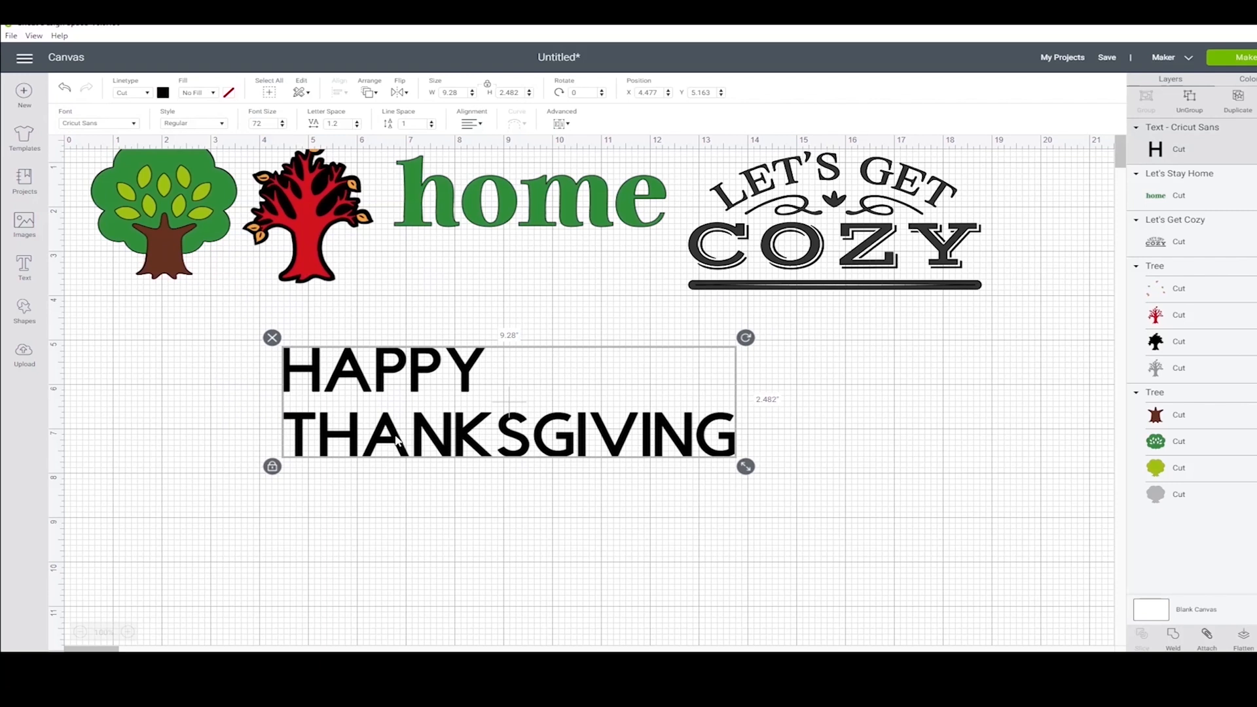
- Center-align the greeting, set Letter Space to 2 and Line Space to 0.4
{"action": "left_click", "coordinate": [471, 122]}
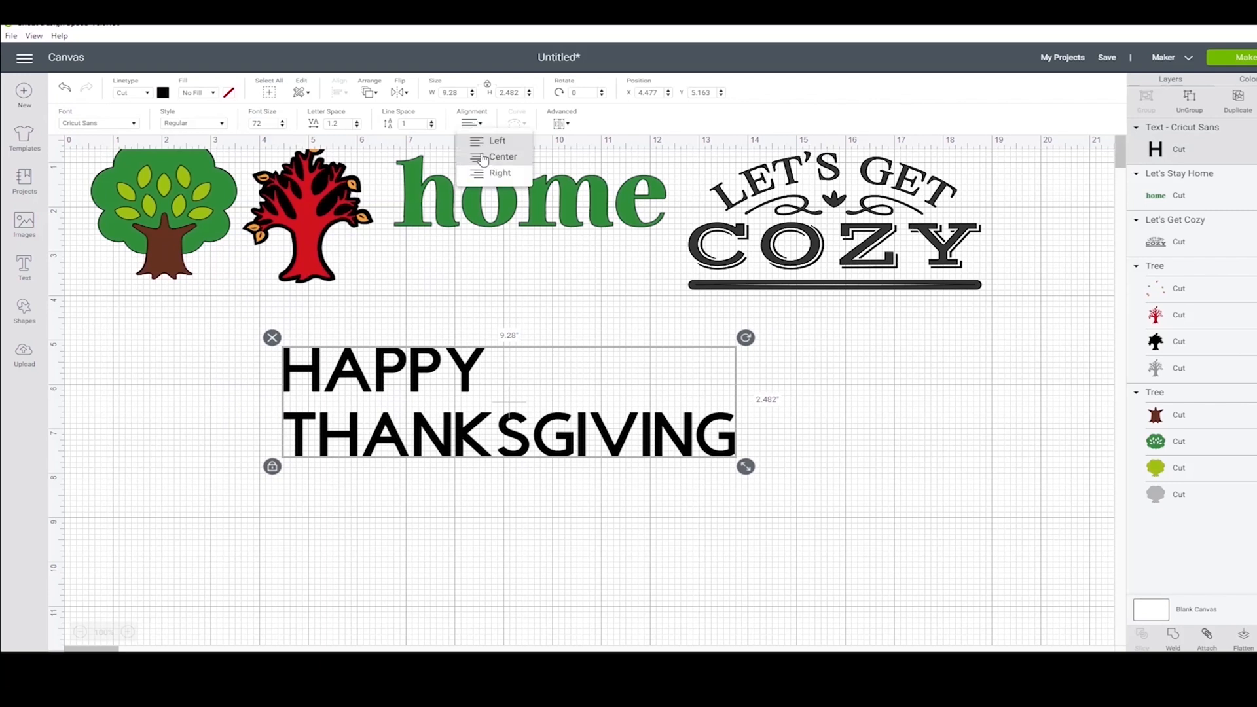
{"action": "left_click", "coordinate": [503, 156]}
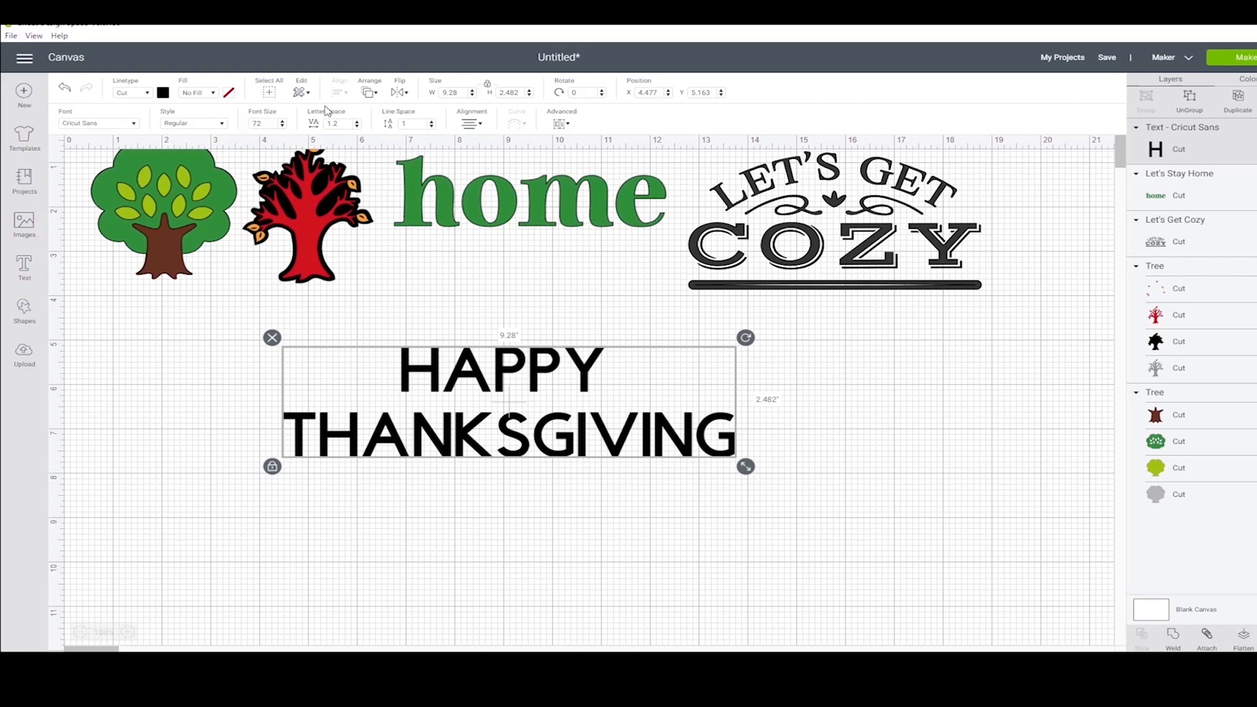
{"action": "mouse_move", "coordinate": [359, 128]}
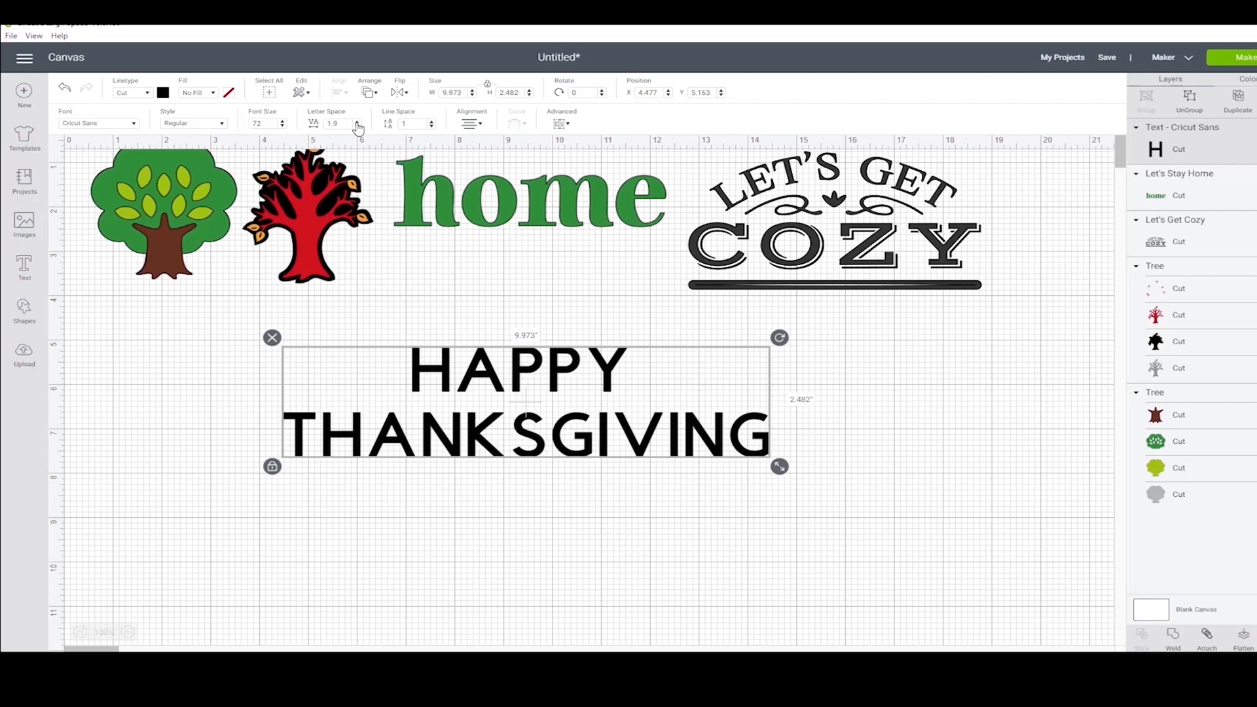
{"action": "left_click", "coordinate": [357, 122]}
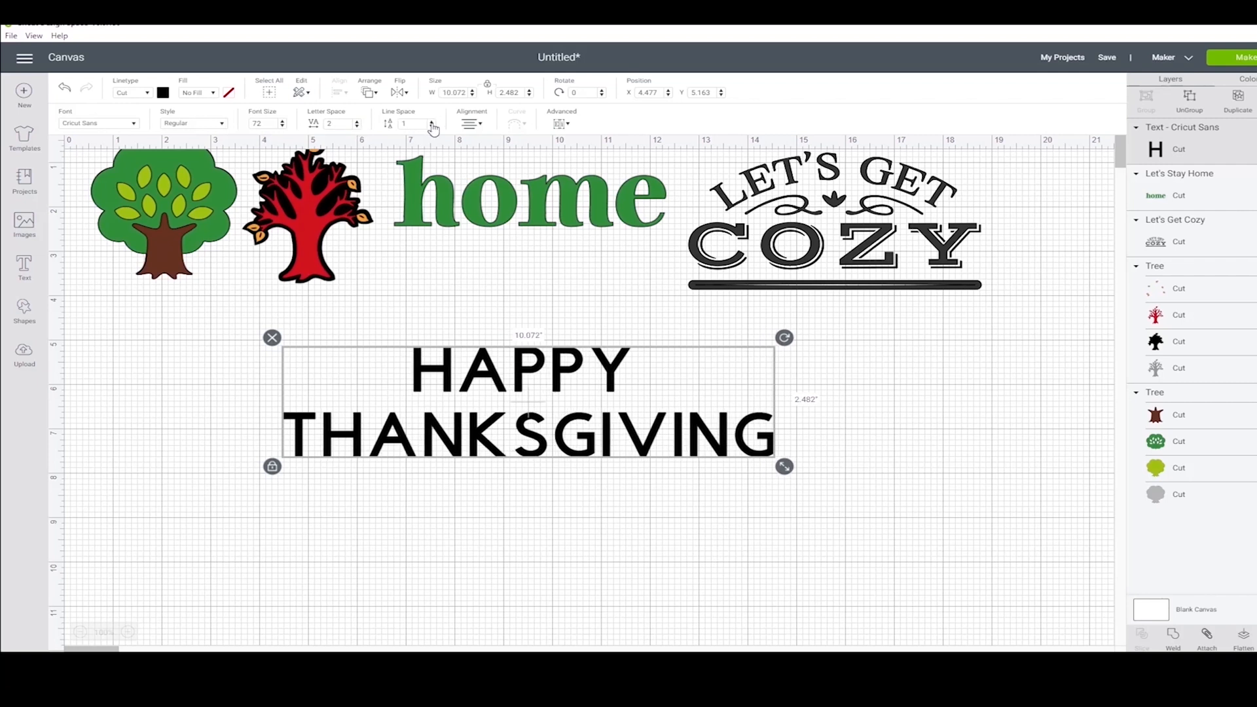
{"action": "left_click", "coordinate": [431, 120]}
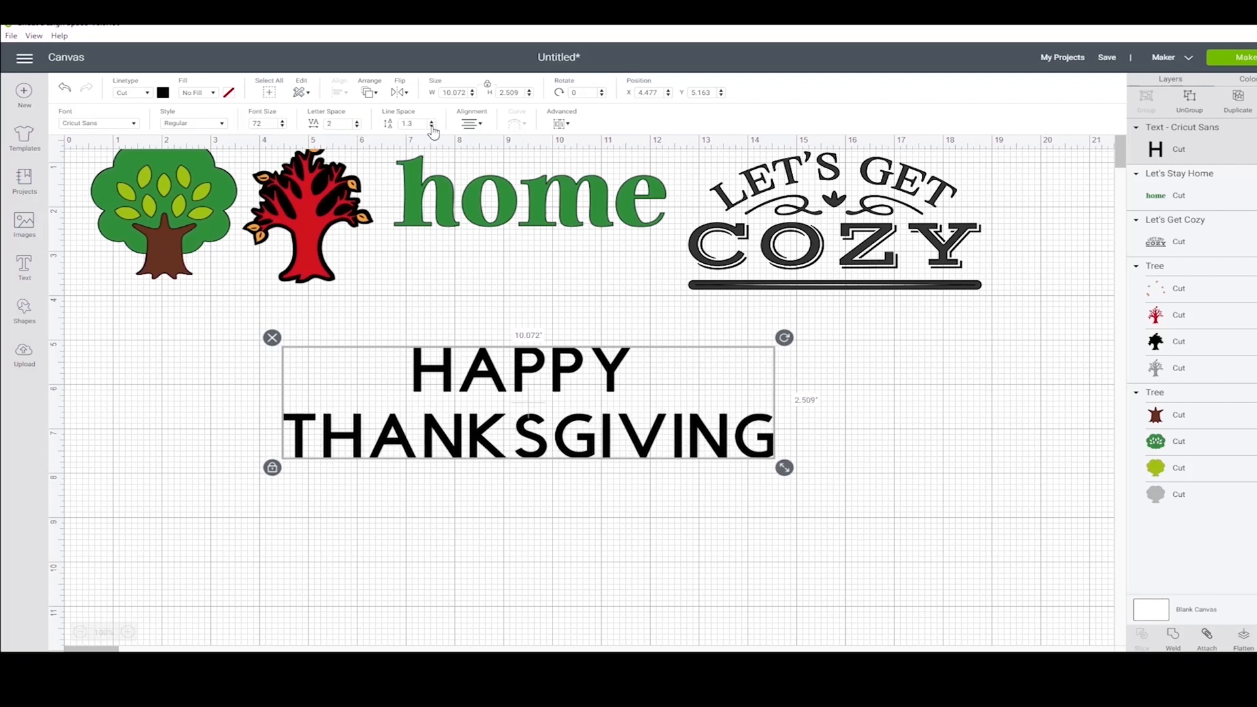
{"action": "left_click", "coordinate": [432, 126]}
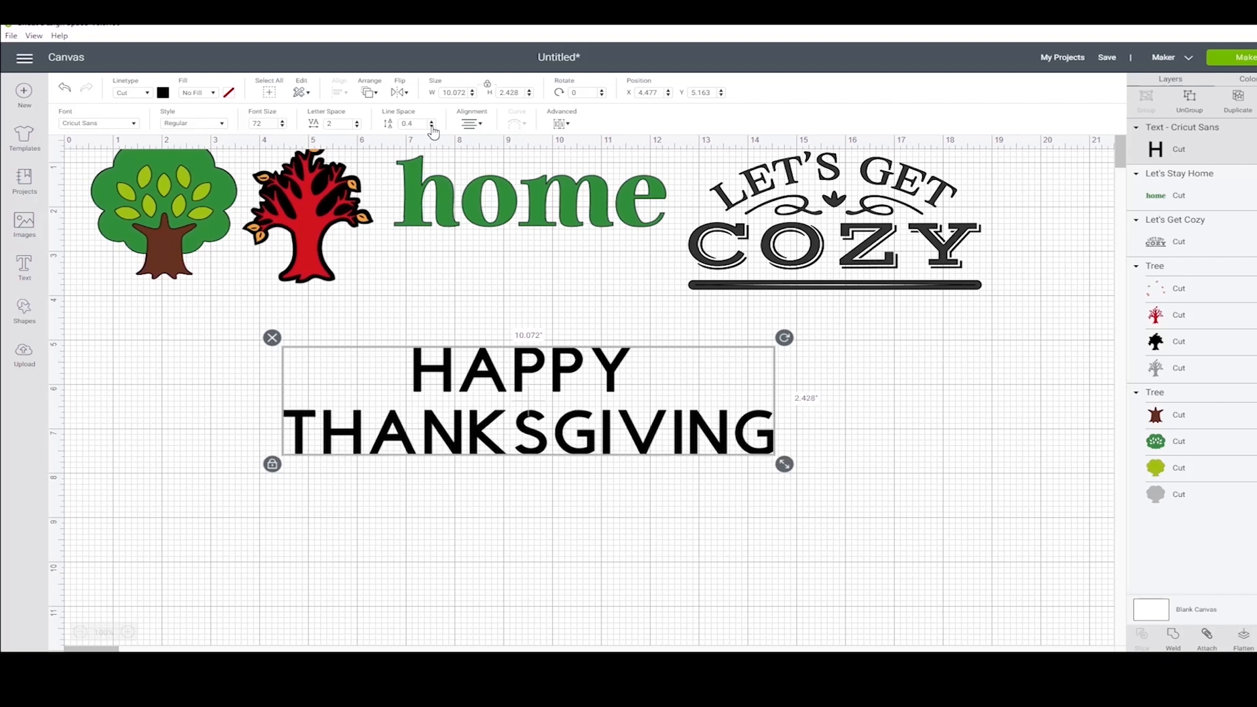
{"action": "mouse_move", "coordinate": [471, 269]}
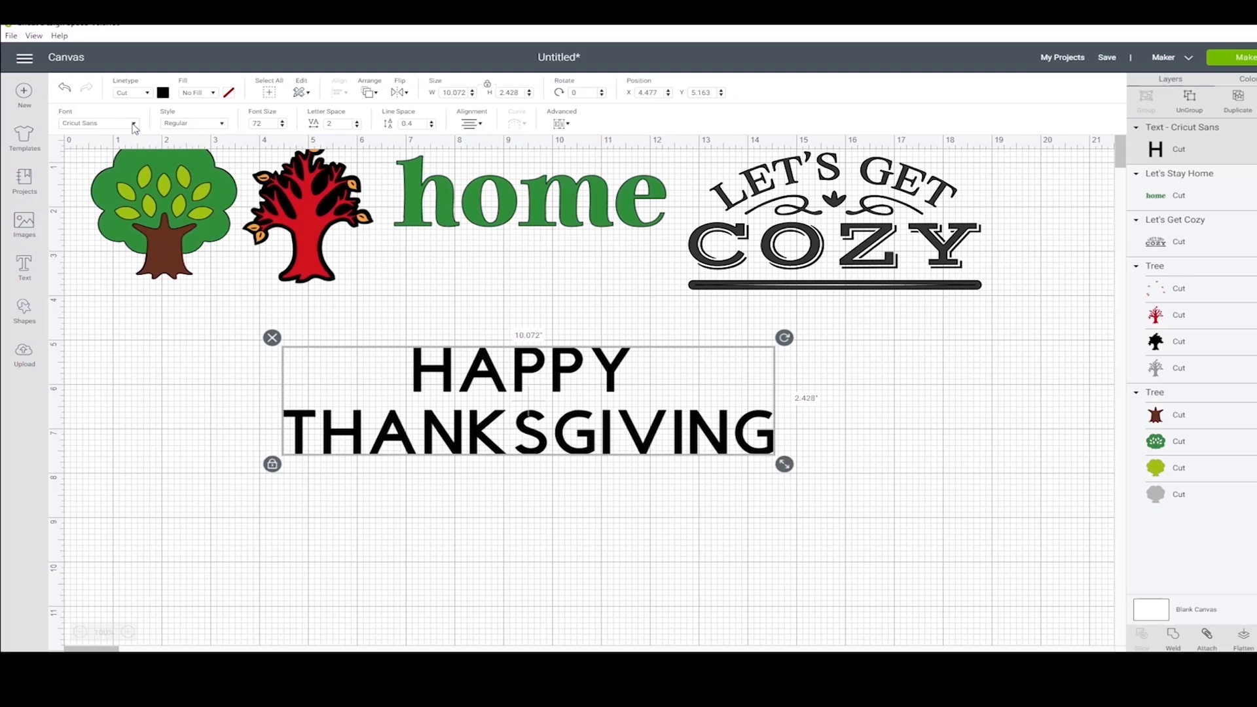
- Try Designer's Calendar, then set the greeting in the blue Disney Mickey font
{"action": "left_click", "coordinate": [104, 122]}
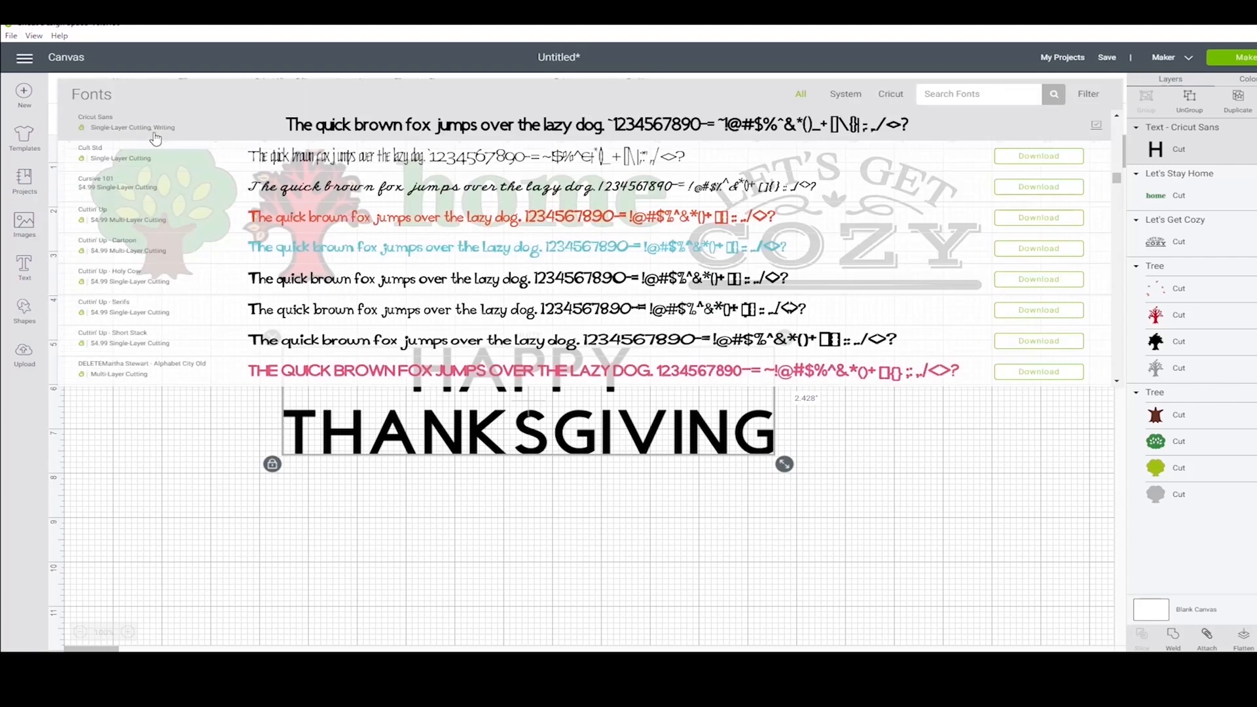
{"action": "scroll", "scroll_direction": "down", "scroll_amount": 3}
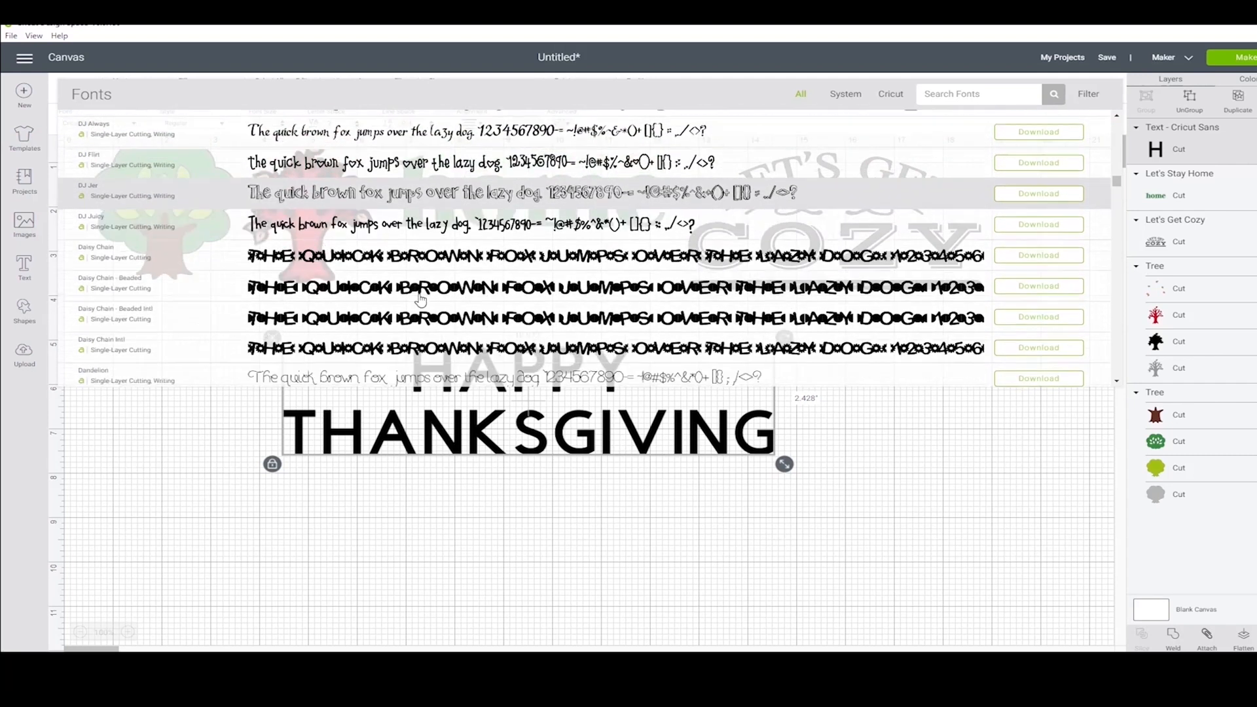
{"action": "scroll", "scroll_direction": "down", "scroll_amount": 3}
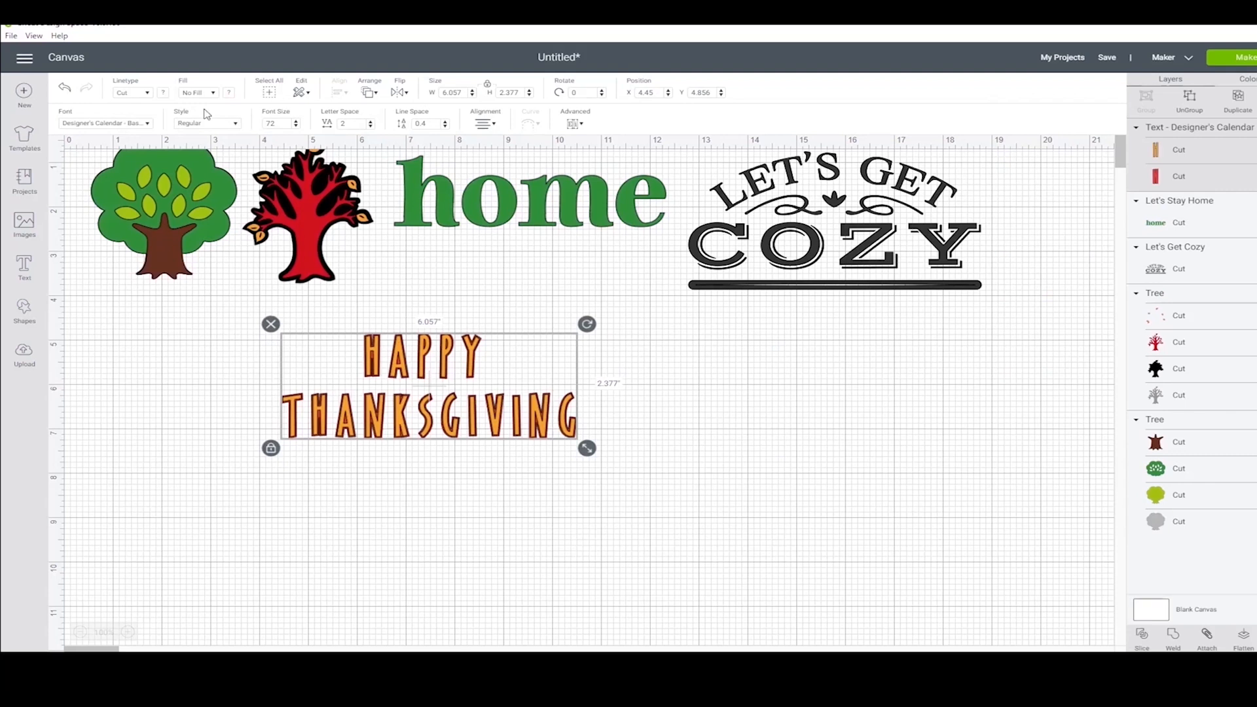
{"action": "left_click", "coordinate": [105, 122]}
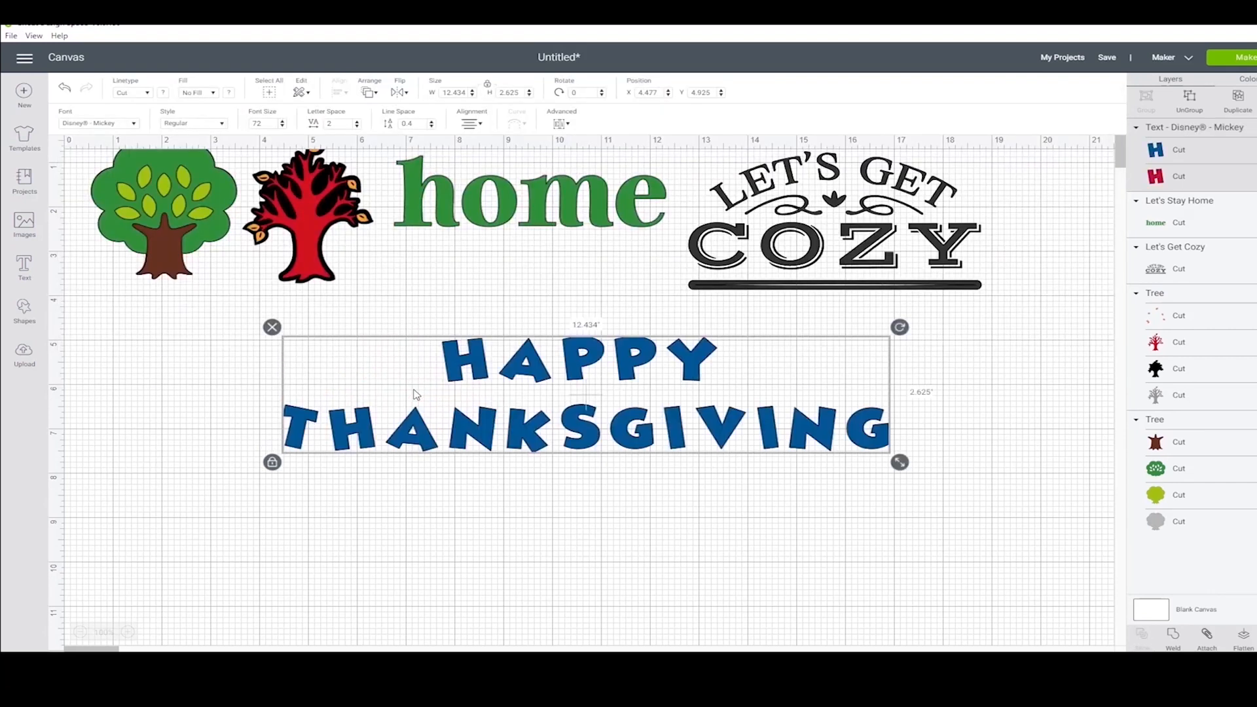
{"action": "mouse_move", "coordinate": [425, 425]}
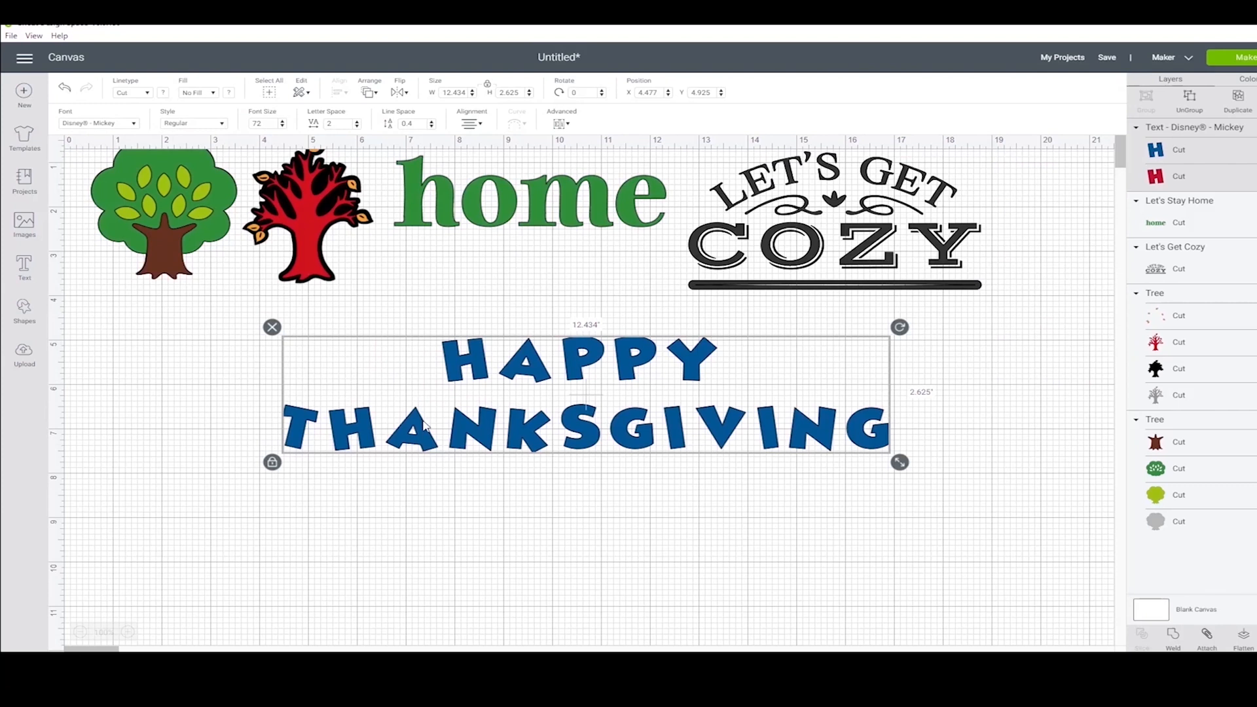
{"action": "mouse_move", "coordinate": [420, 462]}
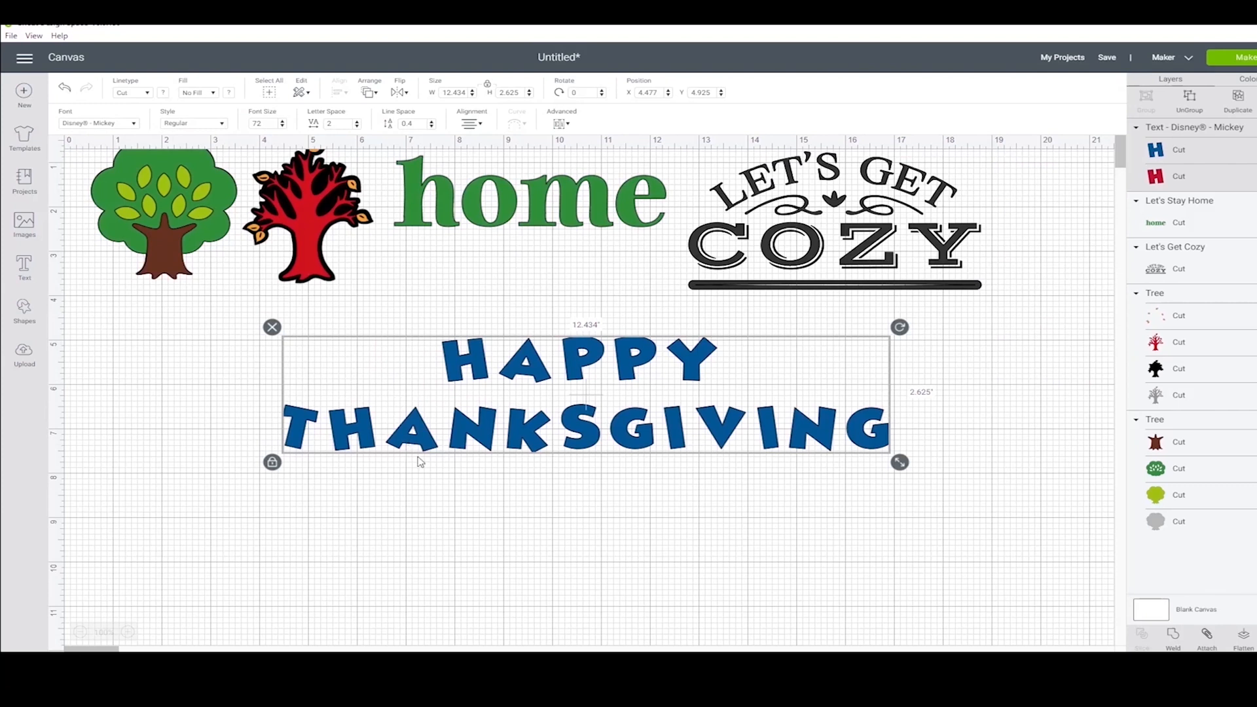
{"action": "mouse_move", "coordinate": [411, 469]}
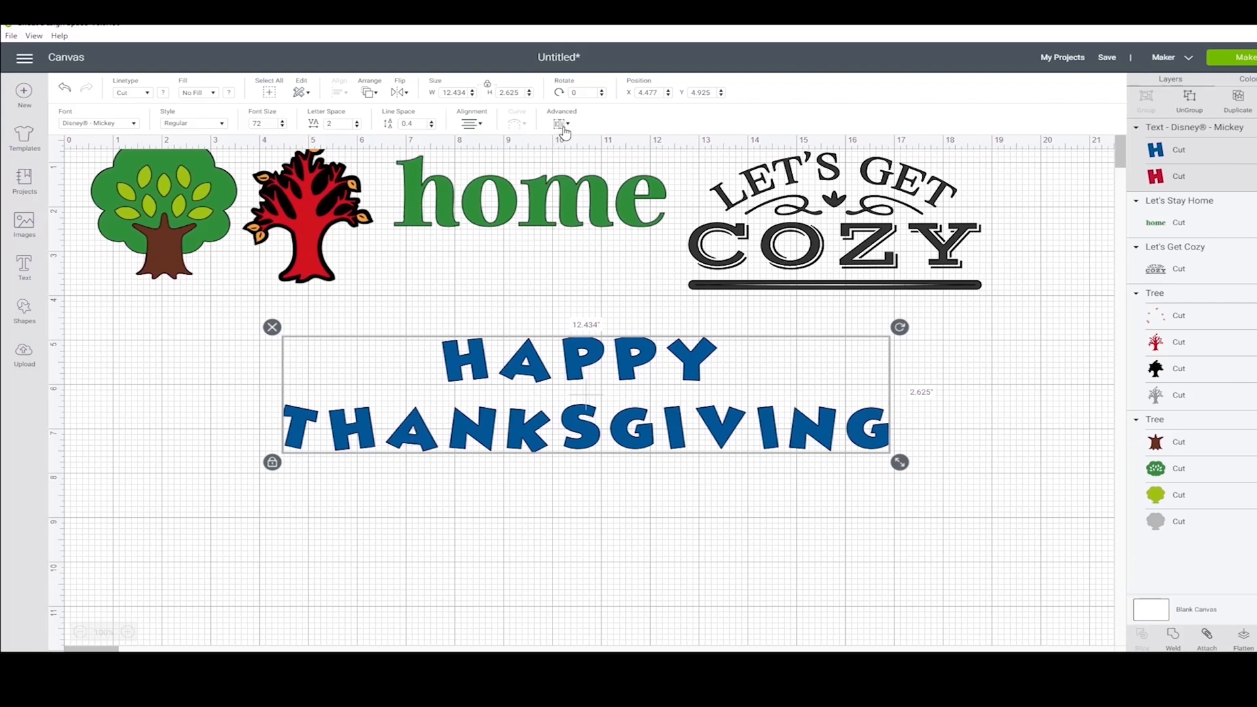
- Ungroup the greeting into individual letters and tilt the H in THANKSGIVING
{"action": "left_click", "coordinate": [561, 125]}
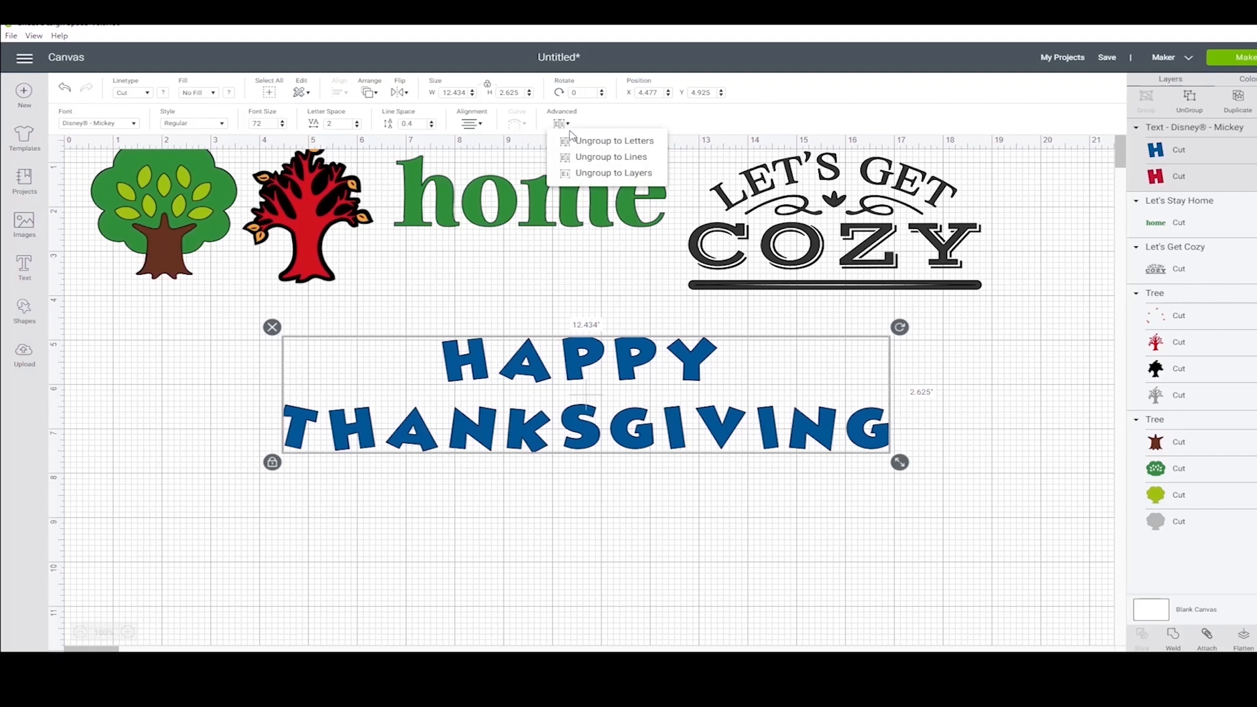
{"action": "left_click", "coordinate": [614, 140]}
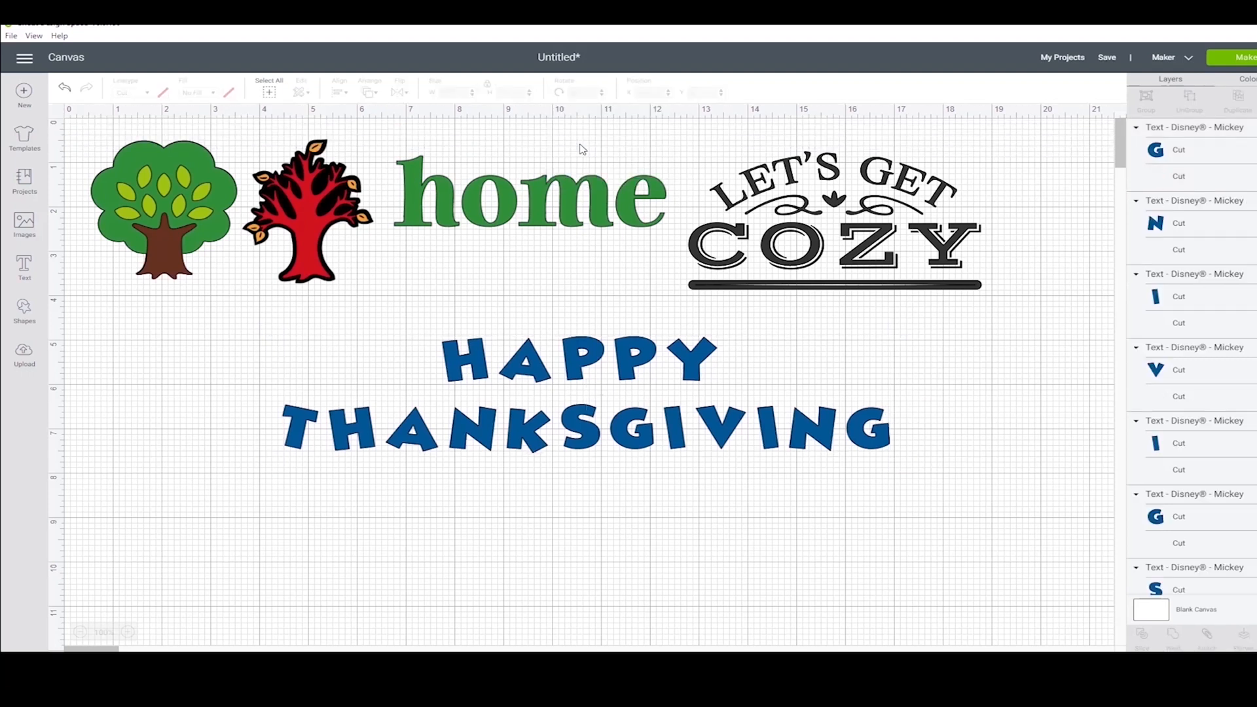
{"action": "left_click", "coordinate": [301, 425]}
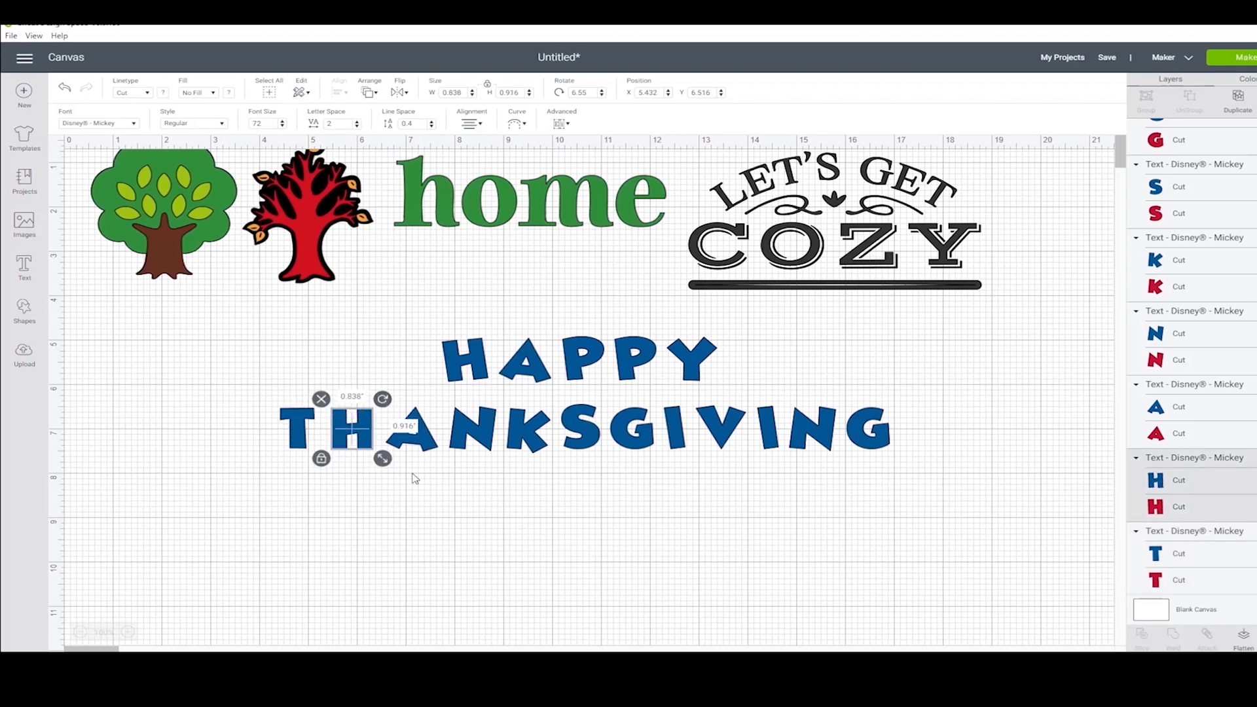
{"action": "mouse_move", "coordinate": [581, 493]}
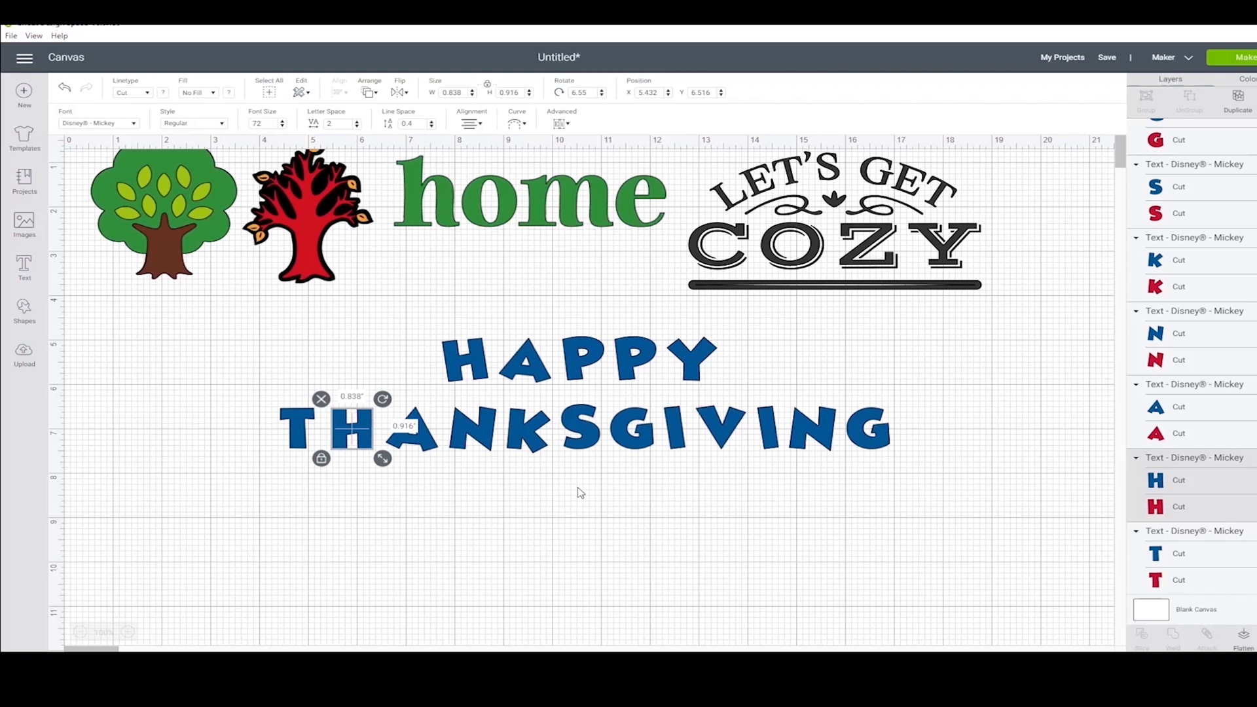
{"action": "left_click", "coordinate": [556, 501]}
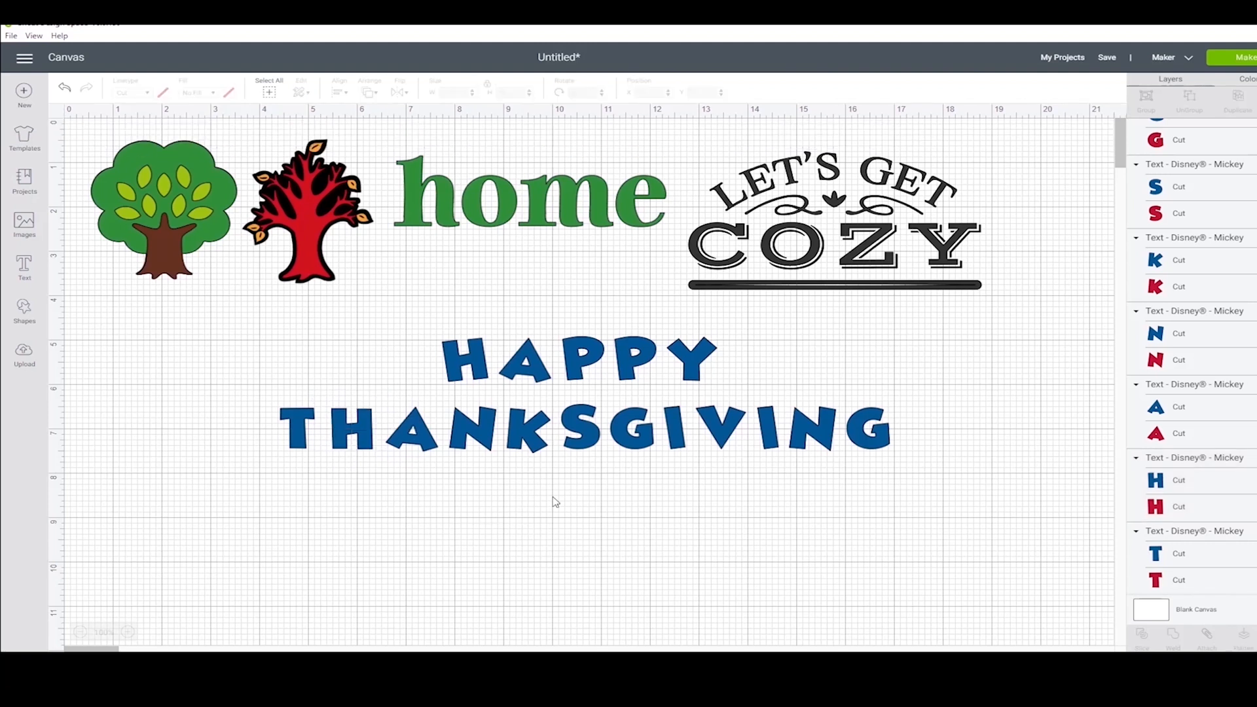
- Tilt more single letters, including the P, at playful angles
{"action": "left_click", "coordinate": [349, 428]}
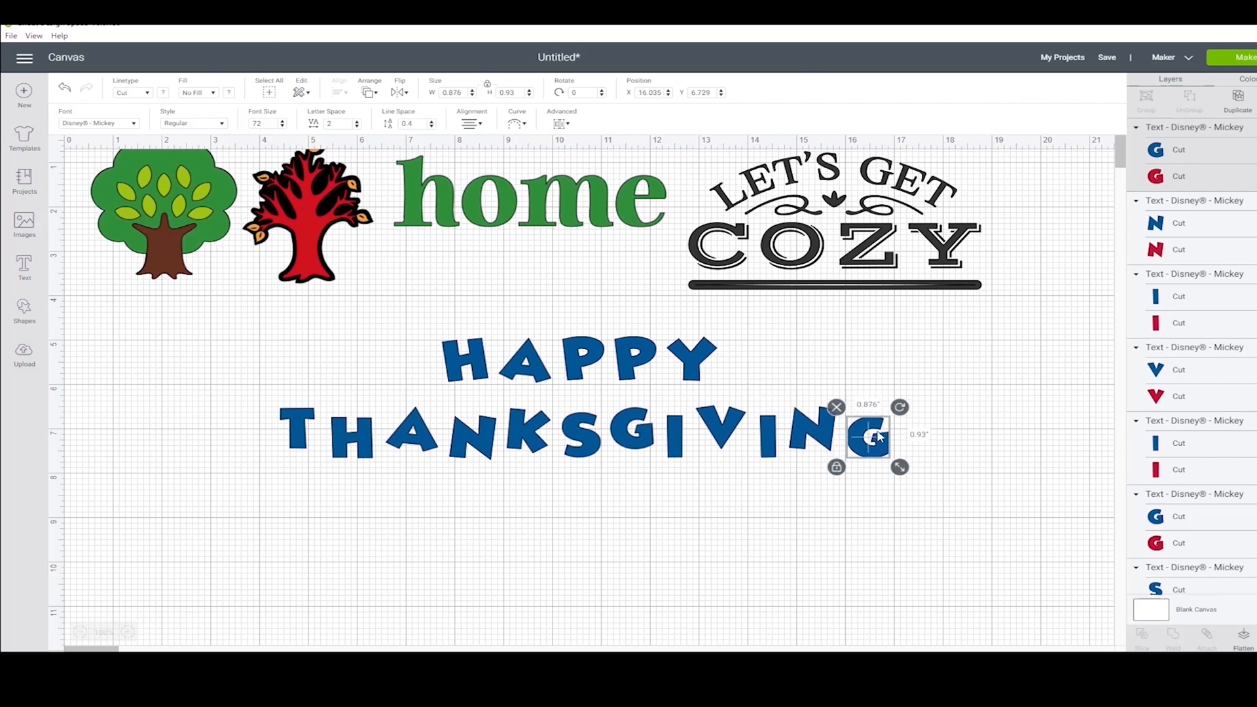
{"action": "left_click", "coordinate": [525, 365]}
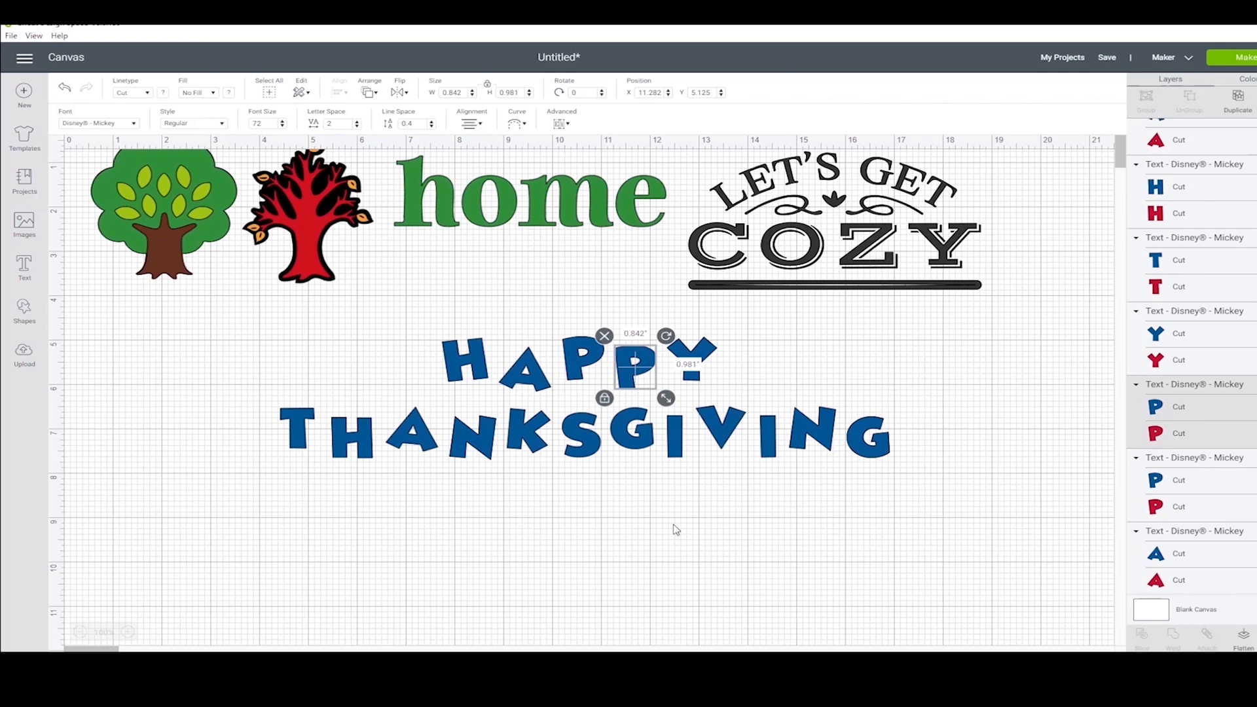
{"action": "left_click", "coordinate": [794, 597]}
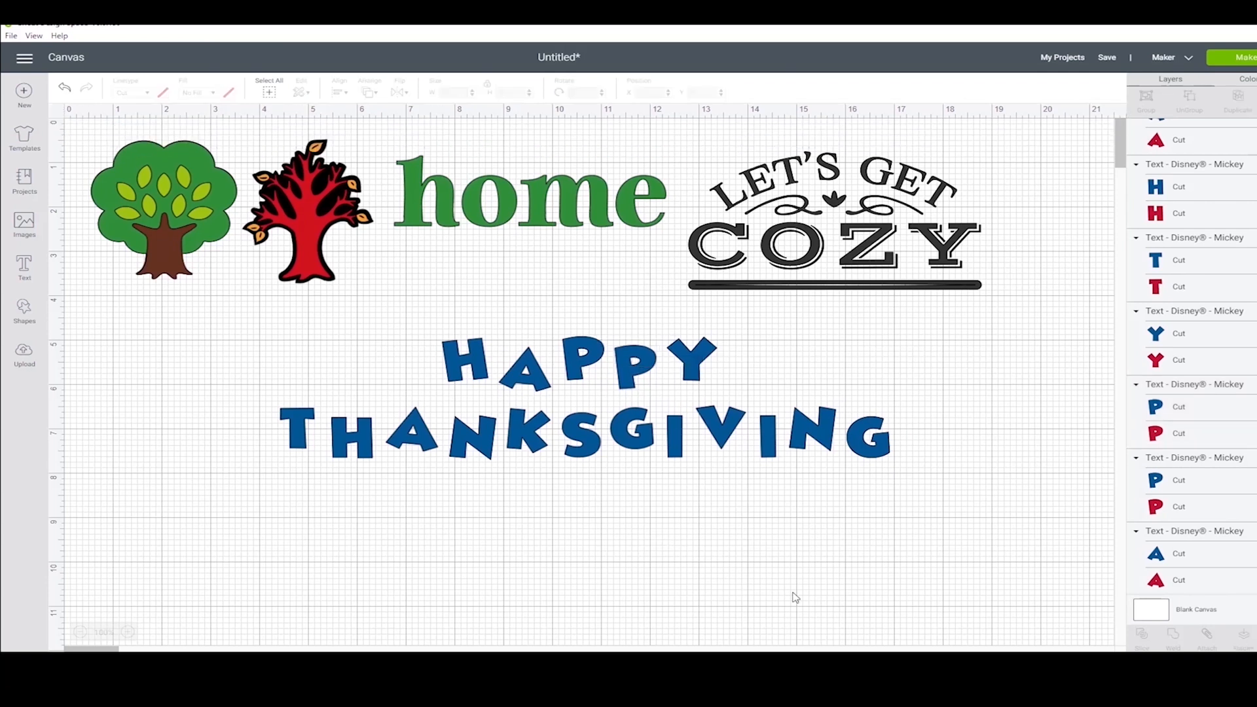
{"action": "mouse_move", "coordinate": [263, 332]}
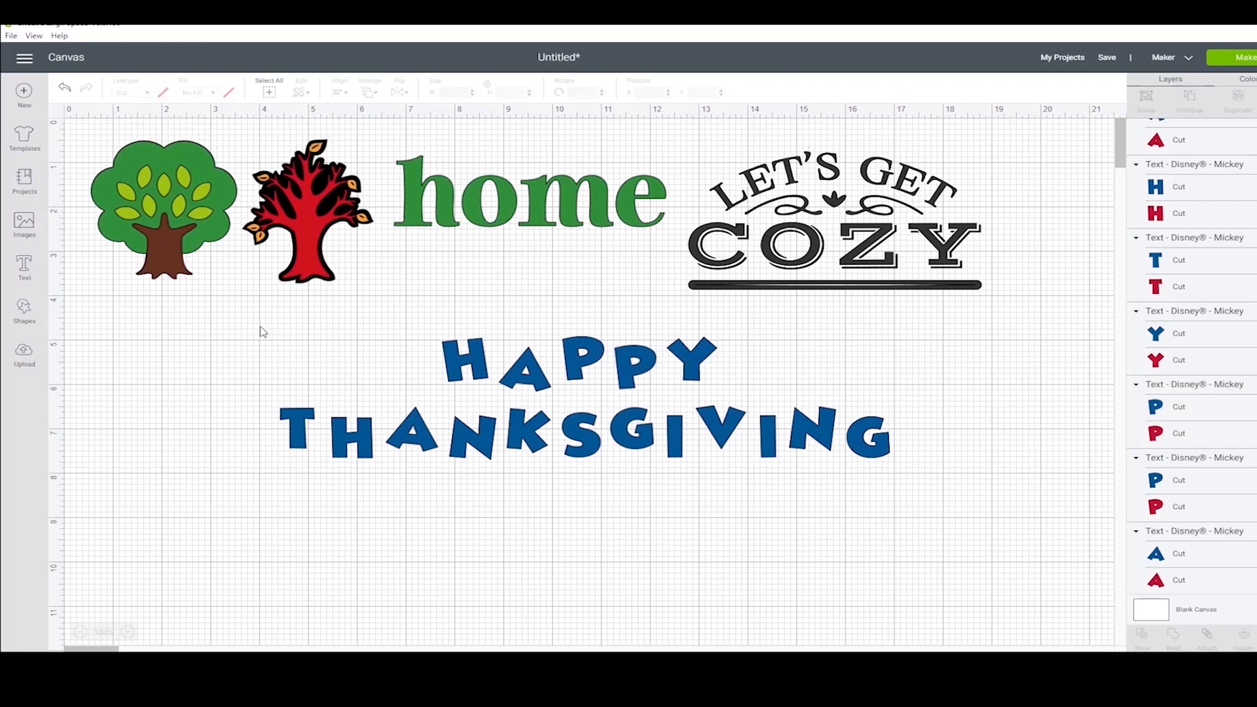
- Group the greeting letters, delete the tree, home and cozy images, and preview the mat
{"action": "left_click", "coordinate": [583, 397]}
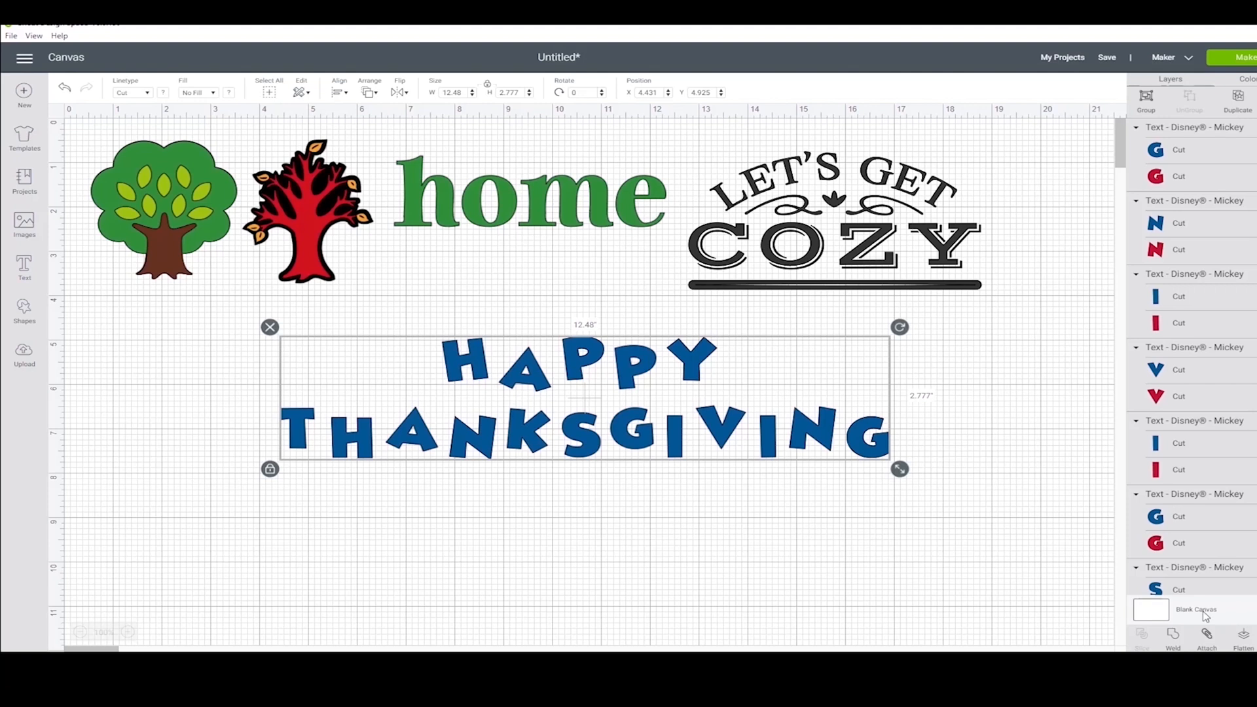
{"action": "mouse_move", "coordinate": [1146, 103]}
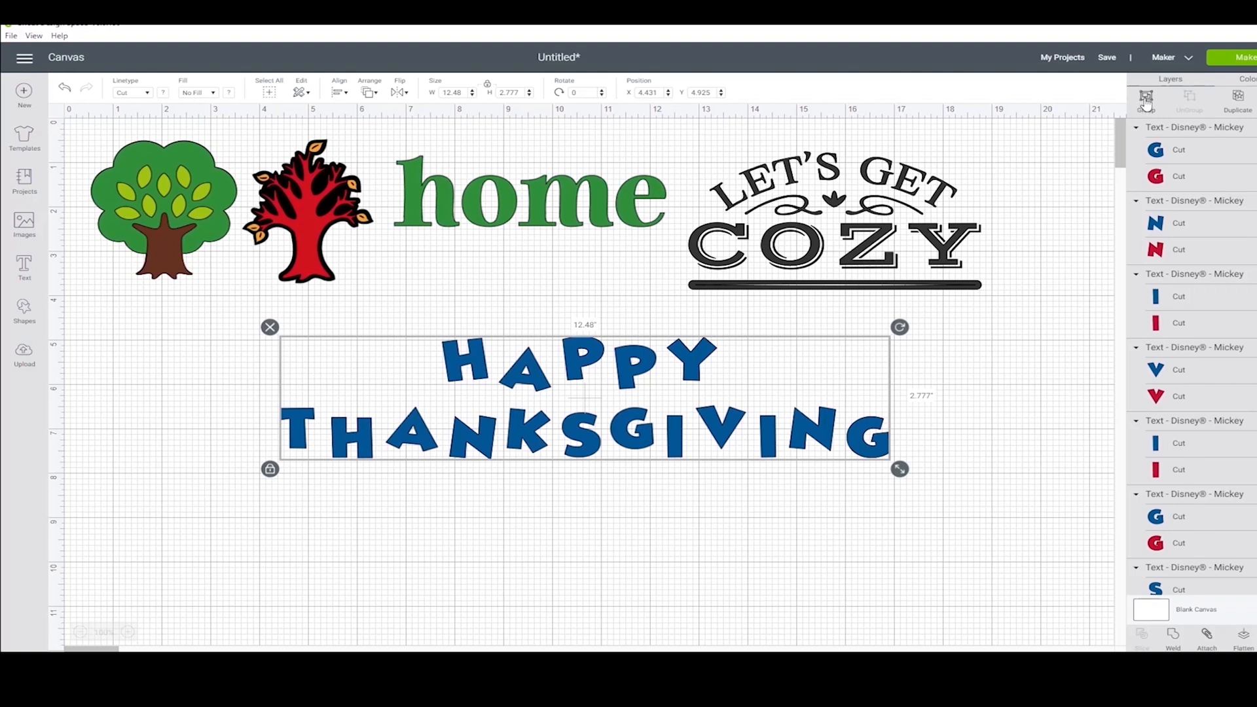
{"action": "left_click", "coordinate": [1146, 96]}
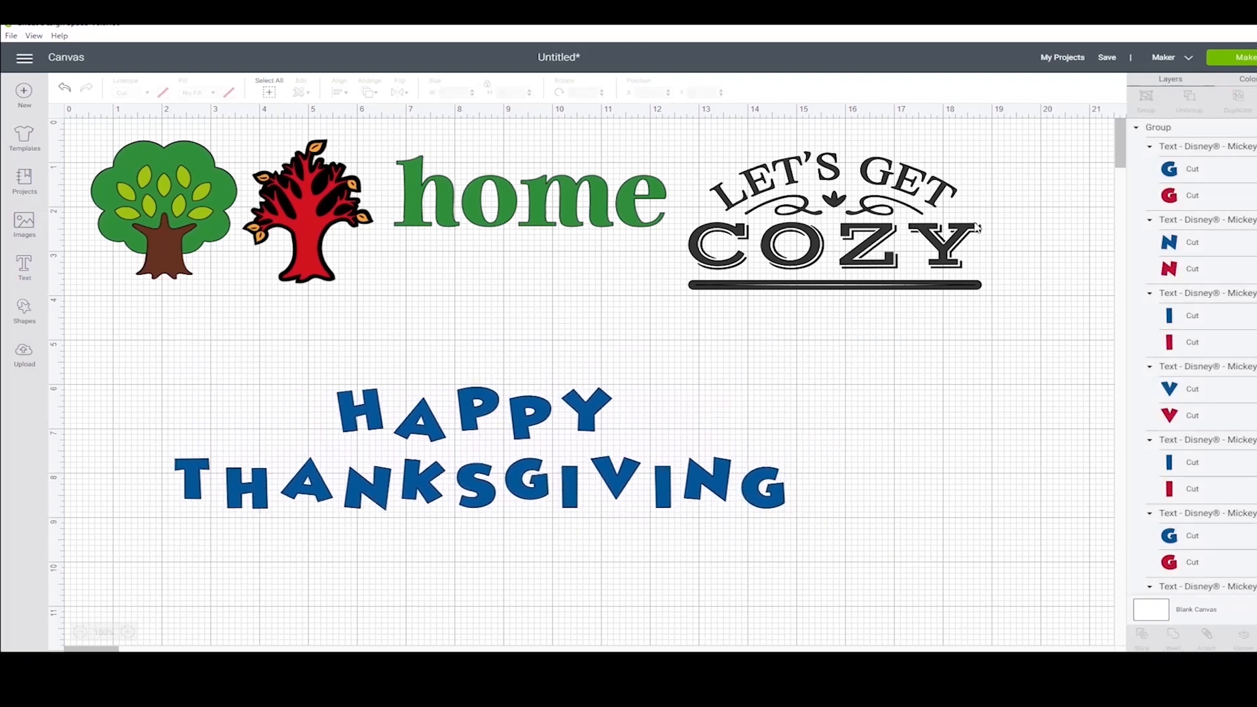
{"action": "left_click", "coordinate": [528, 193]}
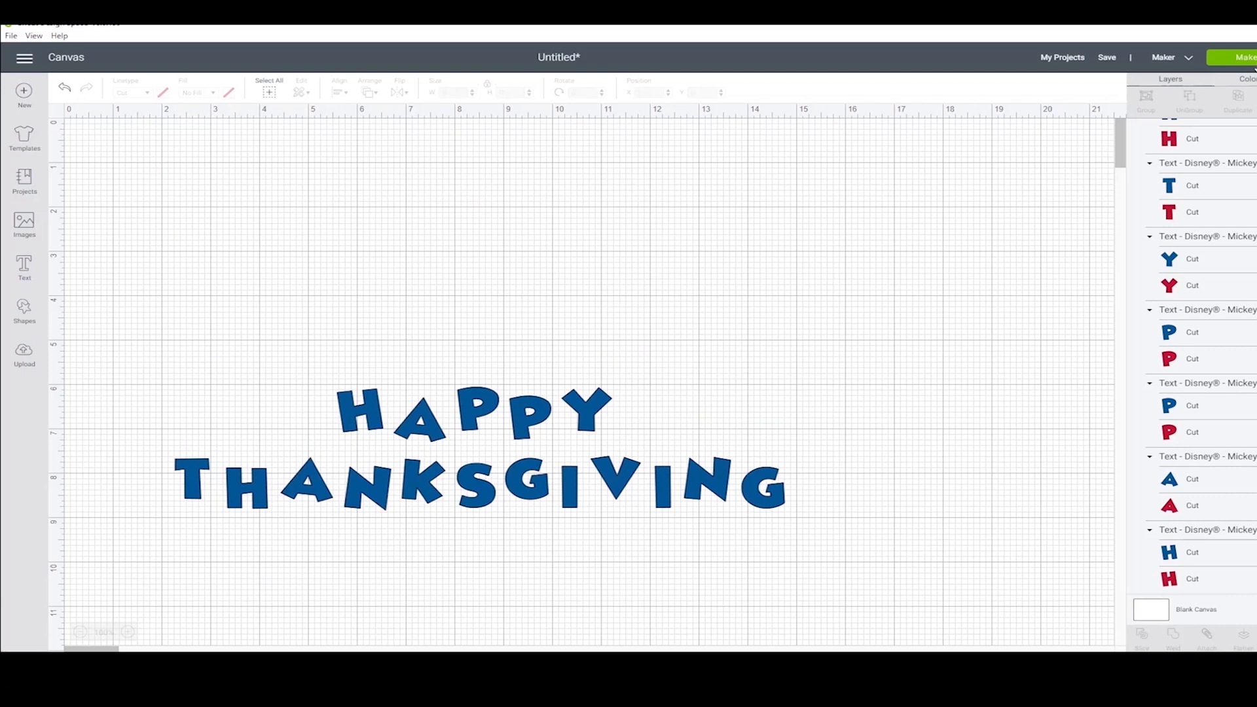
{"action": "left_click", "coordinate": [1243, 57]}
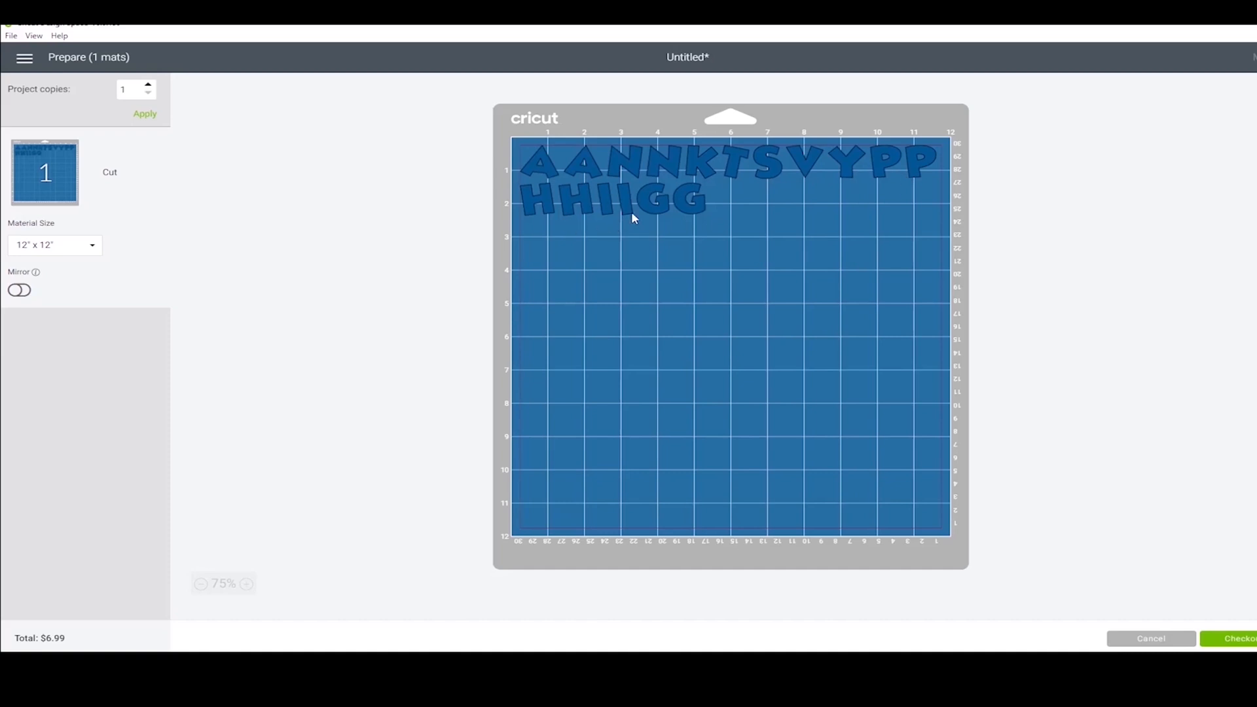
{"action": "mouse_move", "coordinate": [1185, 644]}
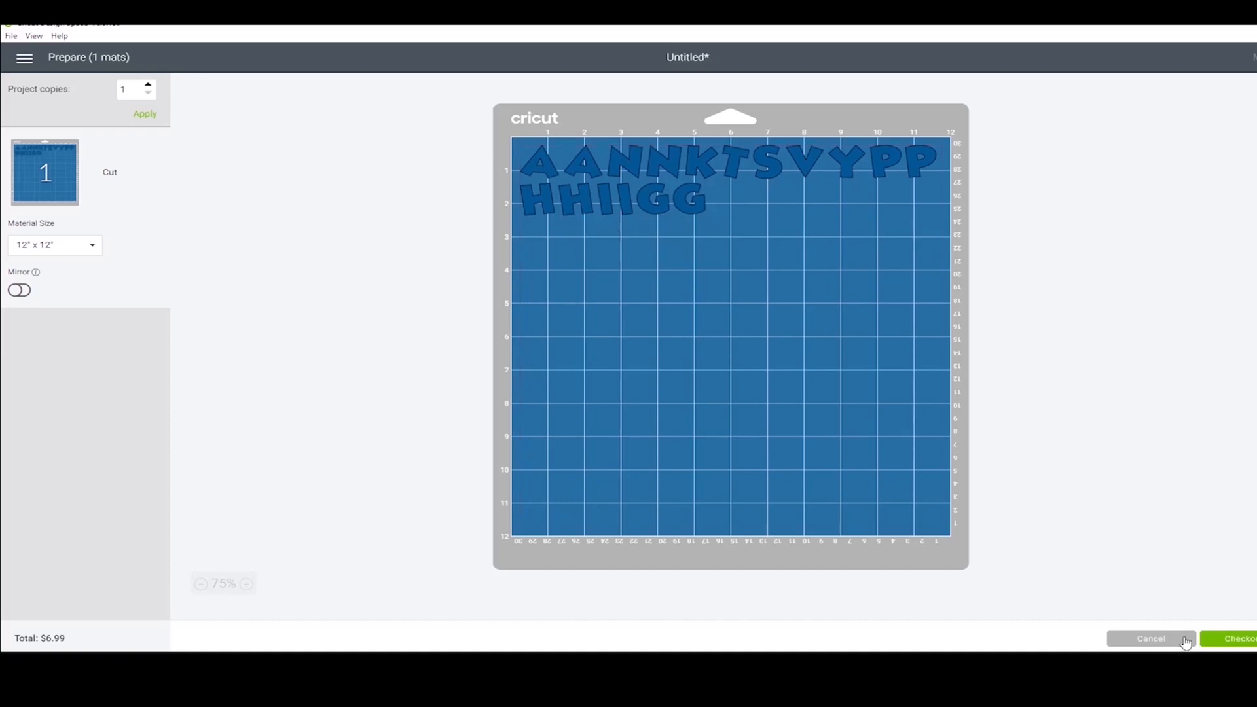
- Attach the grouped greeting, check its preserved layout on the mat, and return to the canvas
{"action": "left_click", "coordinate": [1152, 638]}
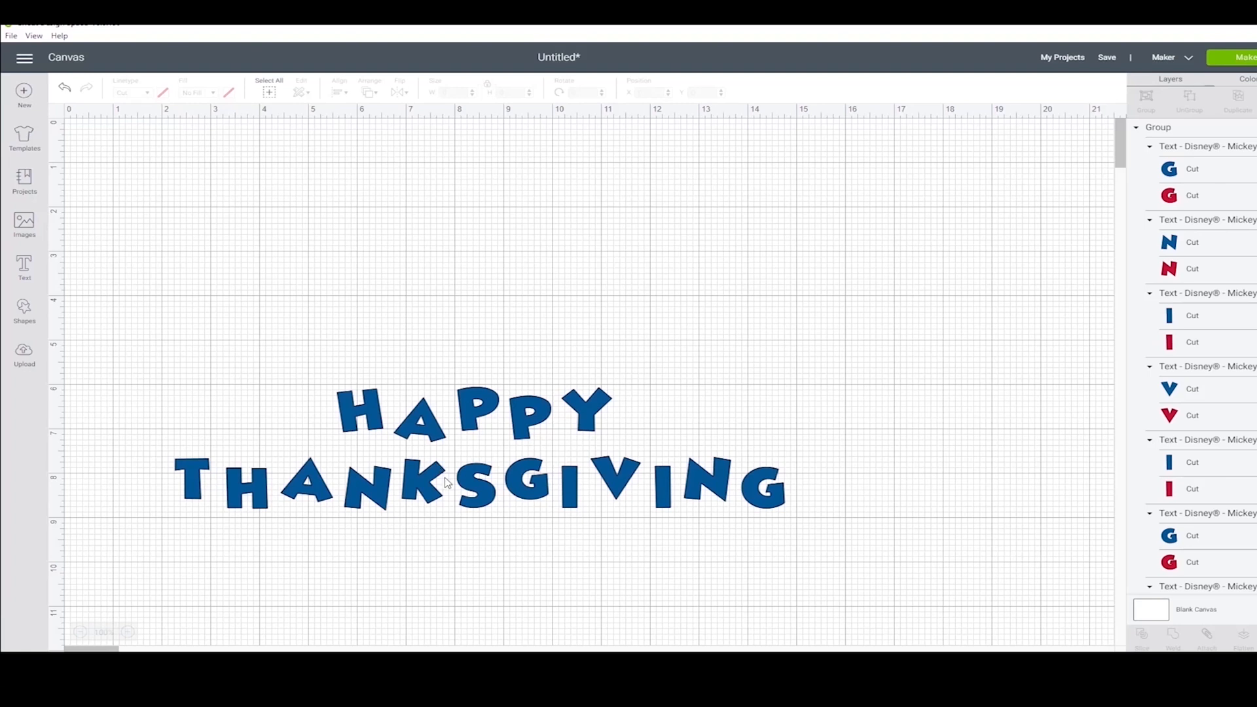
{"action": "left_click", "coordinate": [445, 481]}
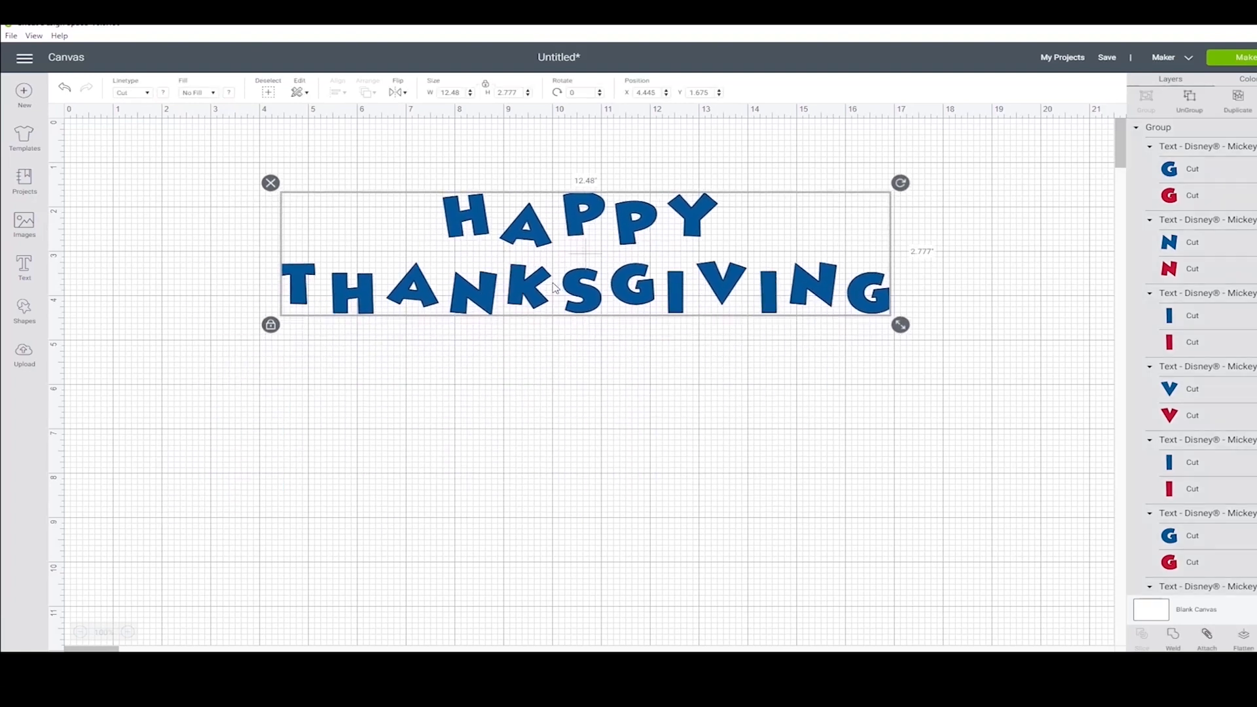
{"action": "mouse_move", "coordinate": [1206, 639]}
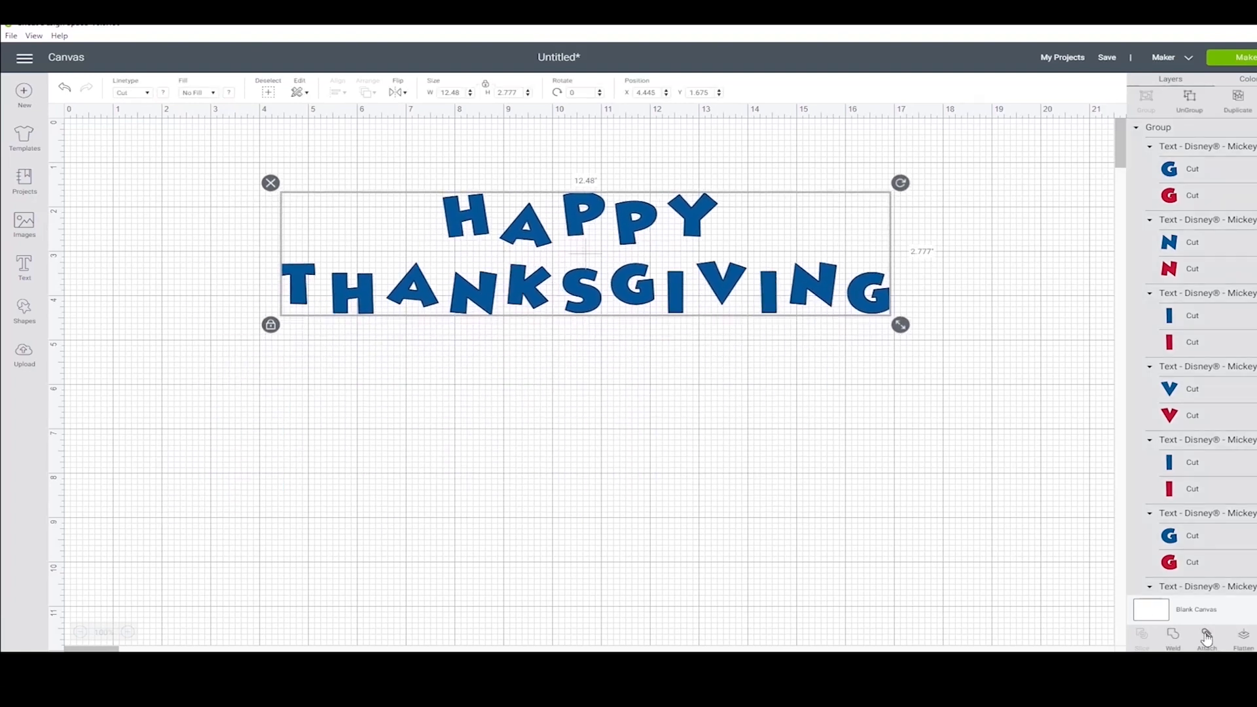
{"action": "left_click", "coordinate": [1207, 637]}
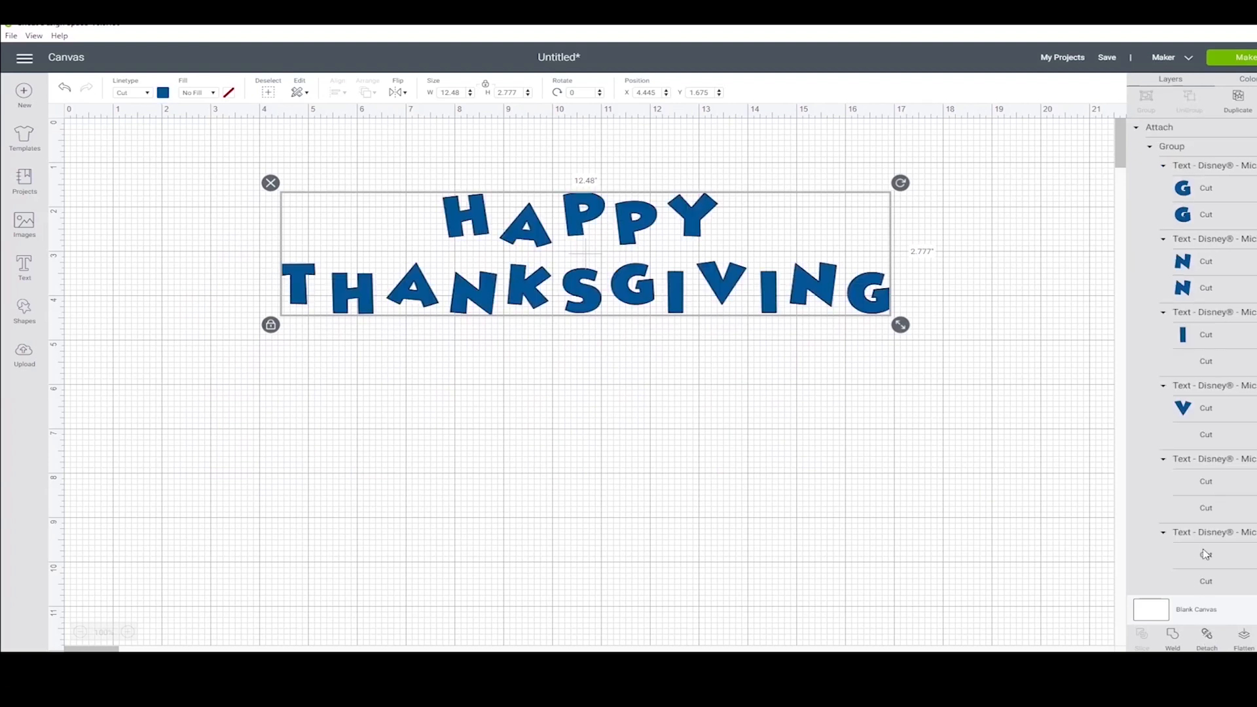
{"action": "left_click", "coordinate": [1244, 57]}
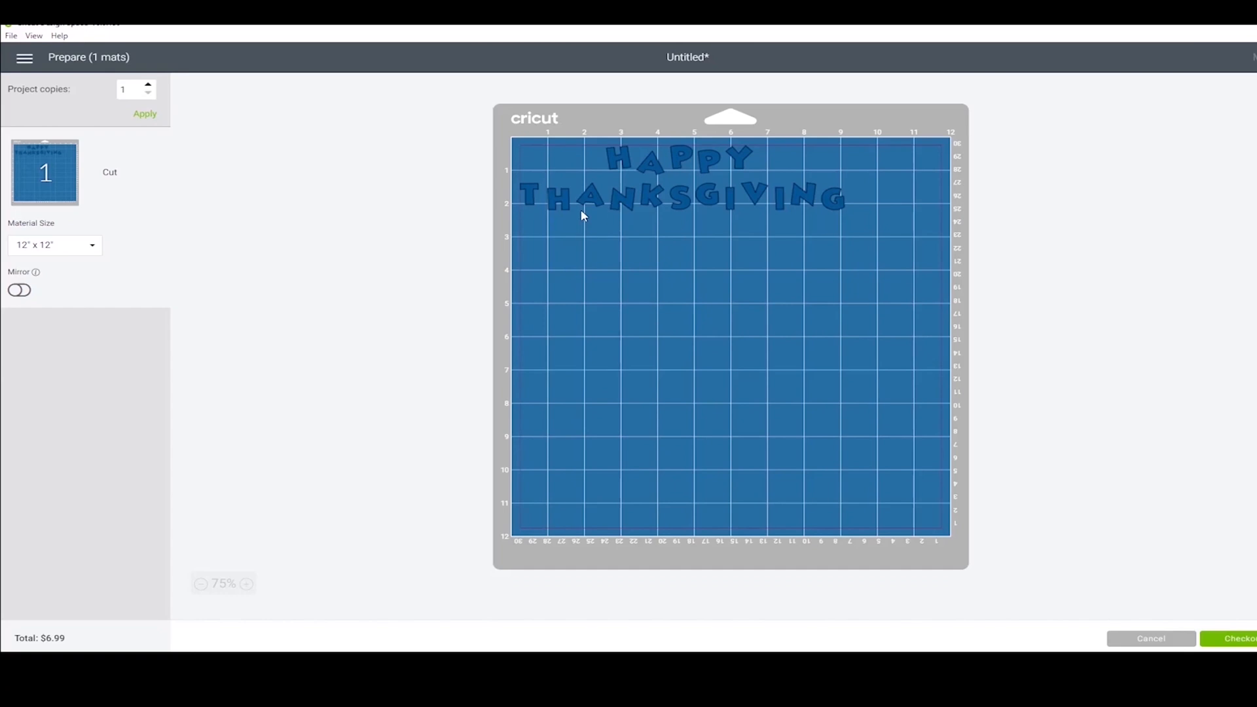
{"action": "mouse_move", "coordinate": [752, 244]}
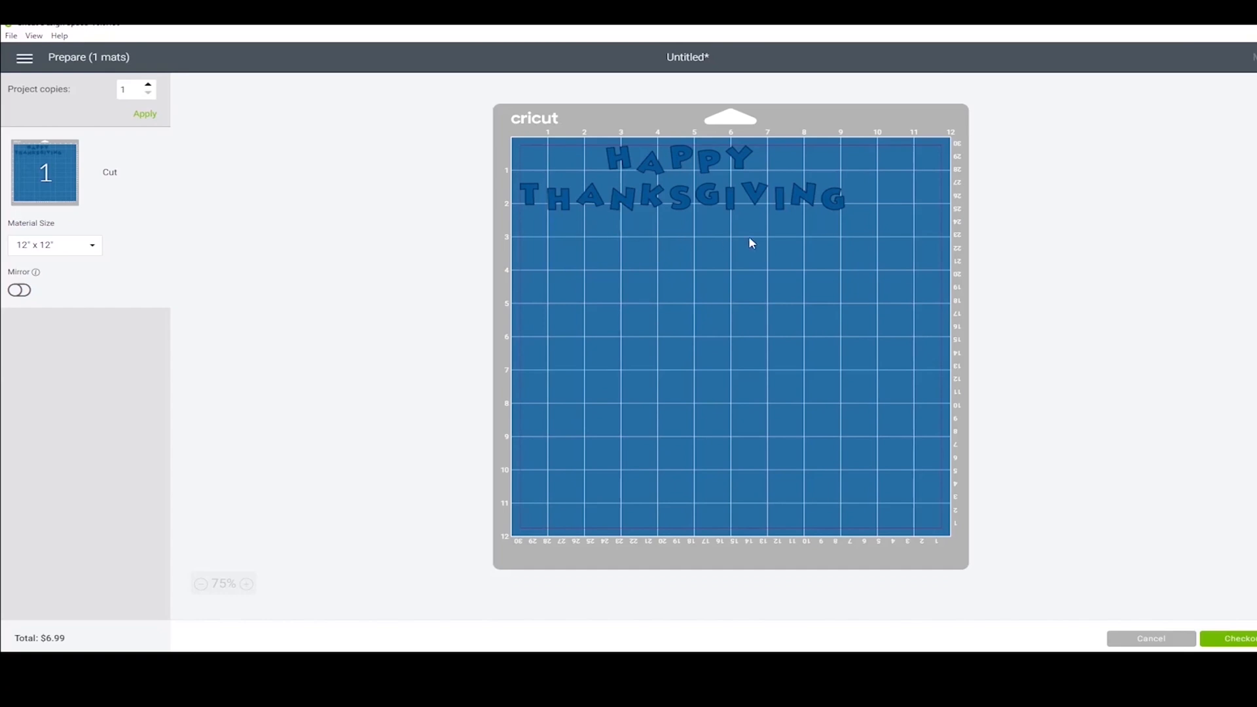
{"action": "left_click", "coordinate": [1150, 638]}
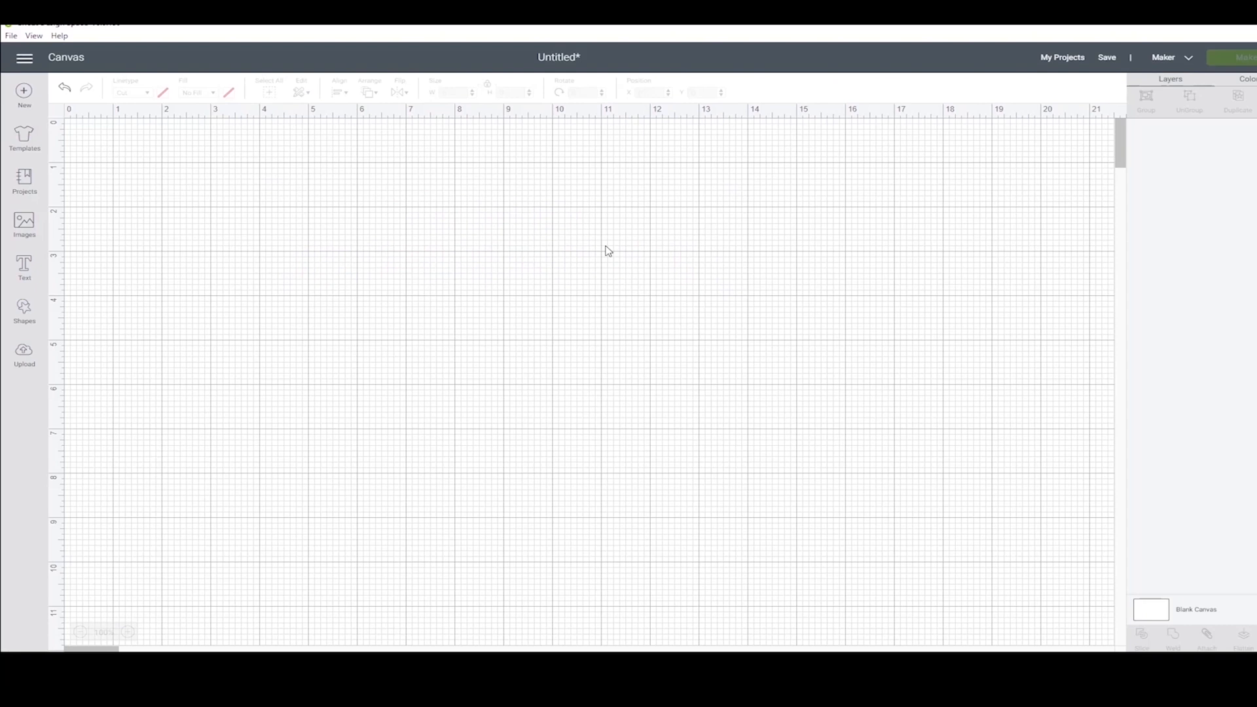
{"action": "mouse_move", "coordinate": [24, 265]}
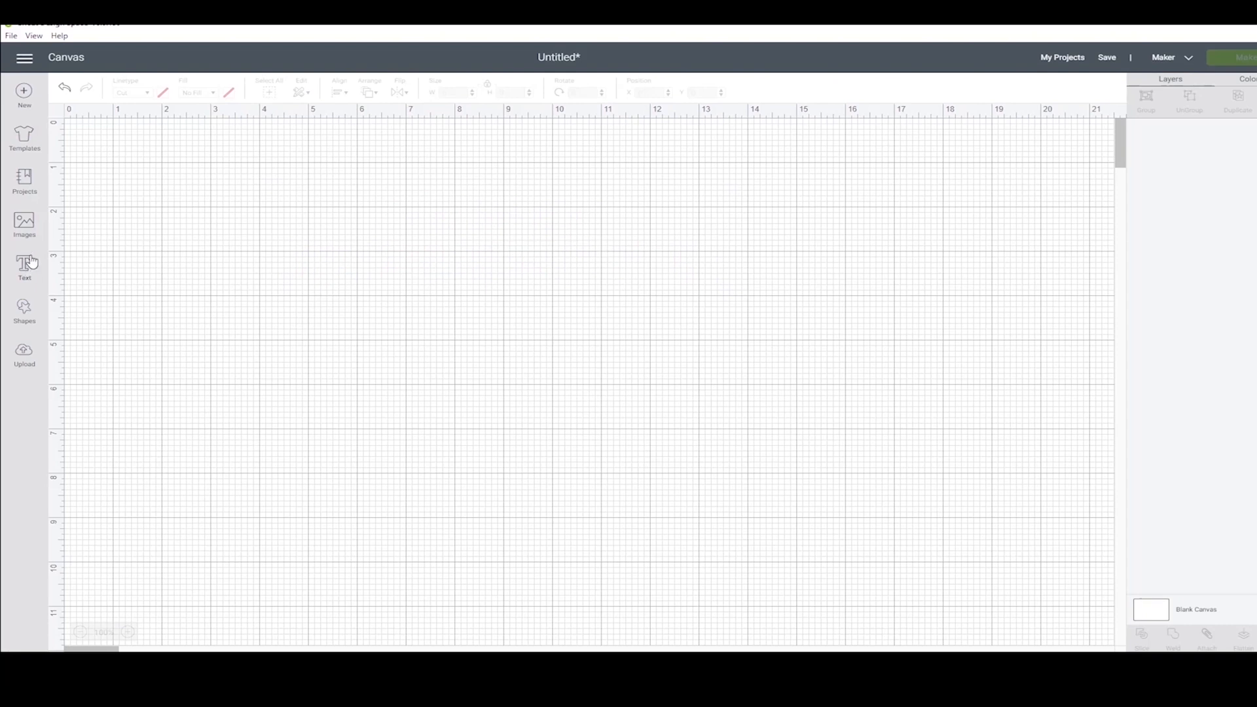
- Insert the plain green pine tree image onto the canvas
{"action": "left_click", "coordinate": [25, 225]}
{"action": "type", "text": "tree"}
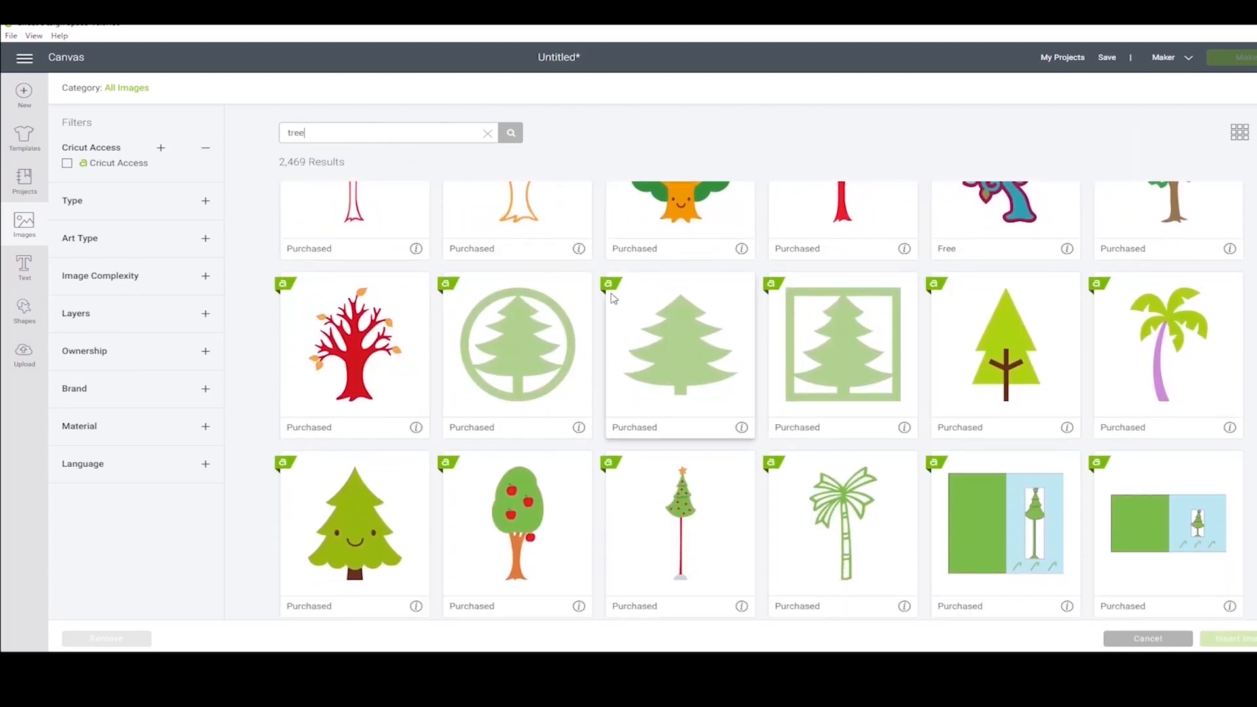
{"action": "left_click", "coordinate": [678, 343]}
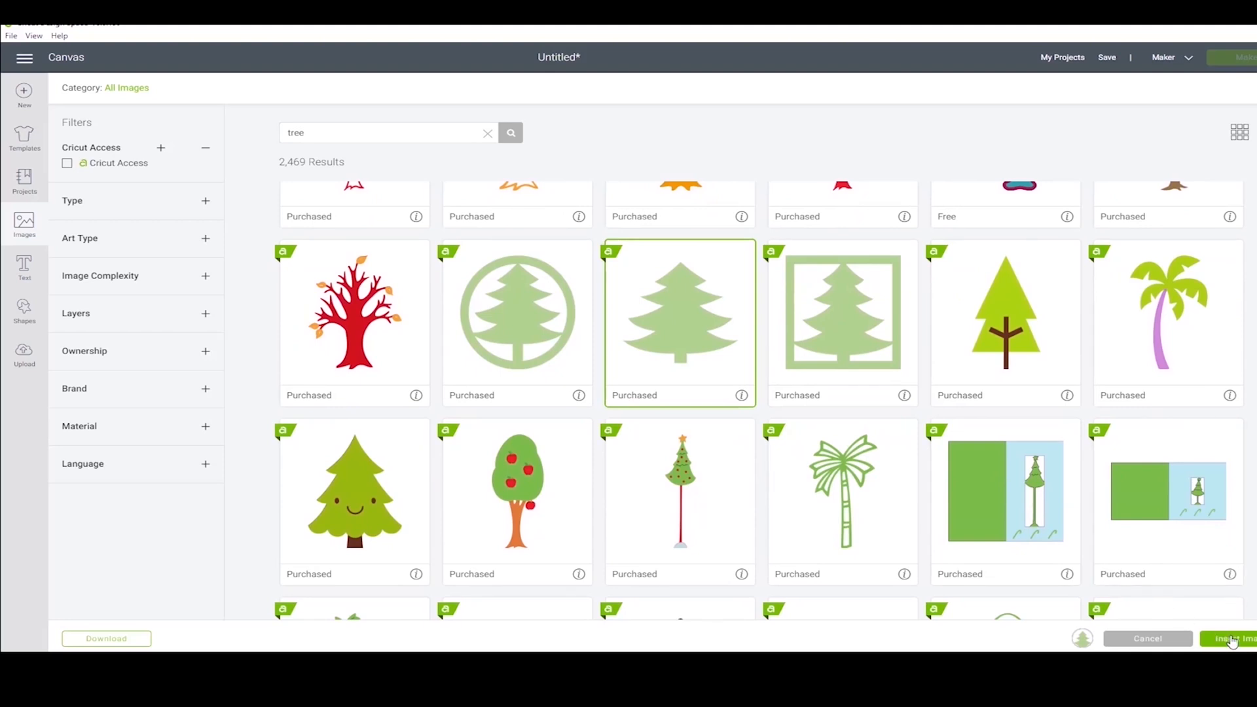
{"action": "left_click", "coordinate": [1231, 639]}
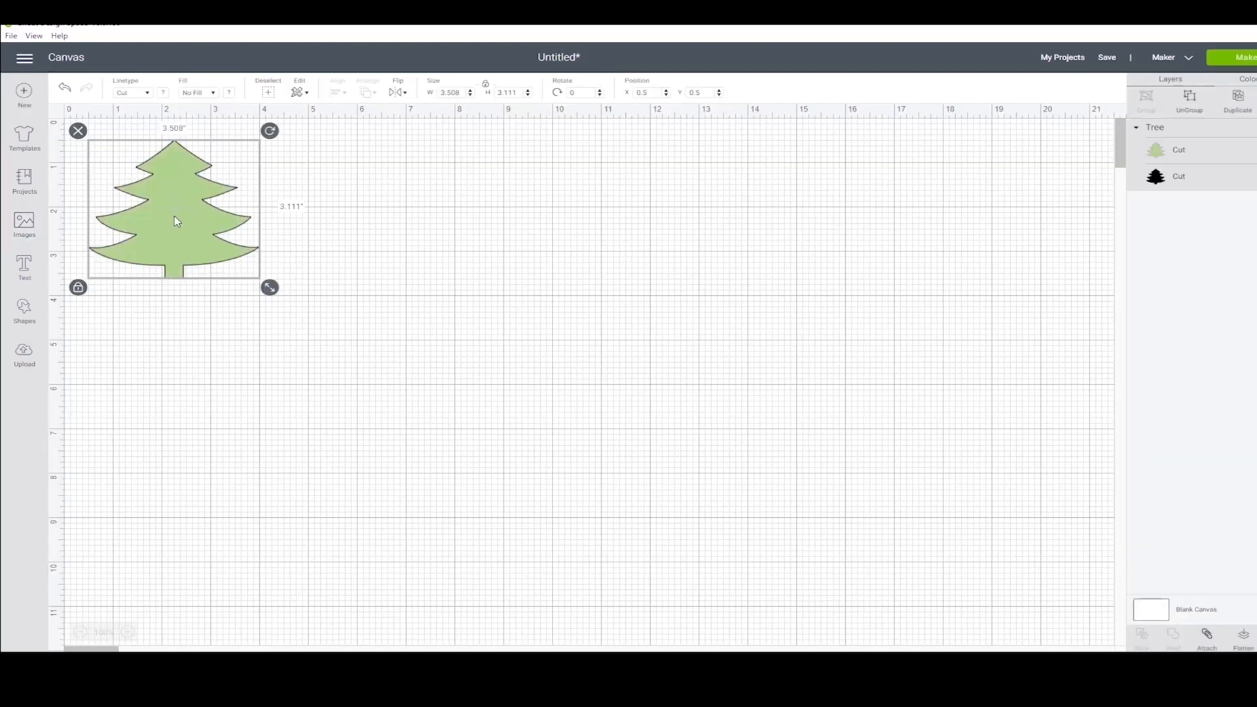
{"action": "mouse_move", "coordinate": [368, 254]}
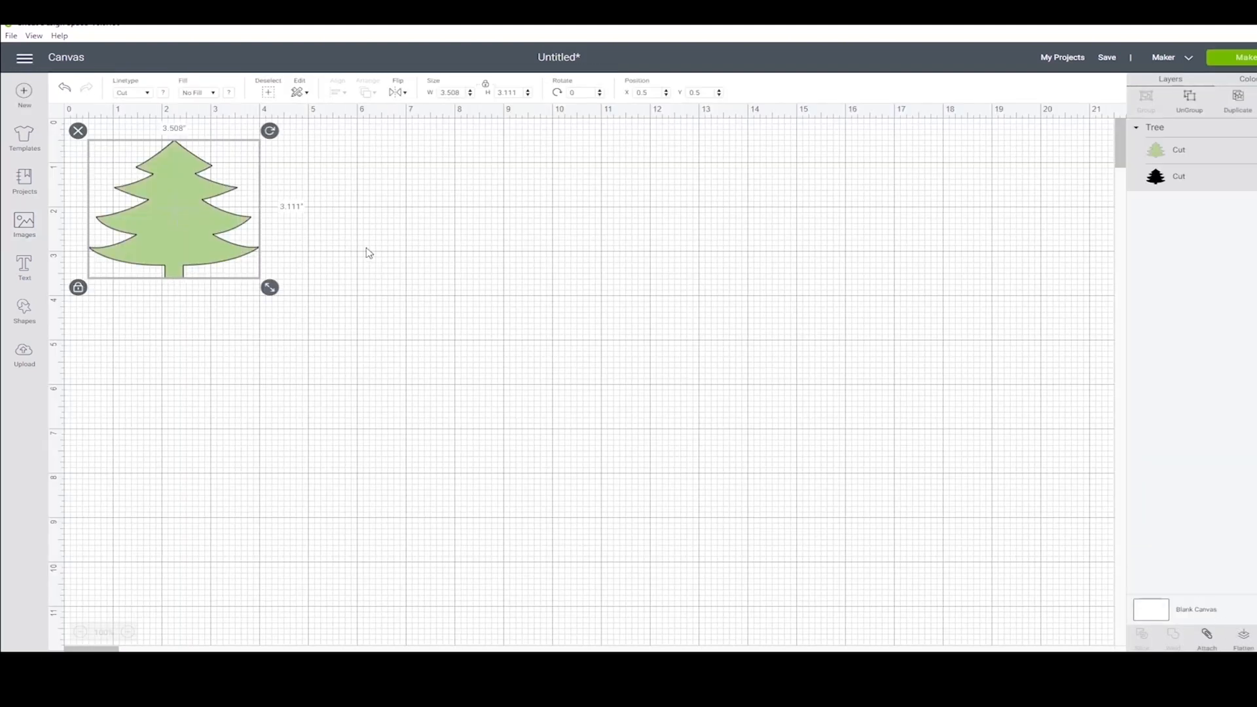
- Duplicate the tree into six offset copies, then deselect them
{"action": "left_click", "coordinate": [1239, 96]}
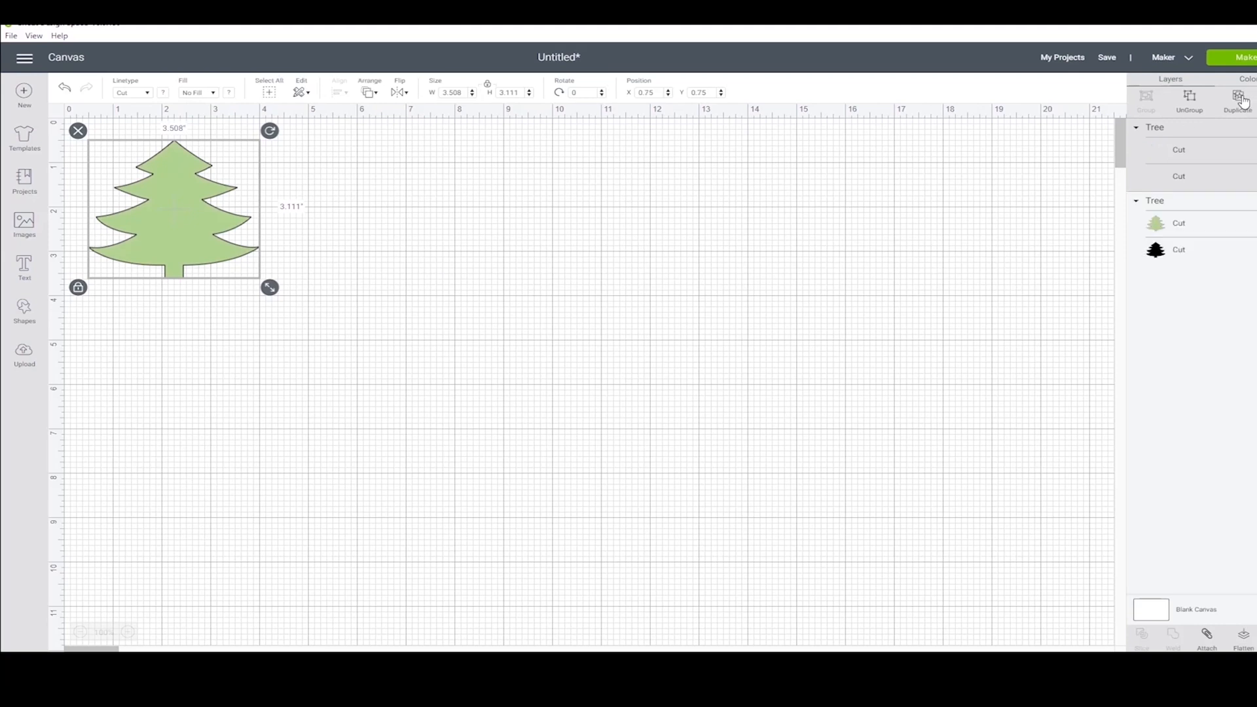
{"action": "left_click", "coordinate": [1240, 97]}
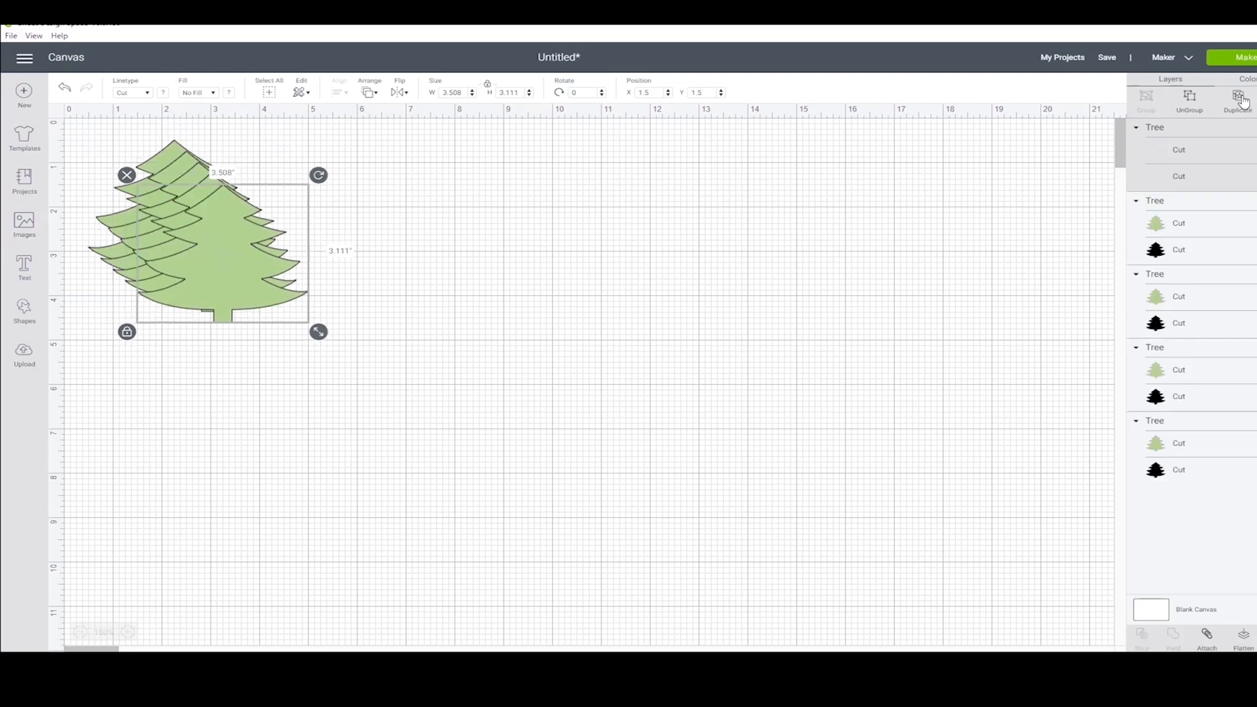
{"action": "left_click", "coordinate": [1238, 96]}
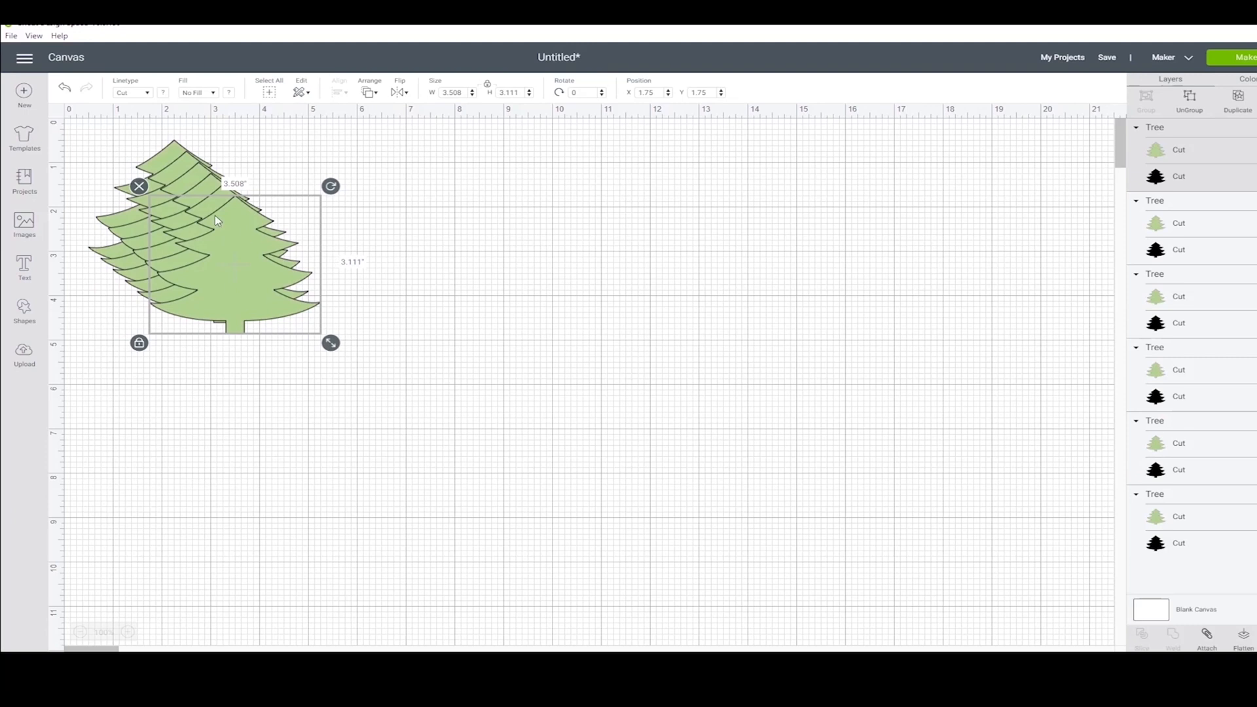
{"action": "mouse_move", "coordinate": [1011, 589]}
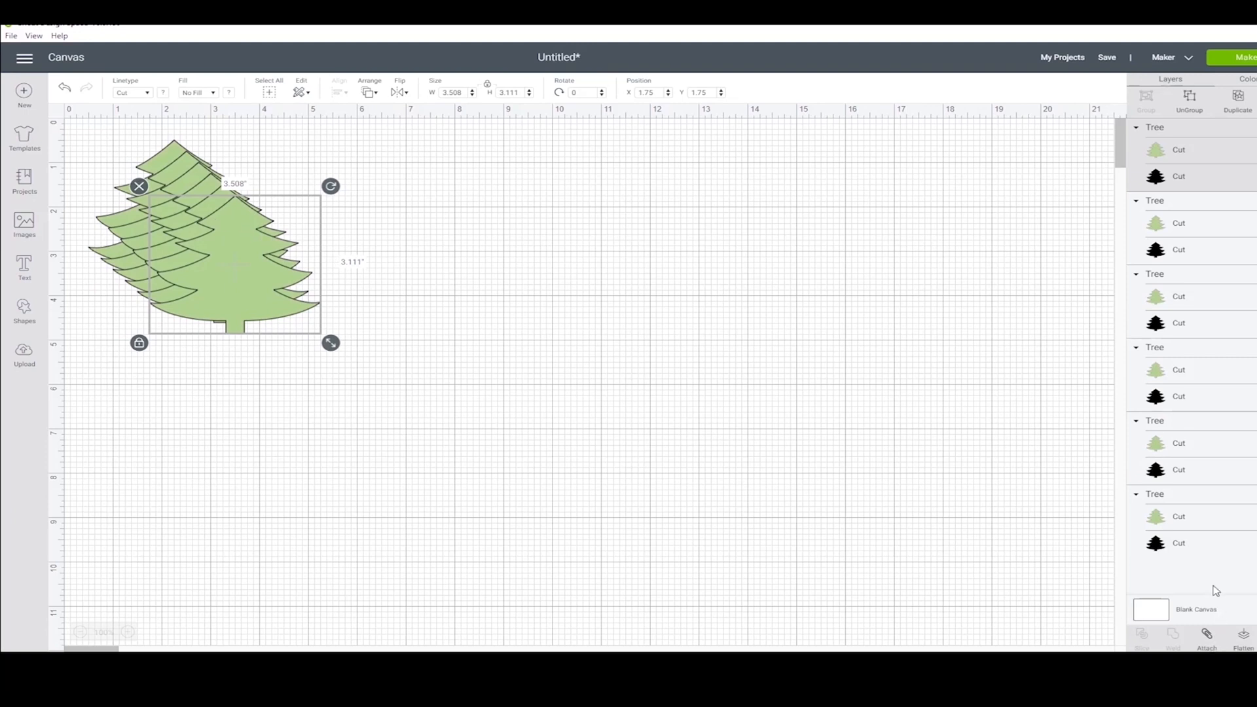
{"action": "left_click", "coordinate": [1244, 57]}
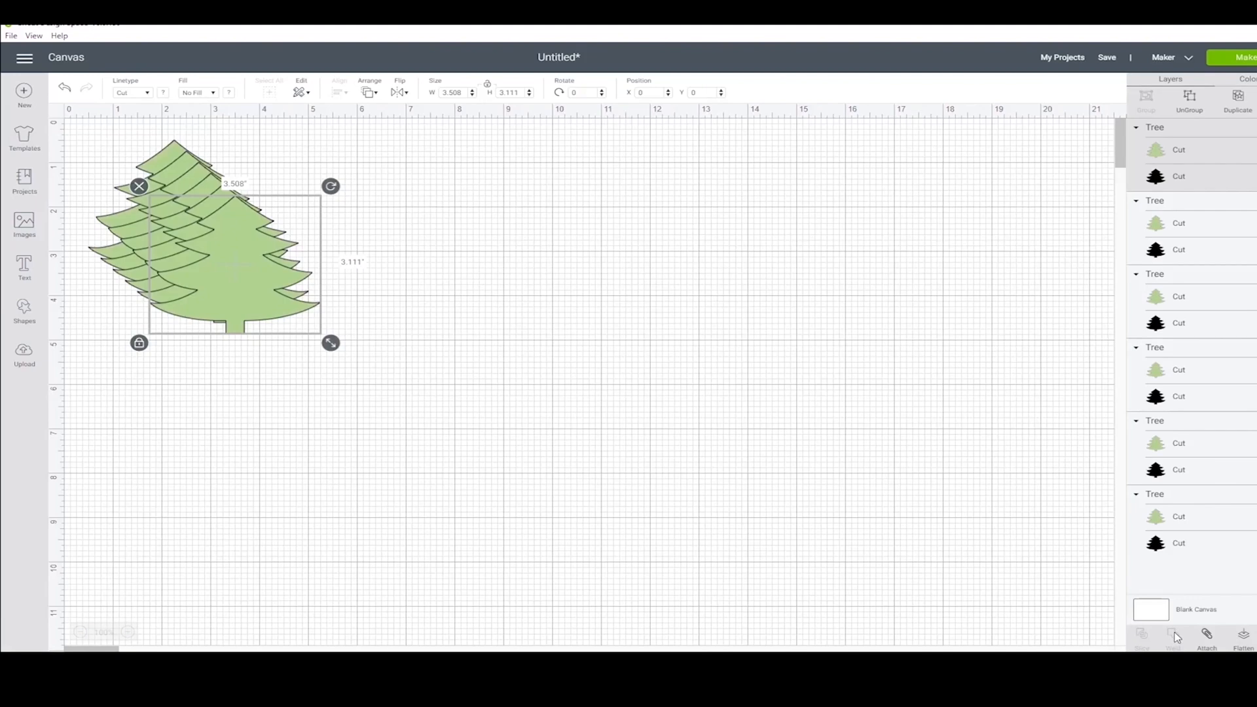
{"action": "left_click", "coordinate": [104, 130]}
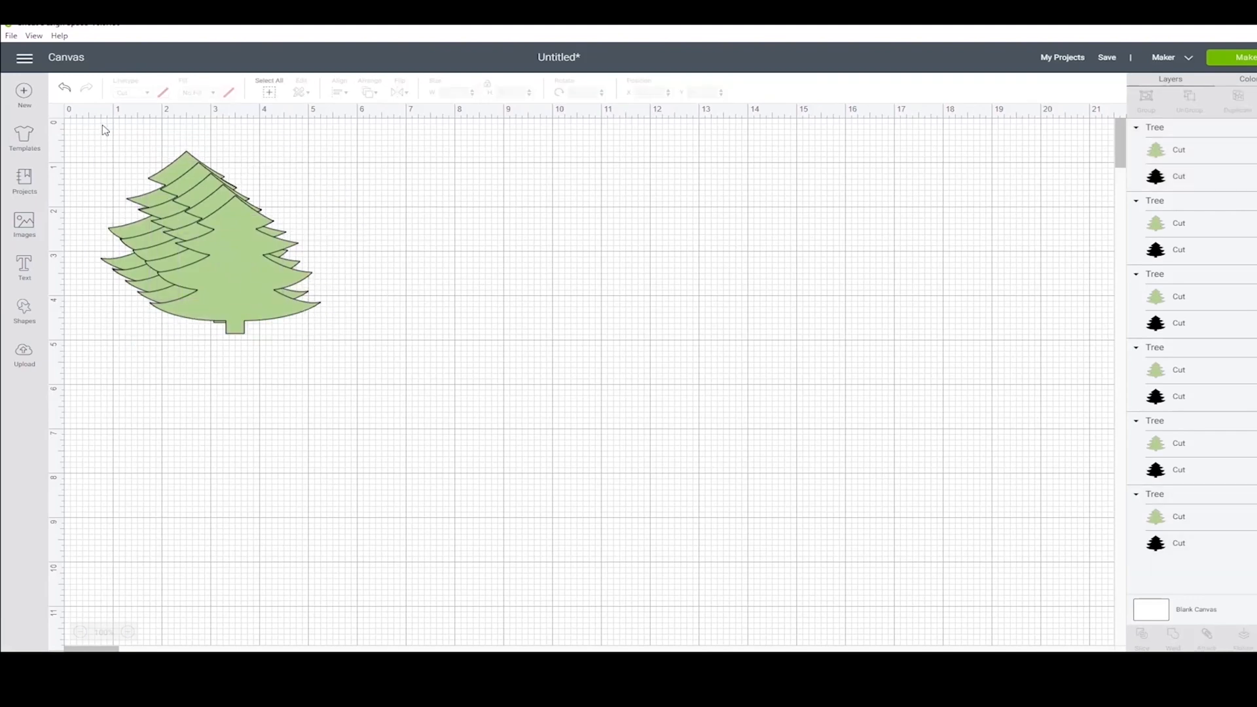
- Add 'Thanksgiving' as new text in the DIN 1451 Com EngSchrift font
{"action": "left_click", "coordinate": [24, 268]}
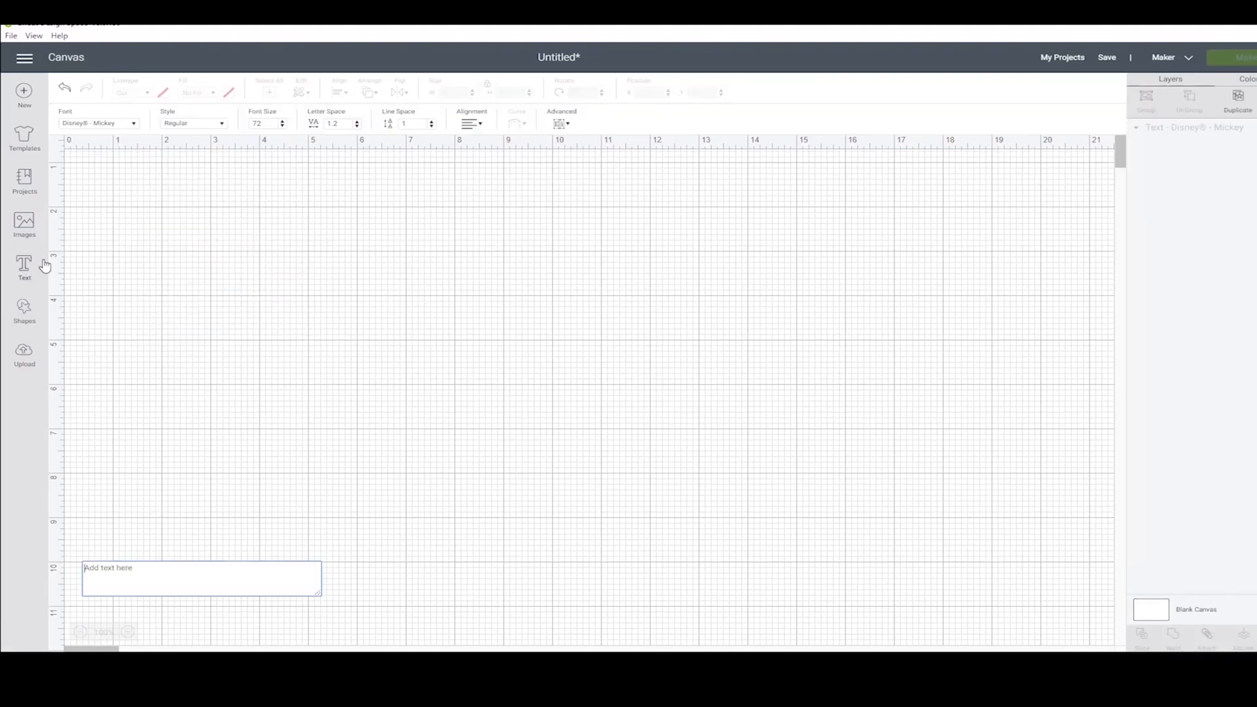
{"action": "type", "text": "Thanks"}
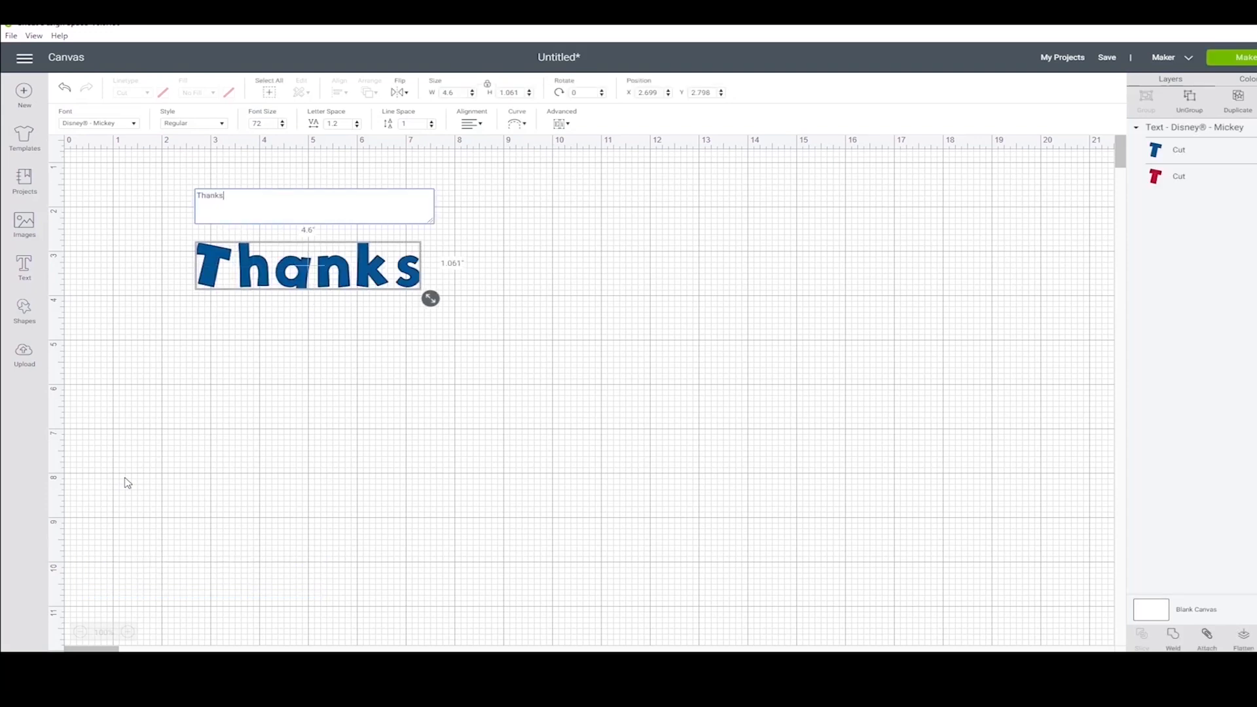
{"action": "type", "text": "giving"}
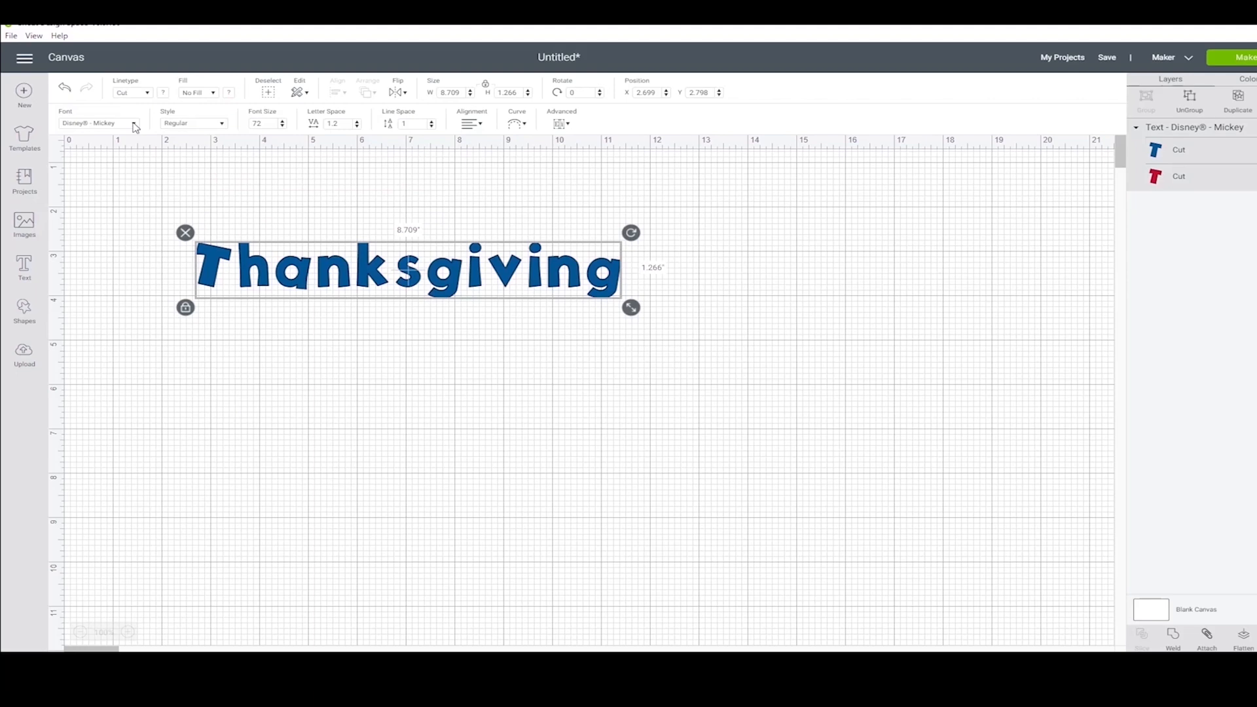
{"action": "left_click", "coordinate": [104, 122]}
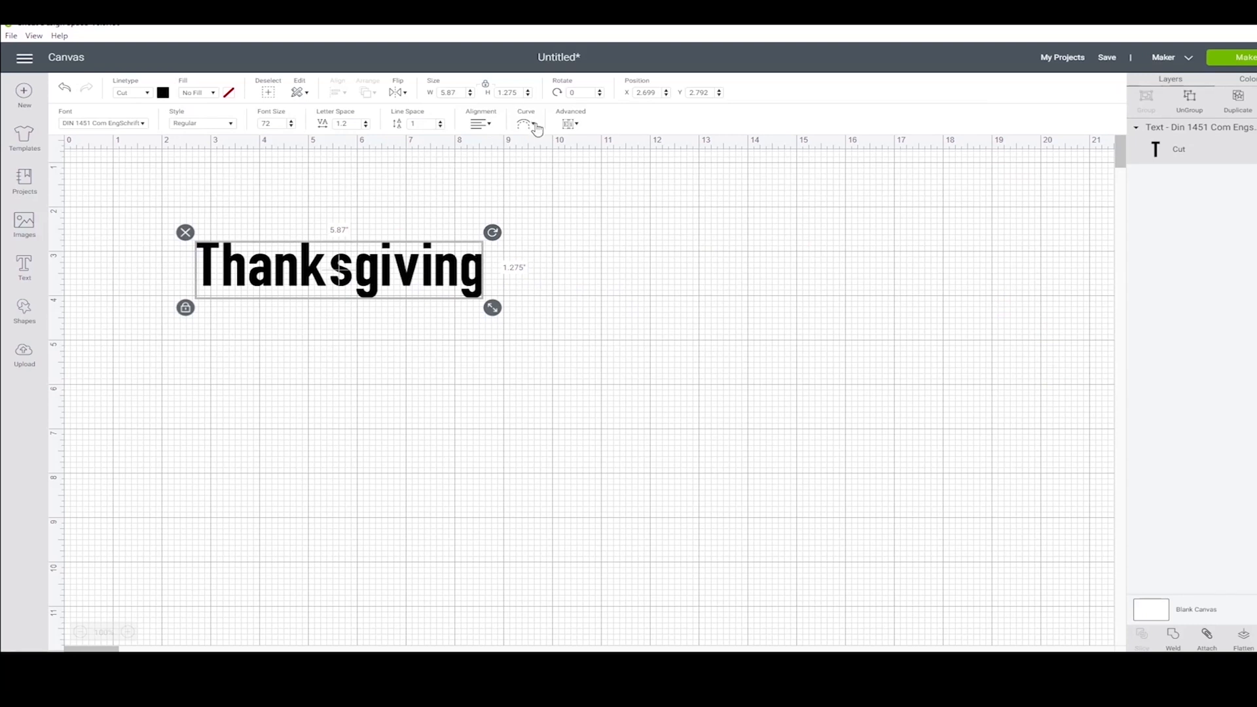
- Curve 'Thanksgiving' into a smile-shaped arc, then move it lower and deselect
{"action": "left_click", "coordinate": [525, 124]}
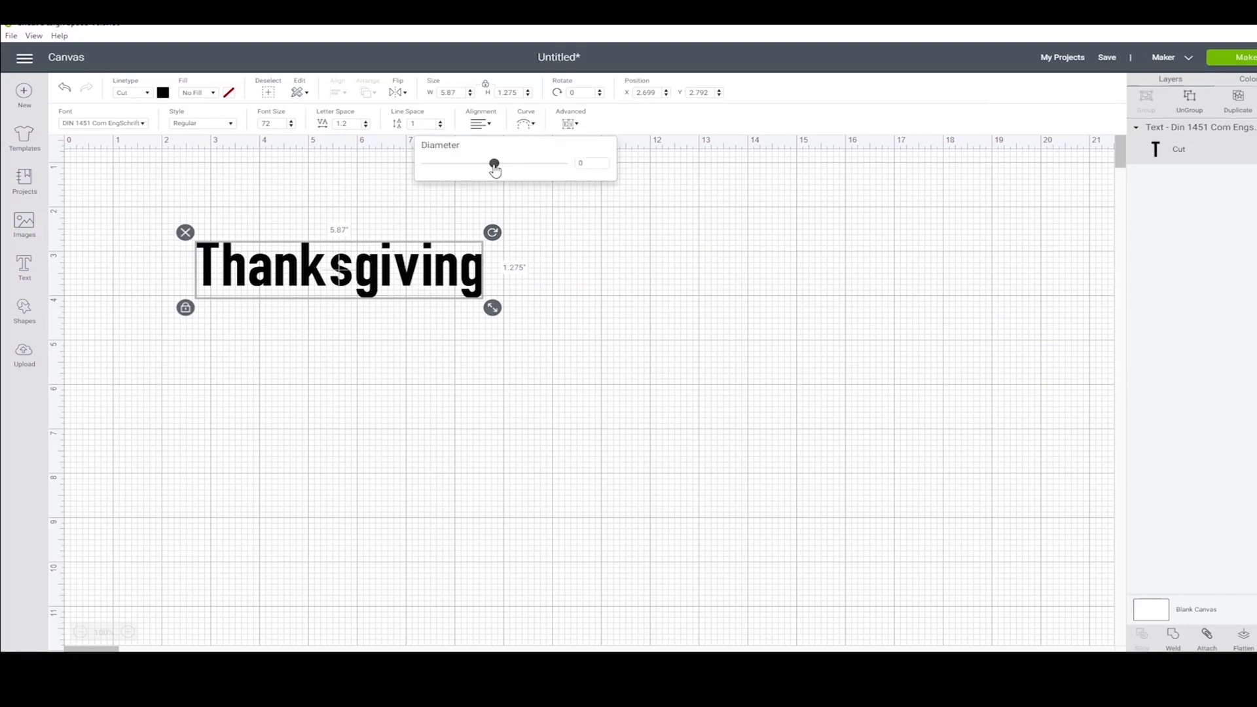
{"action": "left_click_drag", "start_coordinate": [494, 163], "coordinate": [507, 163]}
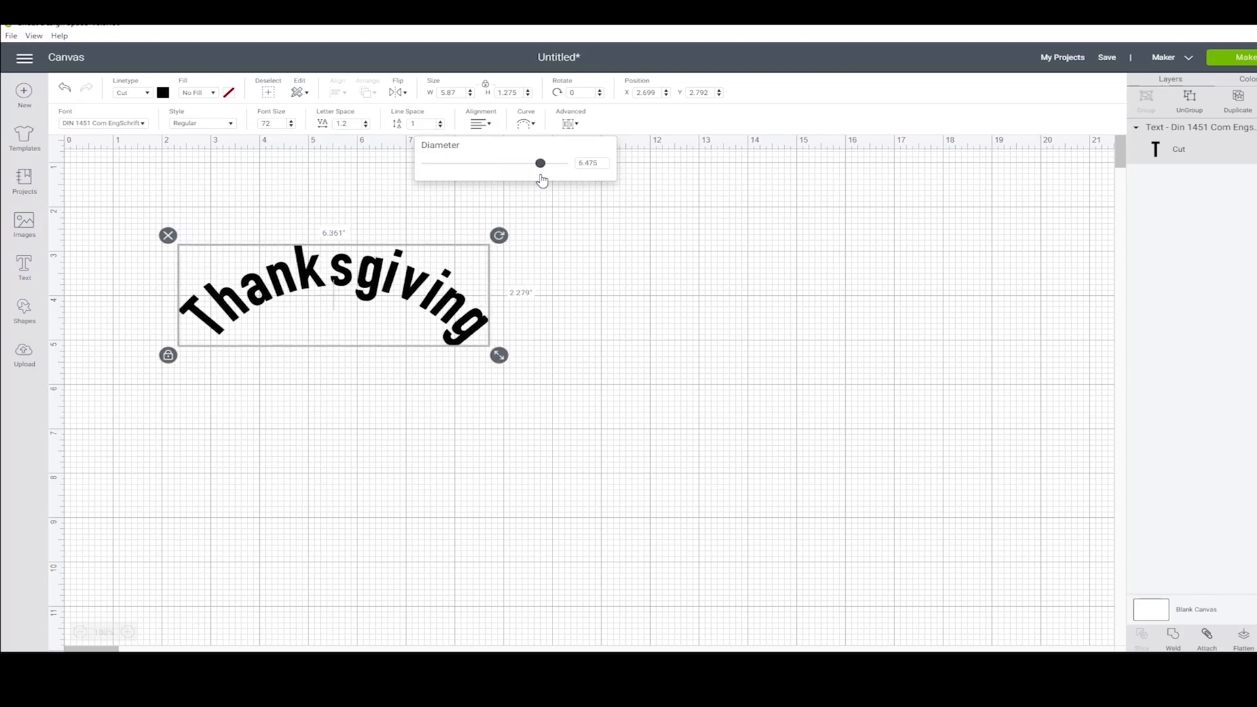
{"action": "left_click_drag", "start_coordinate": [539, 163], "coordinate": [472, 163]}
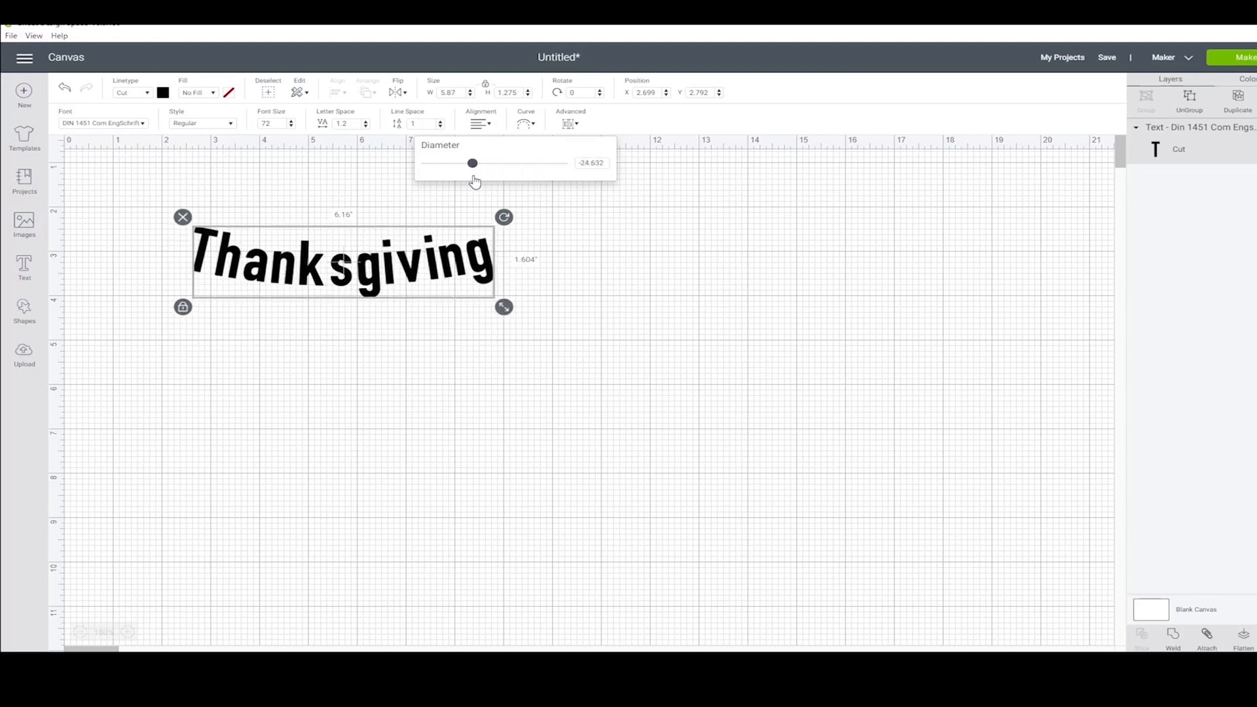
{"action": "left_click_drag", "start_coordinate": [471, 164], "coordinate": [450, 163]}
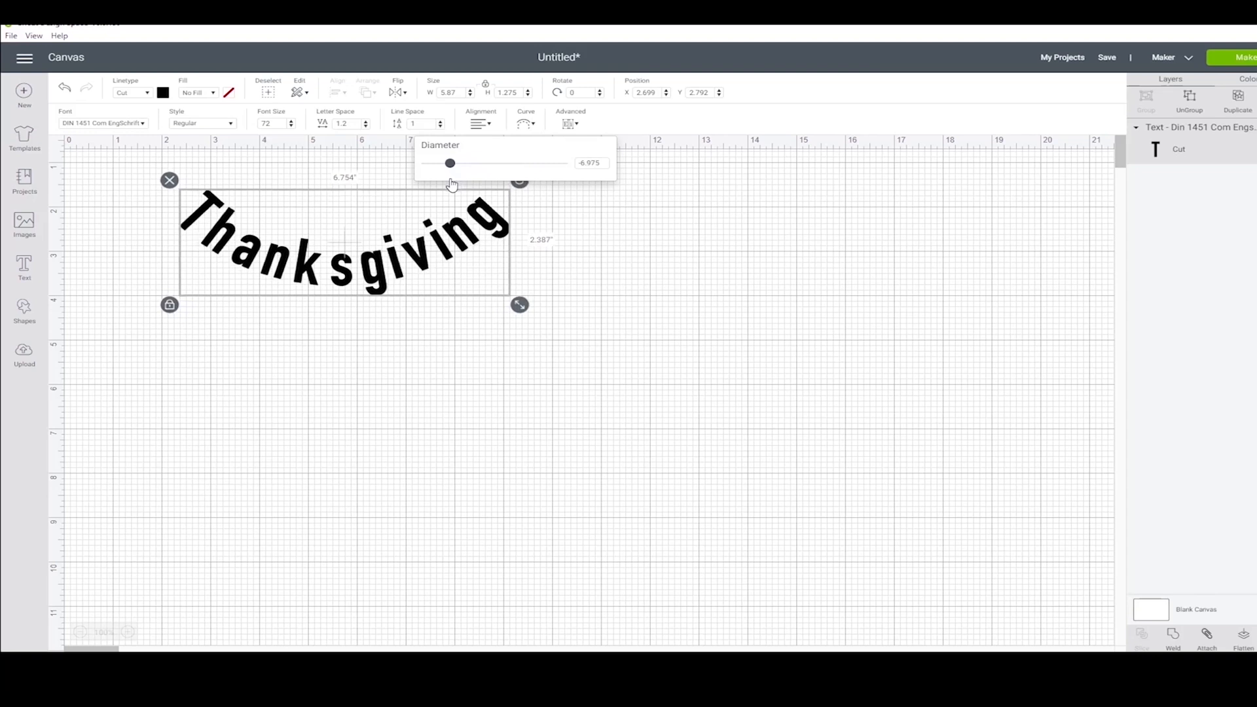
{"action": "left_click_drag", "start_coordinate": [345, 244], "coordinate": [336, 308]}
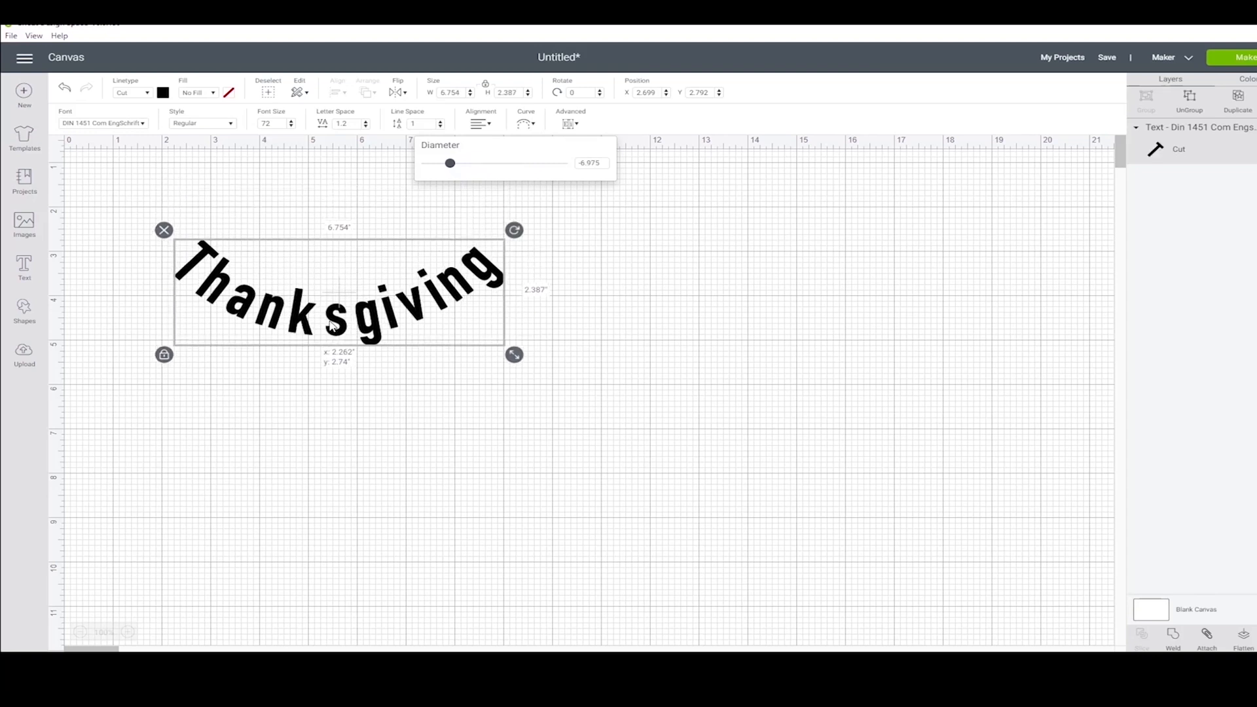
{"action": "left_click", "coordinate": [114, 158]}
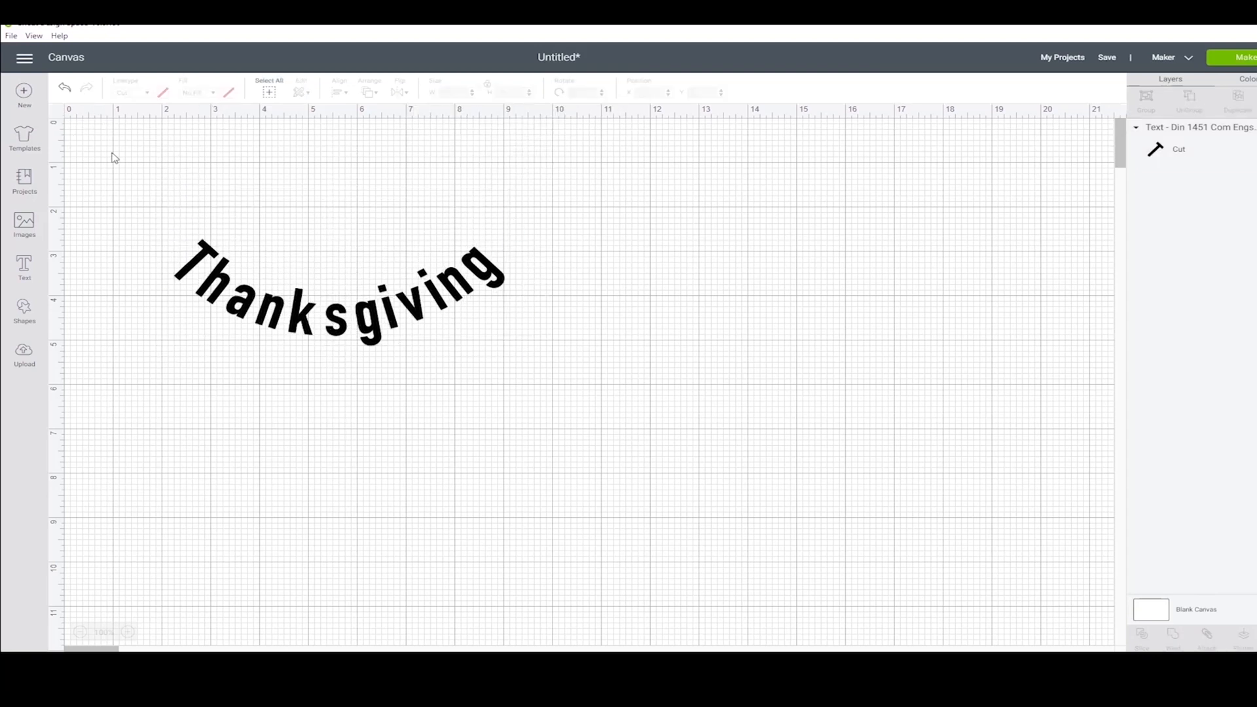
- Add 'Happy' text centred above the curved Thanksgiving, then zoom in on the lettering
{"action": "left_click", "coordinate": [24, 267]}
{"action": "type", "text": "Ha"}
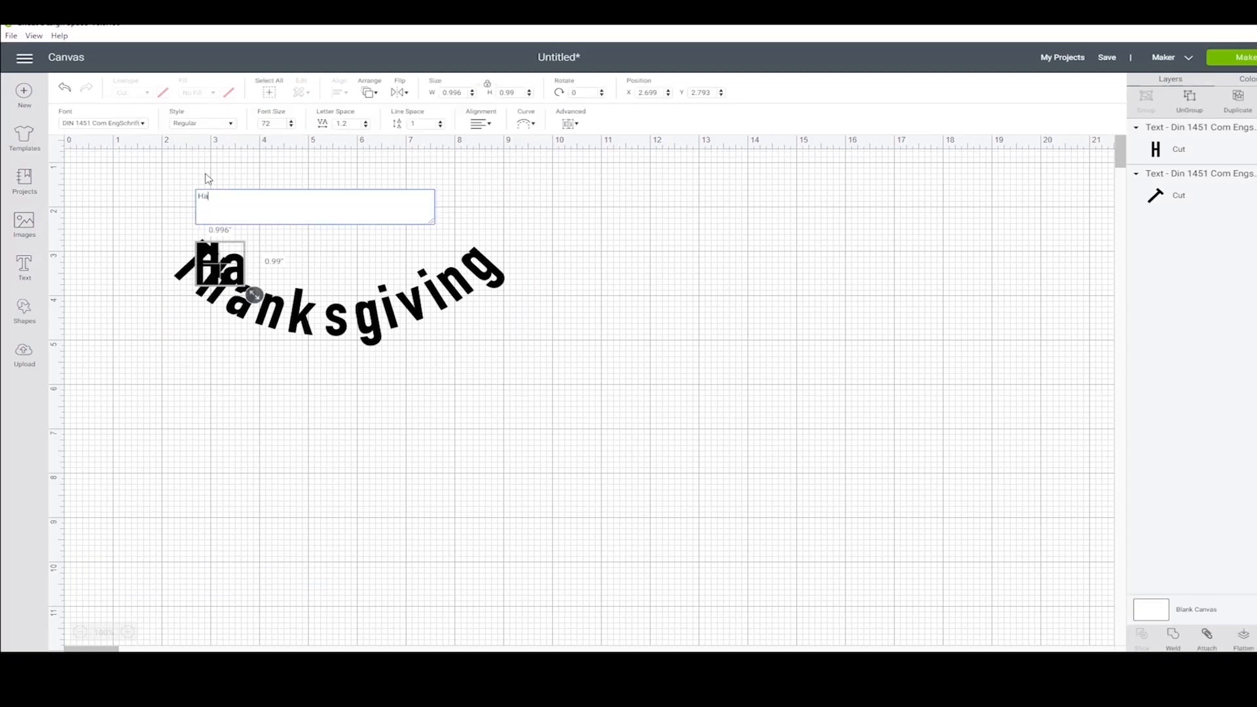
{"action": "type", "text": "ppy"}
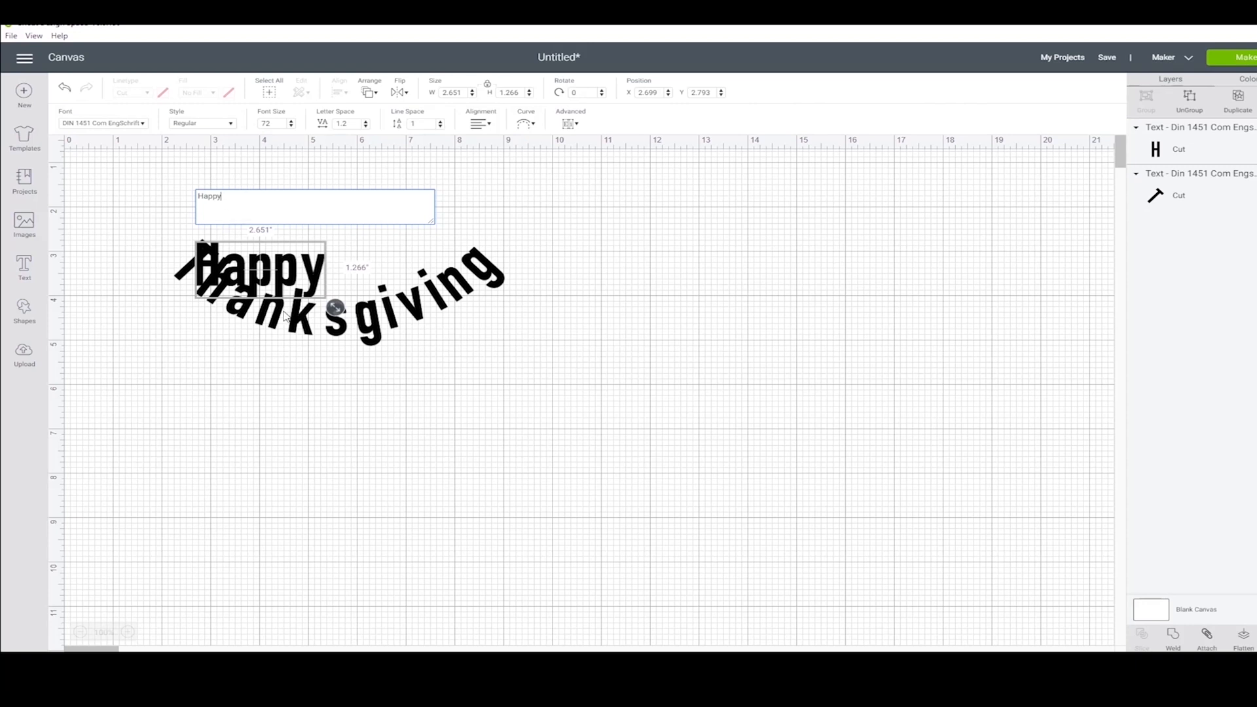
{"action": "left_click", "coordinate": [334, 249]}
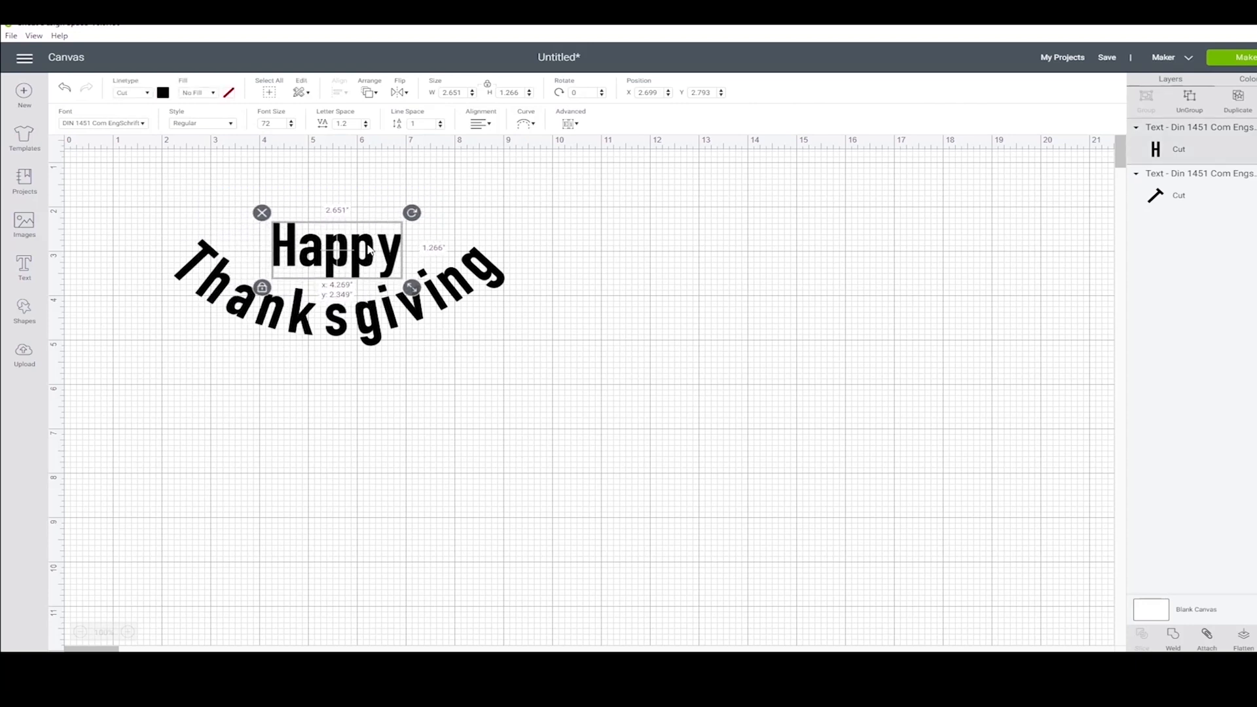
{"action": "left_click", "coordinate": [372, 374]}
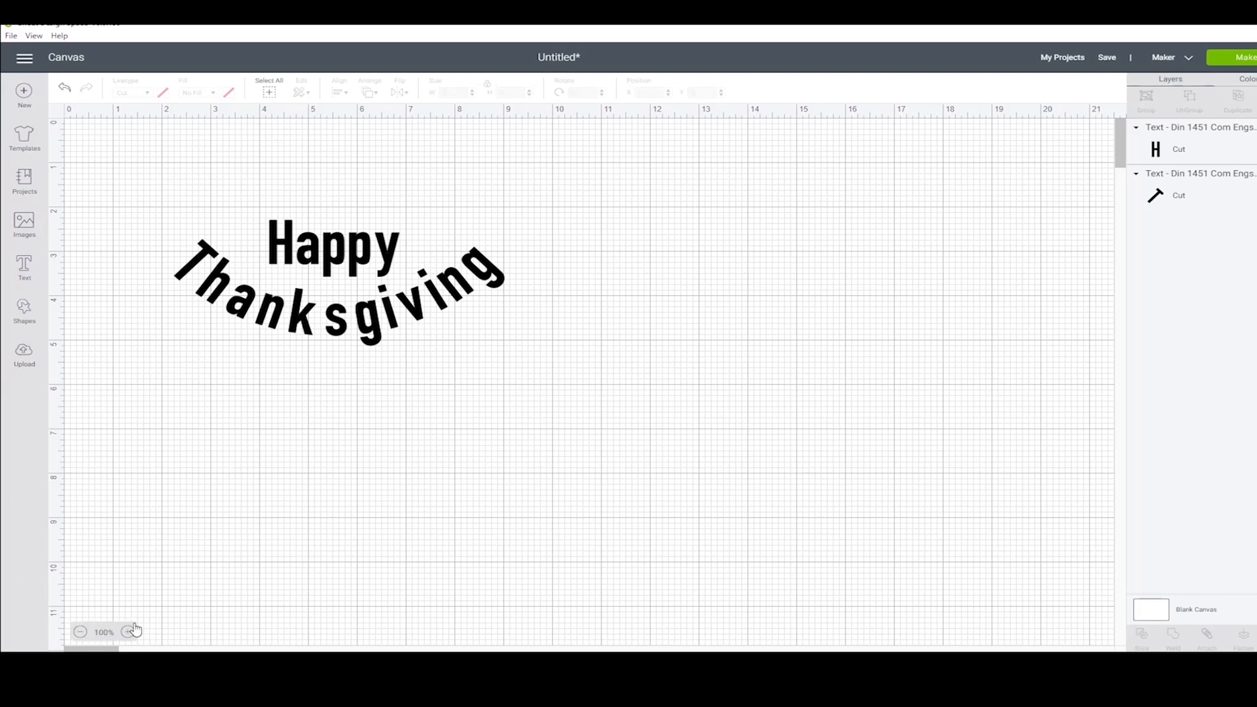
{"action": "left_click", "coordinate": [128, 632]}
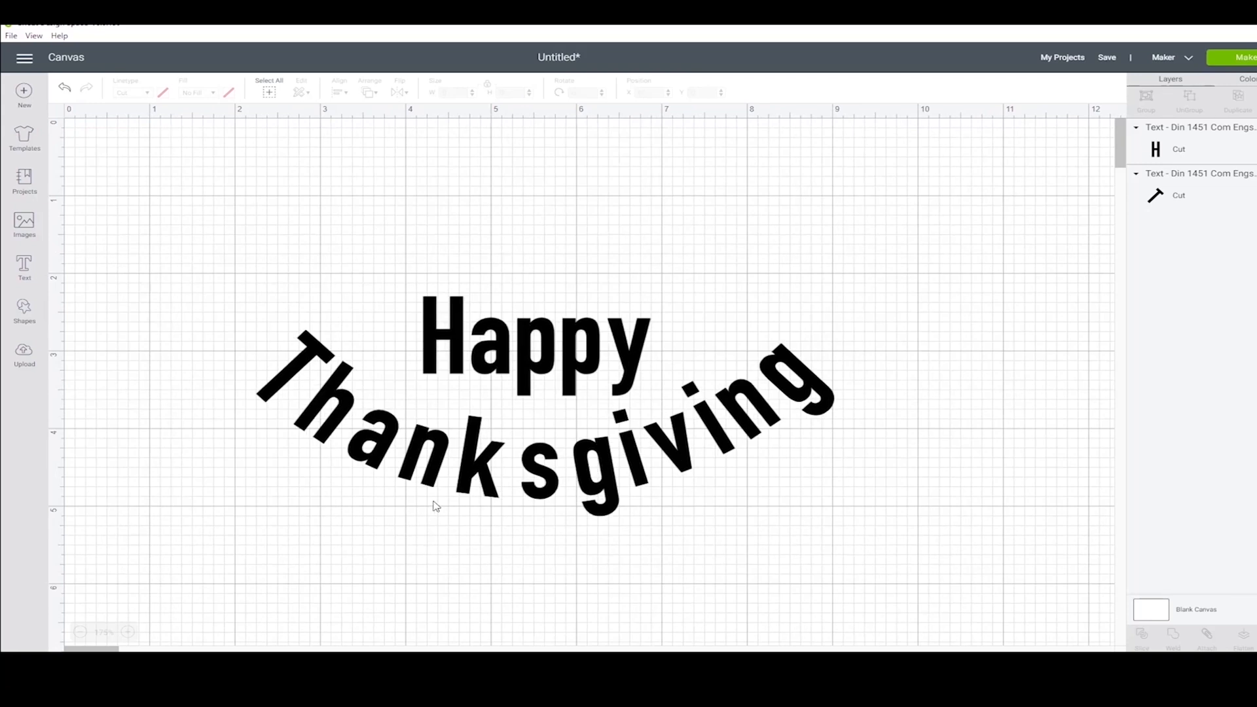
{"action": "mouse_move", "coordinate": [426, 485]}
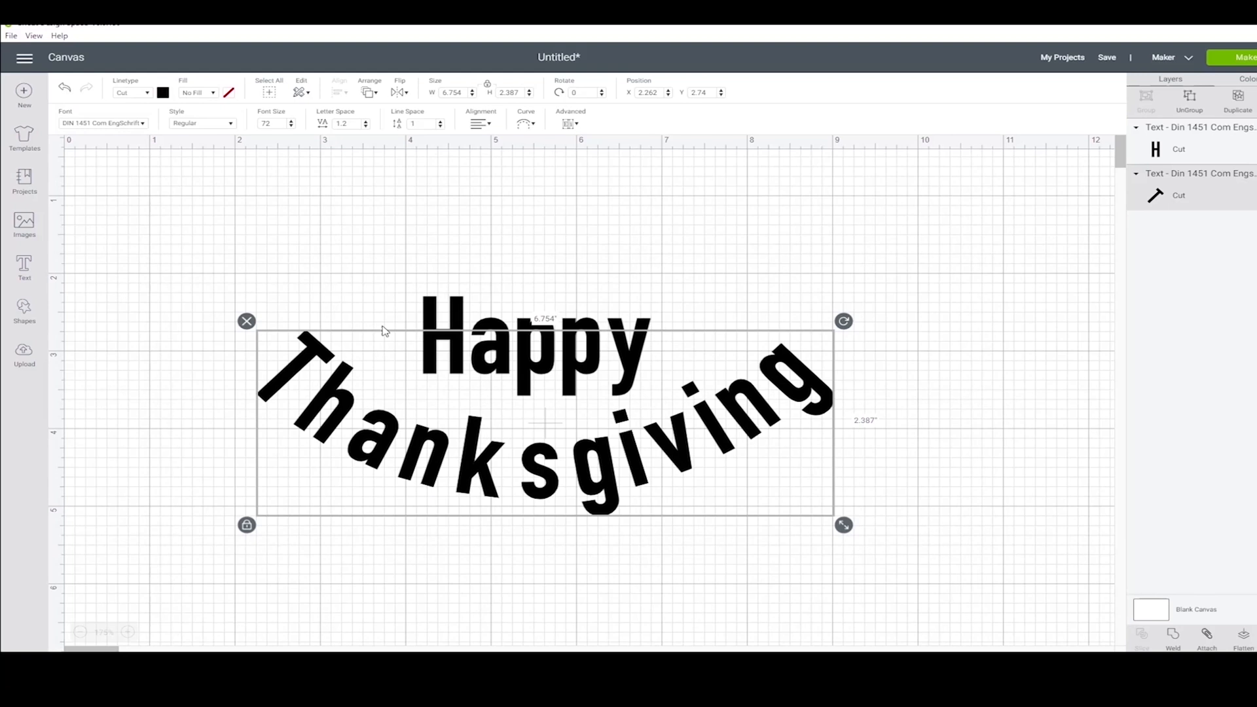
- Ungroup Thanksgiving to letters, move the first and last letter groups closer, then select Happy
{"action": "left_click", "coordinate": [571, 123]}
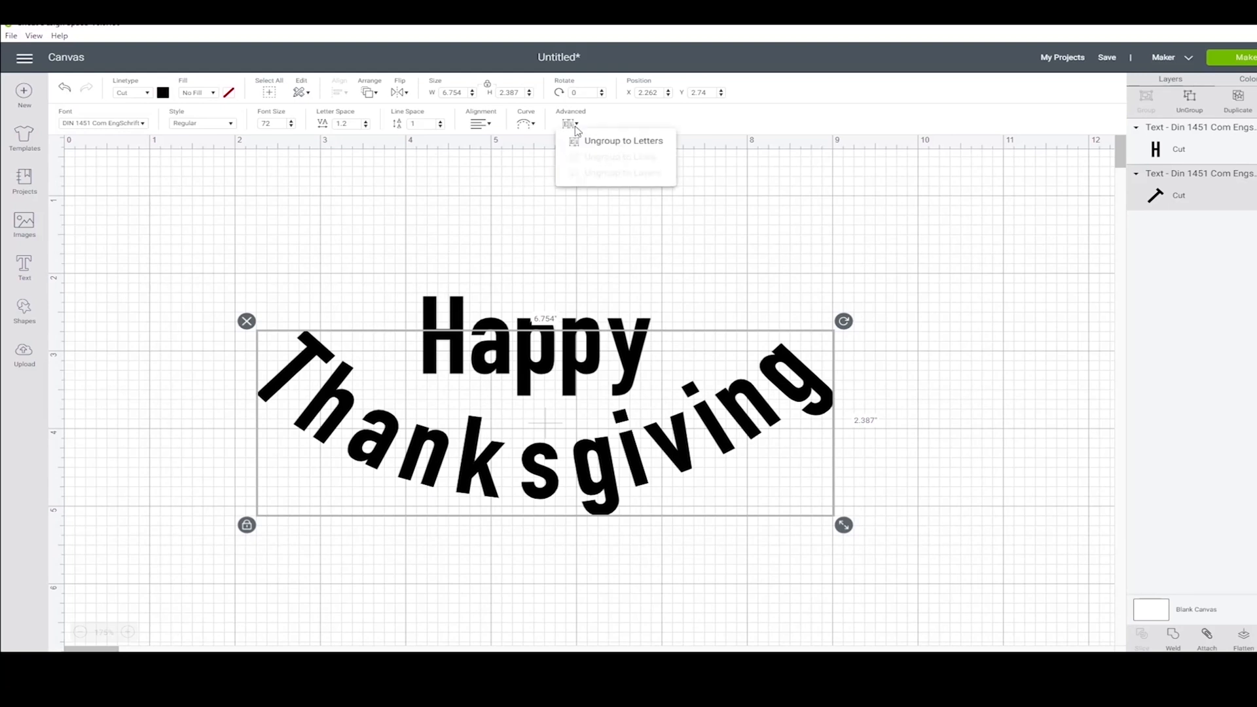
{"action": "left_click", "coordinate": [623, 140]}
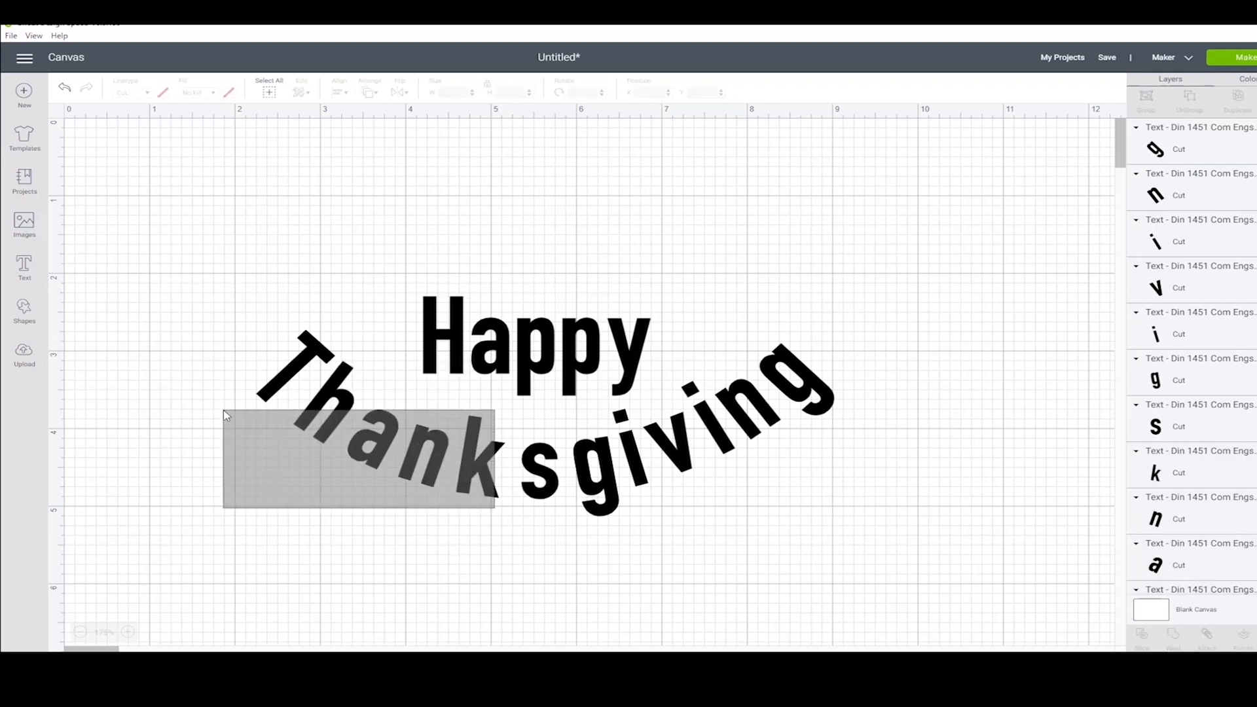
{"action": "left_click", "coordinate": [361, 449]}
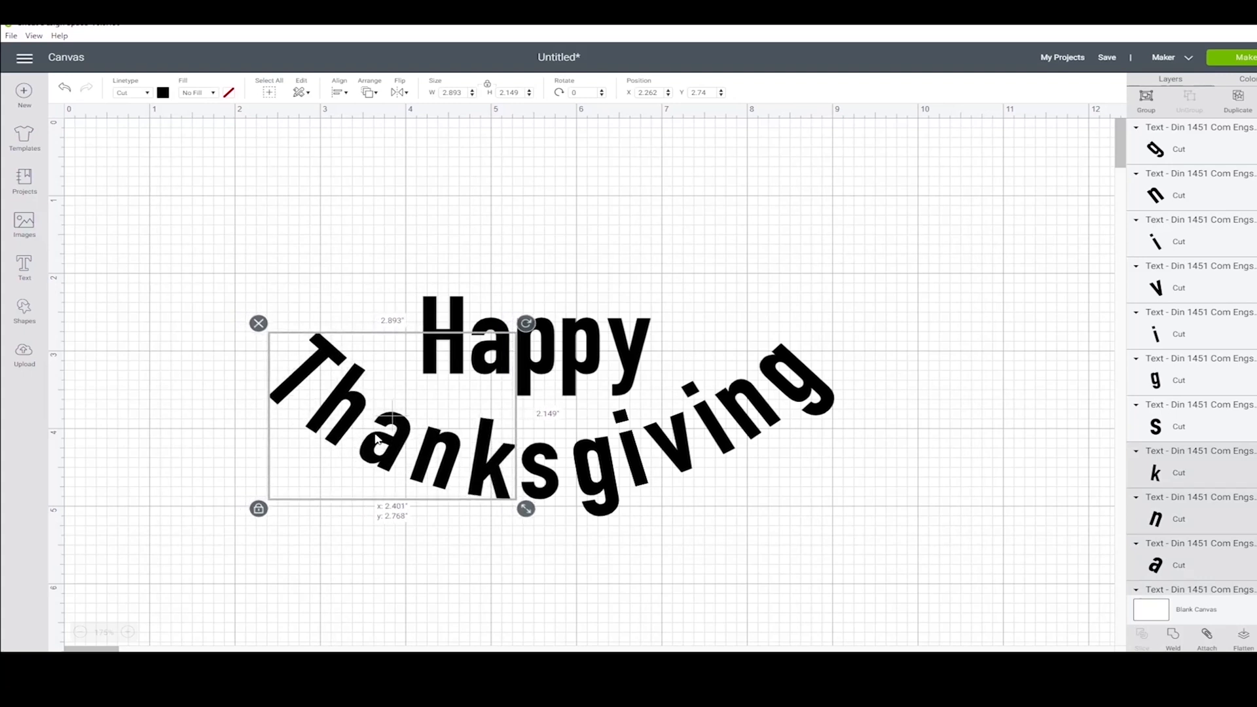
{"action": "left_click", "coordinate": [774, 574]}
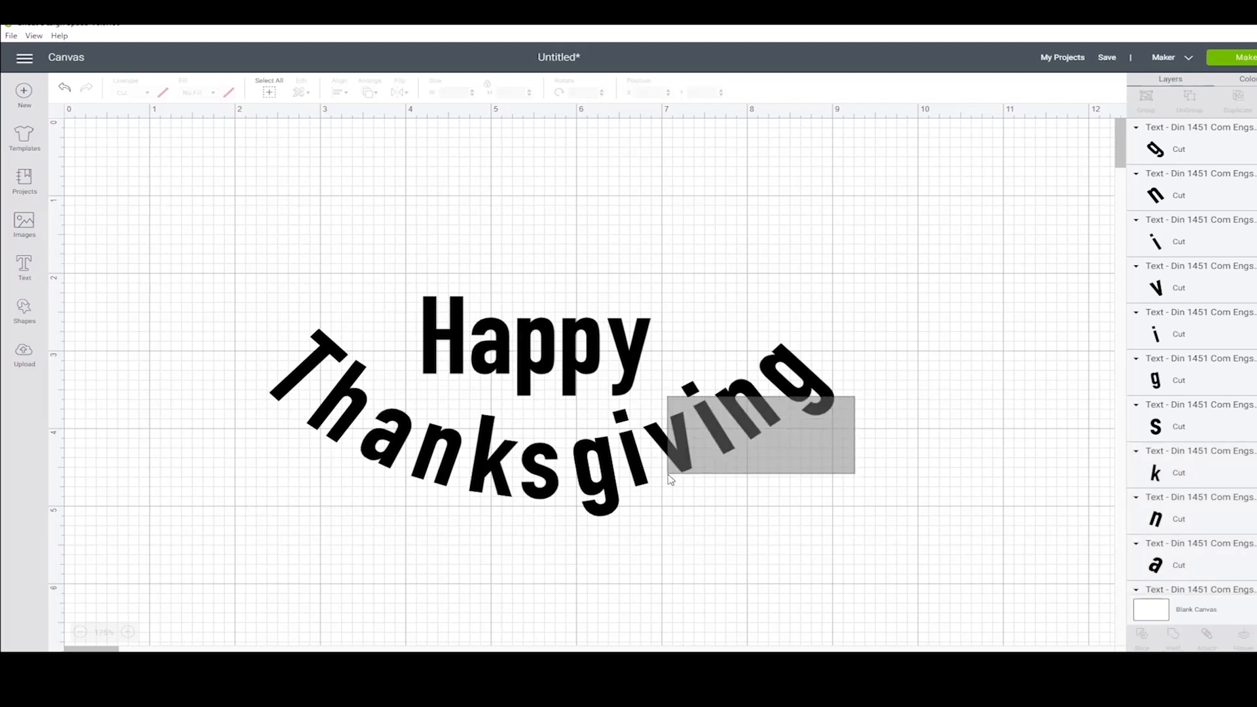
{"action": "left_click", "coordinate": [722, 433]}
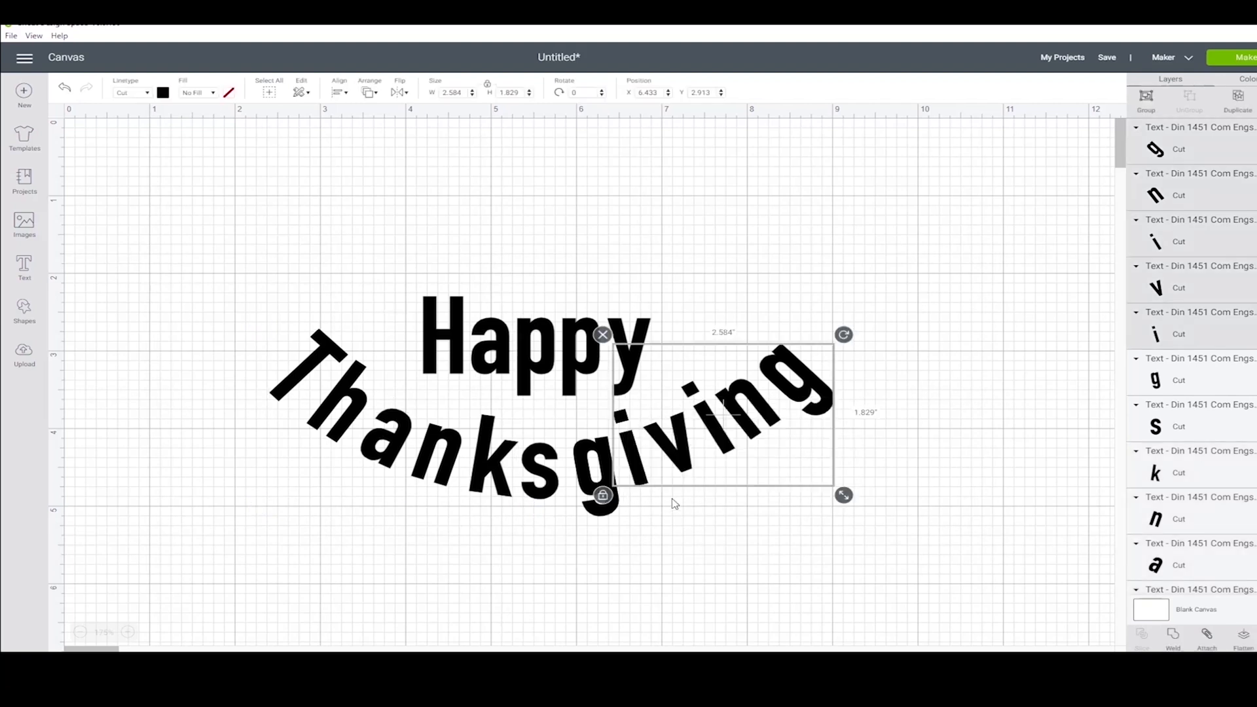
{"action": "left_click", "coordinate": [533, 349]}
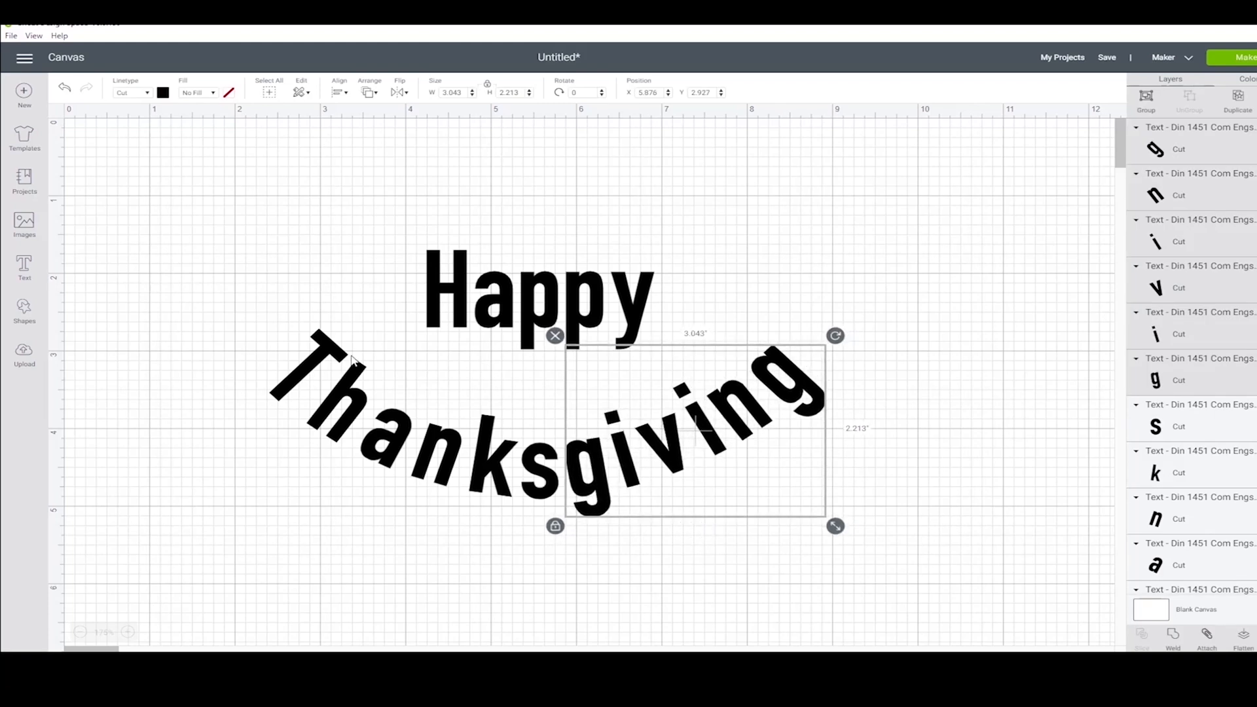
{"action": "left_click", "coordinate": [537, 301]}
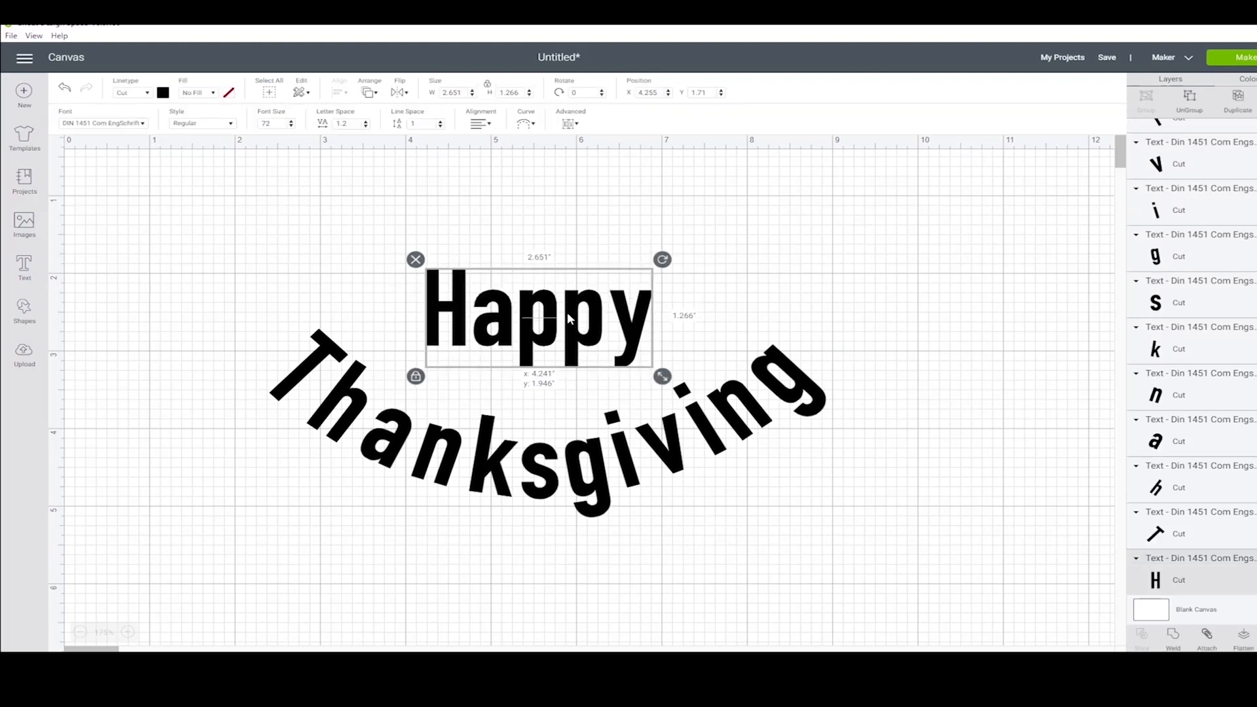
{"action": "left_click", "coordinate": [796, 424]}
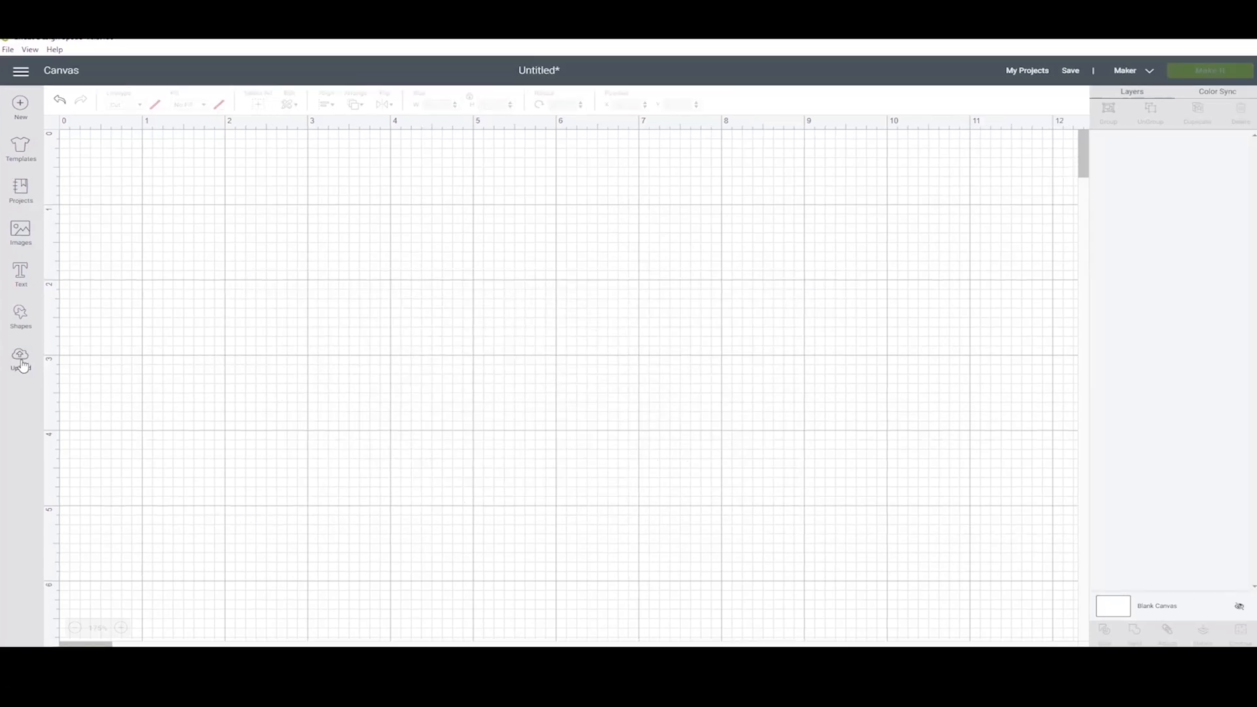
- Add a square shape to the canvas
{"action": "left_click", "coordinate": [20, 317]}
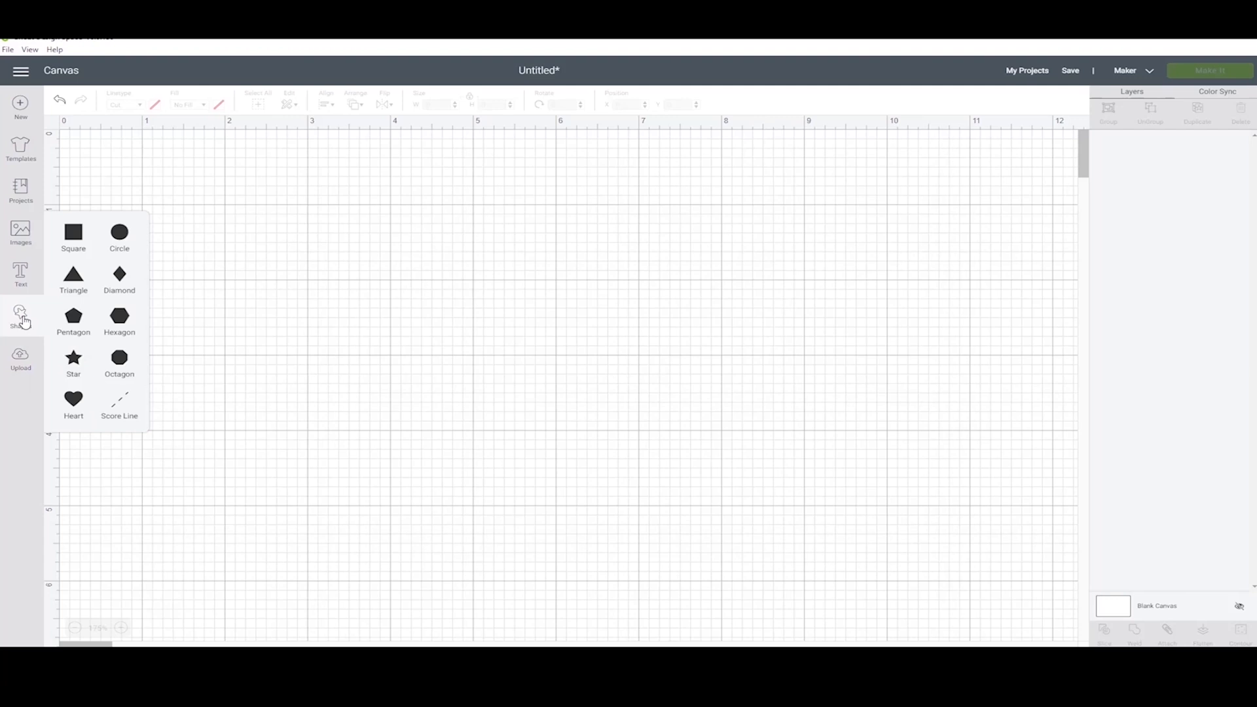
{"action": "left_click", "coordinate": [72, 232]}
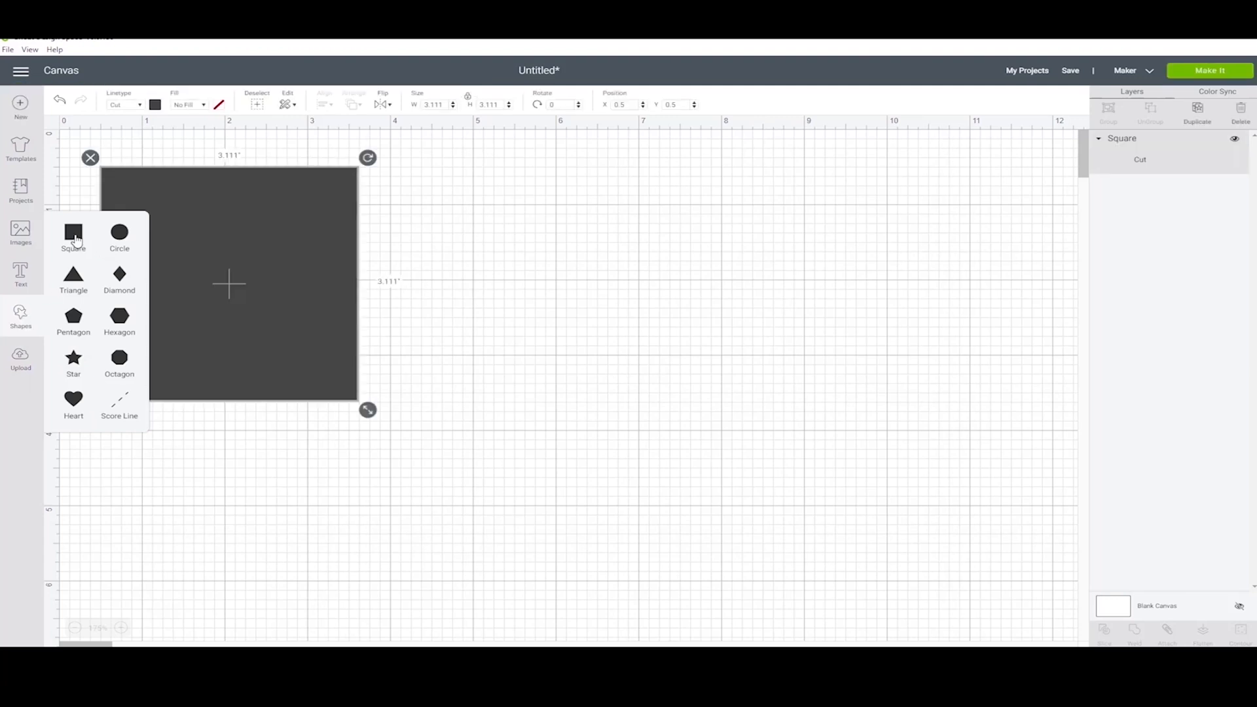
{"action": "left_click", "coordinate": [72, 232]}
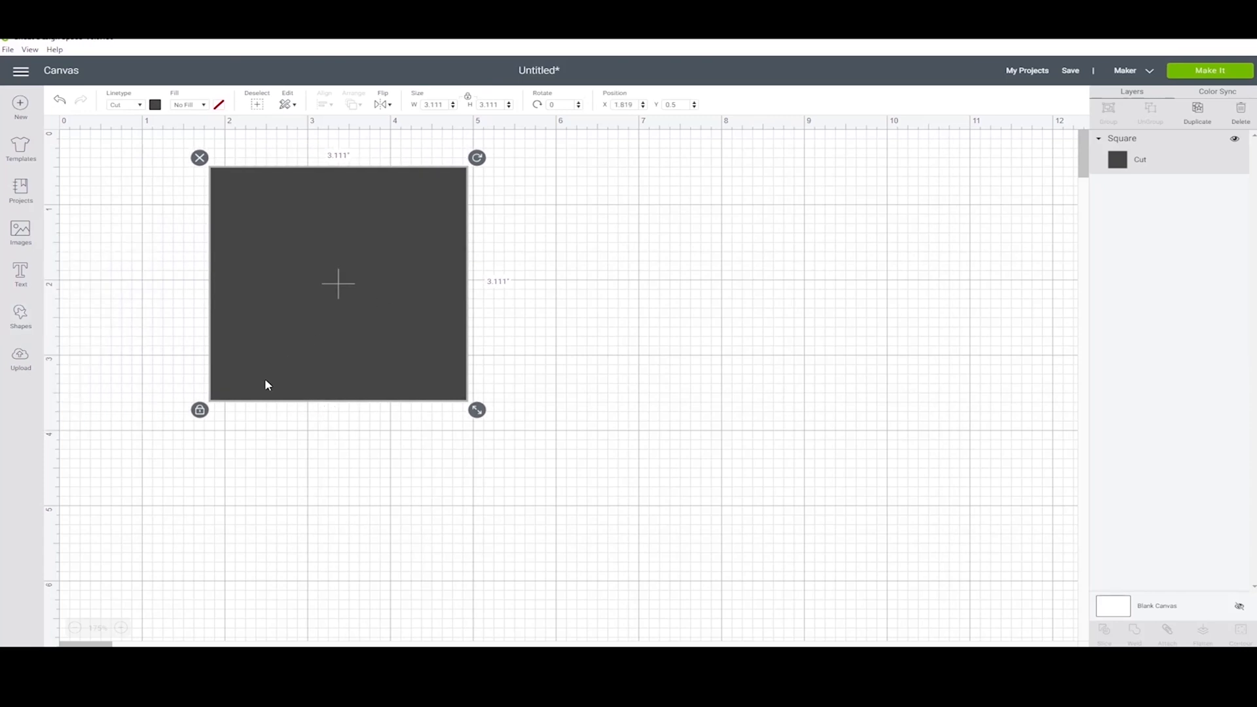
- Add a score line across the square, then reselect the square
{"action": "left_click", "coordinate": [20, 317]}
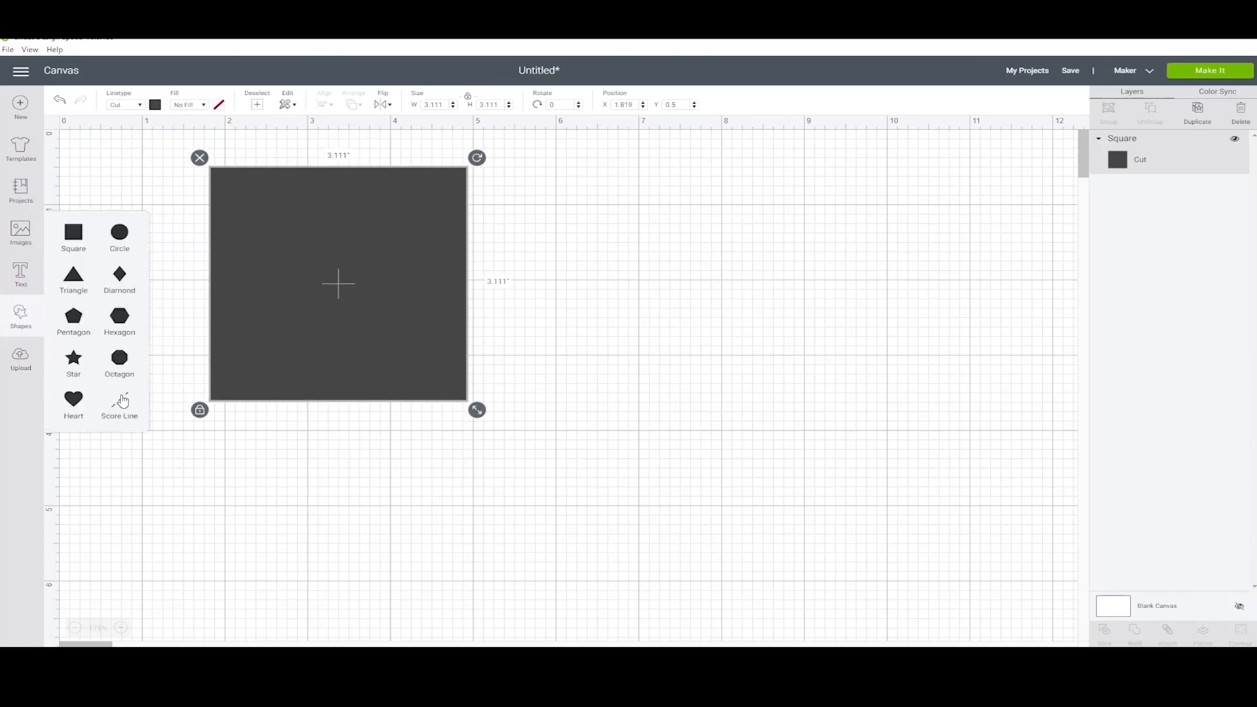
{"action": "left_click", "coordinate": [119, 401]}
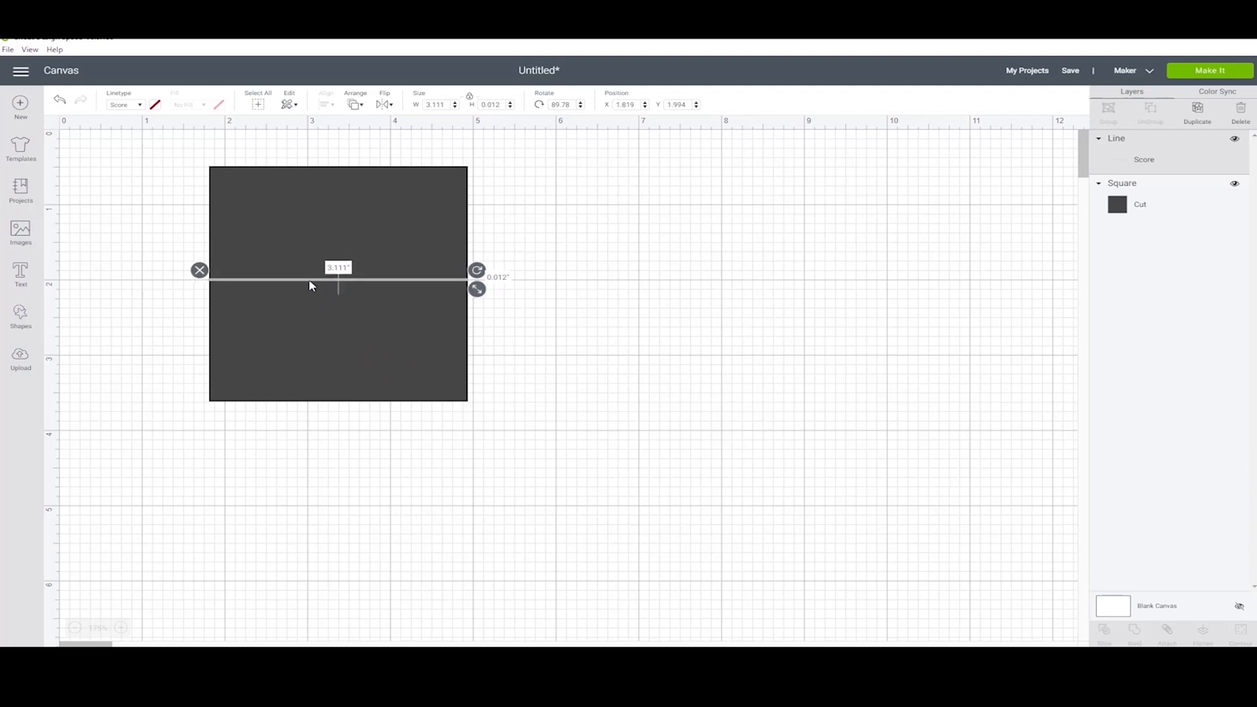
{"action": "left_click", "coordinate": [491, 311]}
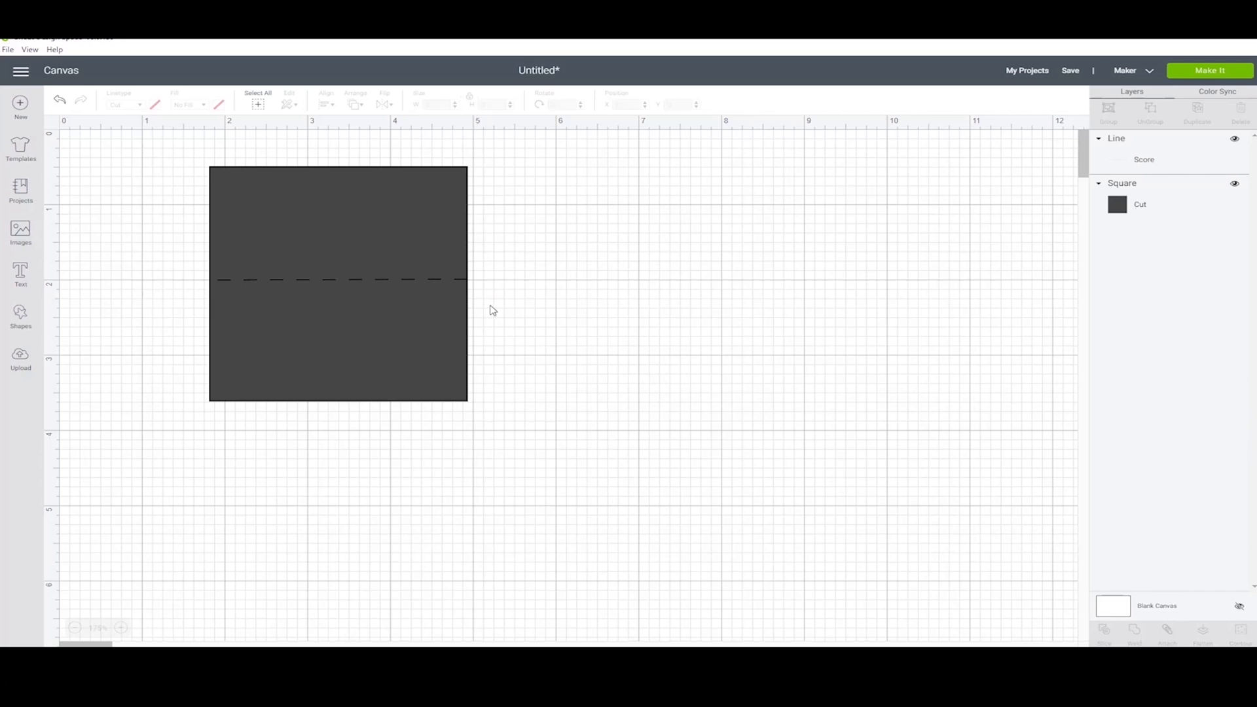
{"action": "left_click", "coordinate": [337, 281]}
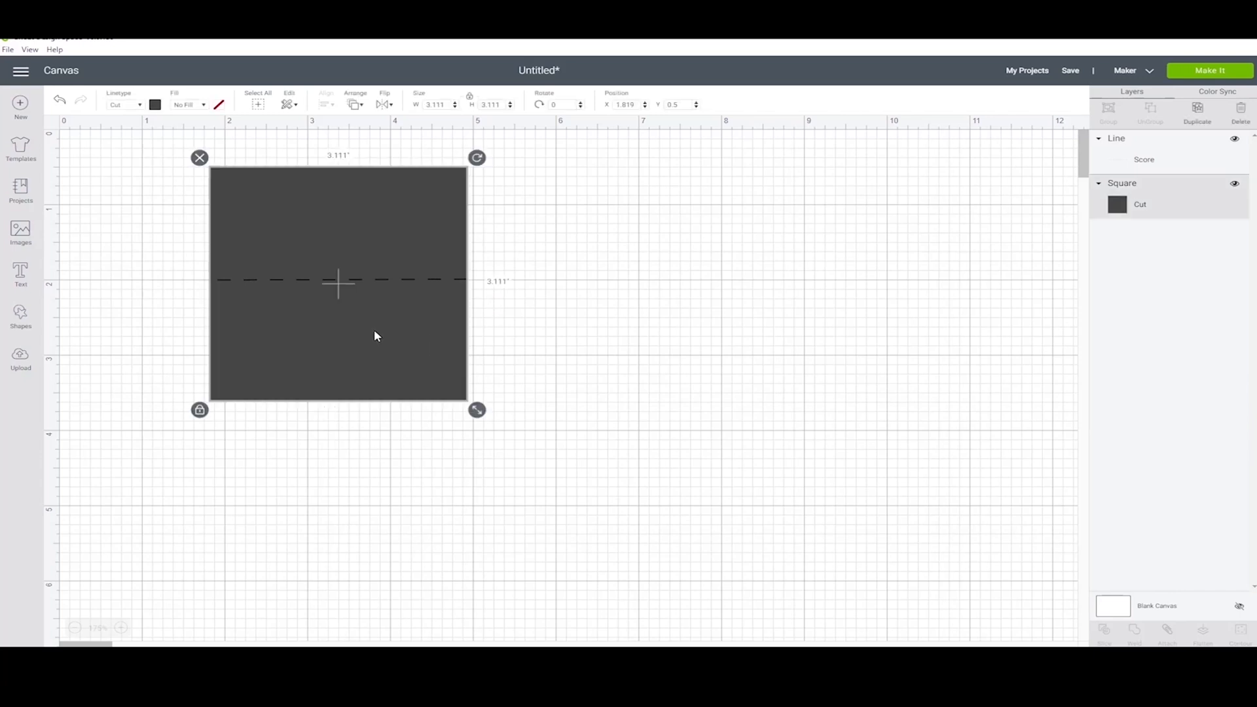
{"action": "mouse_move", "coordinate": [200, 411]}
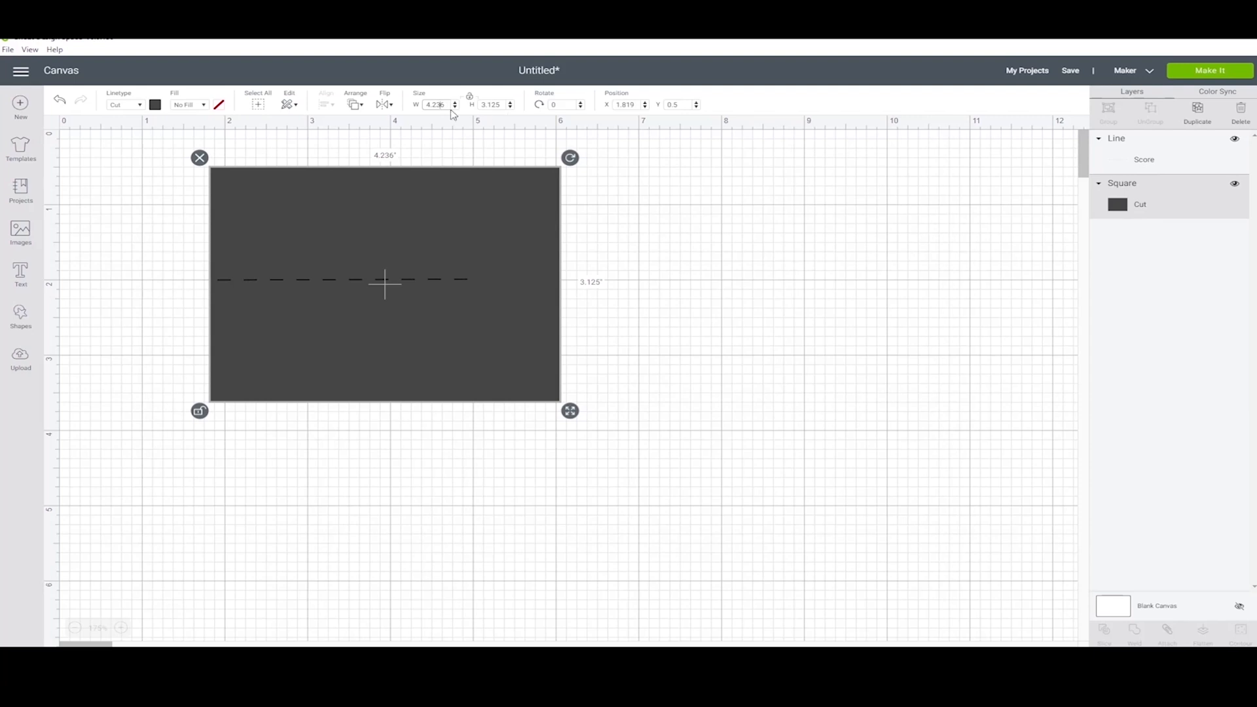
- Set the card width to 4 and recentre the score line across it
{"action": "triple_click", "coordinate": [435, 104]}
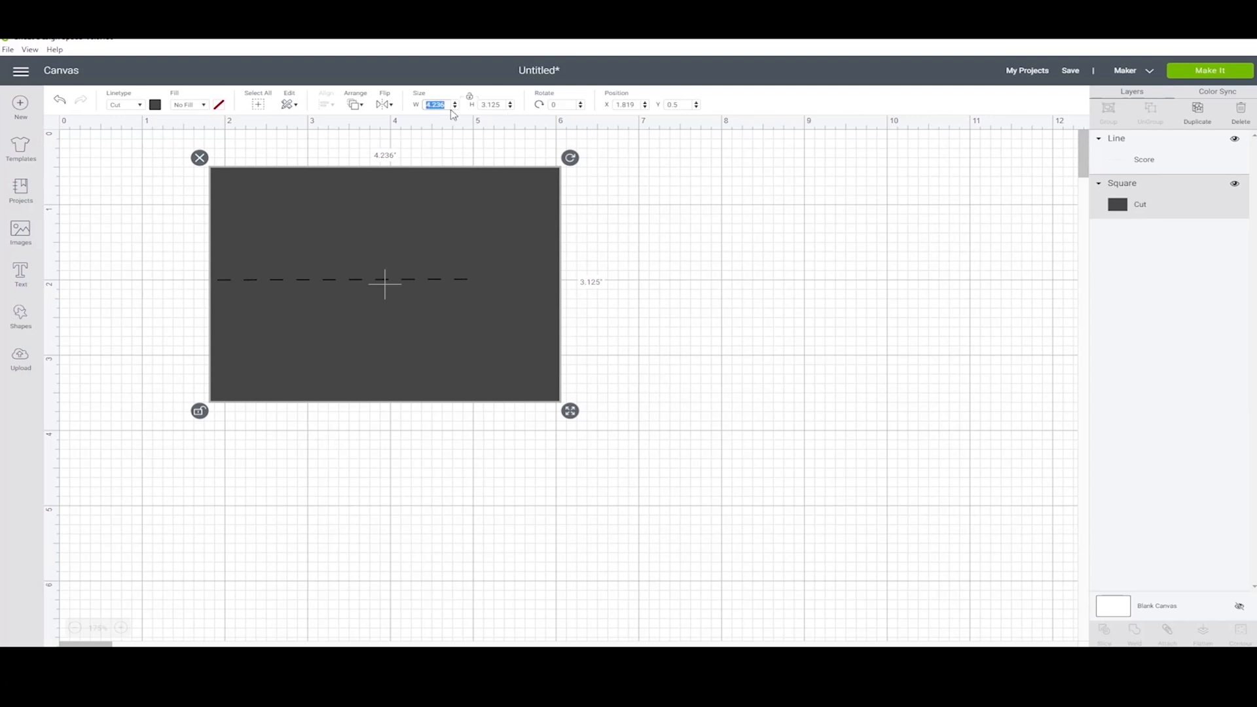
{"action": "type", "text": "4"}
{"action": "left_click", "coordinate": [492, 104]}
{"action": "type", "text": "6"}
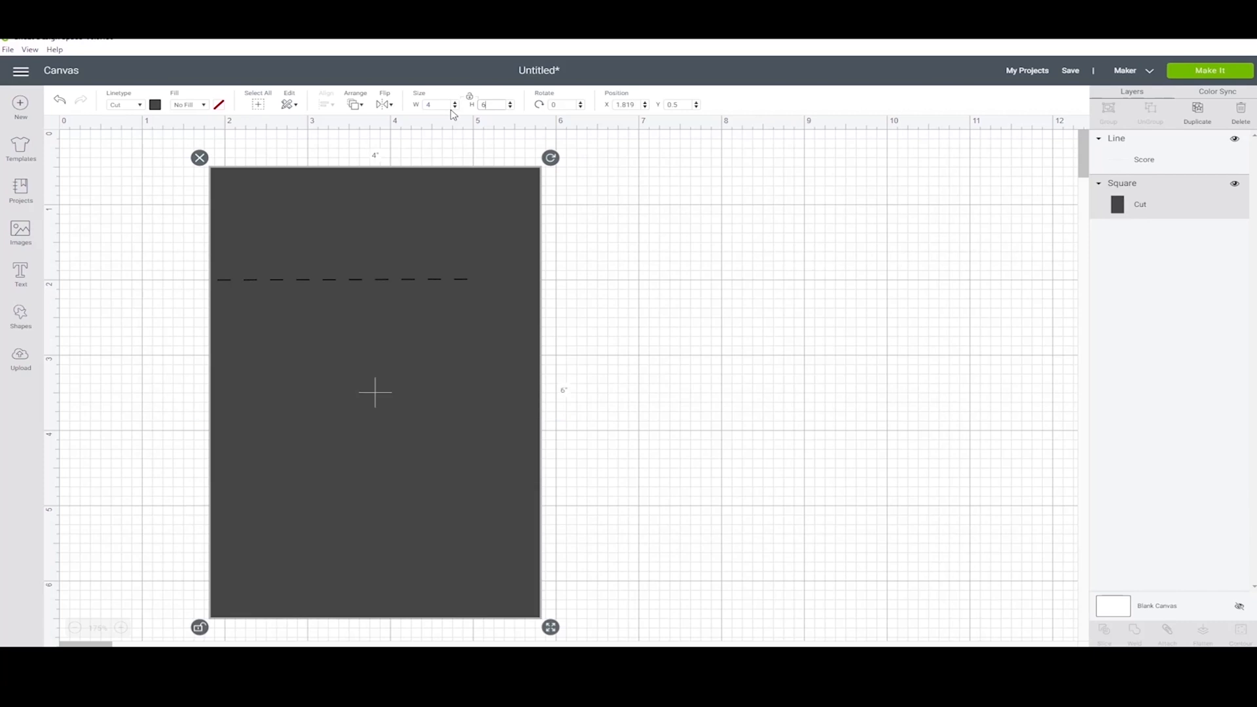
{"action": "left_click", "coordinate": [346, 279]}
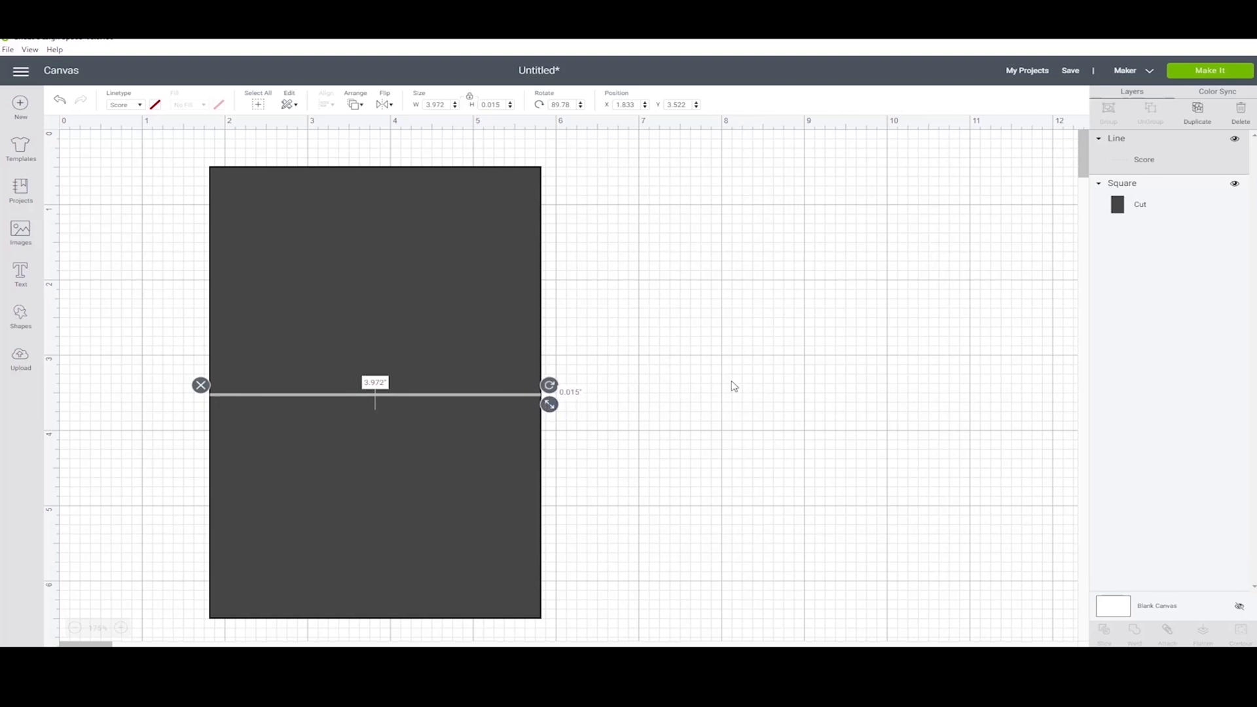
{"action": "left_click", "coordinate": [220, 308]}
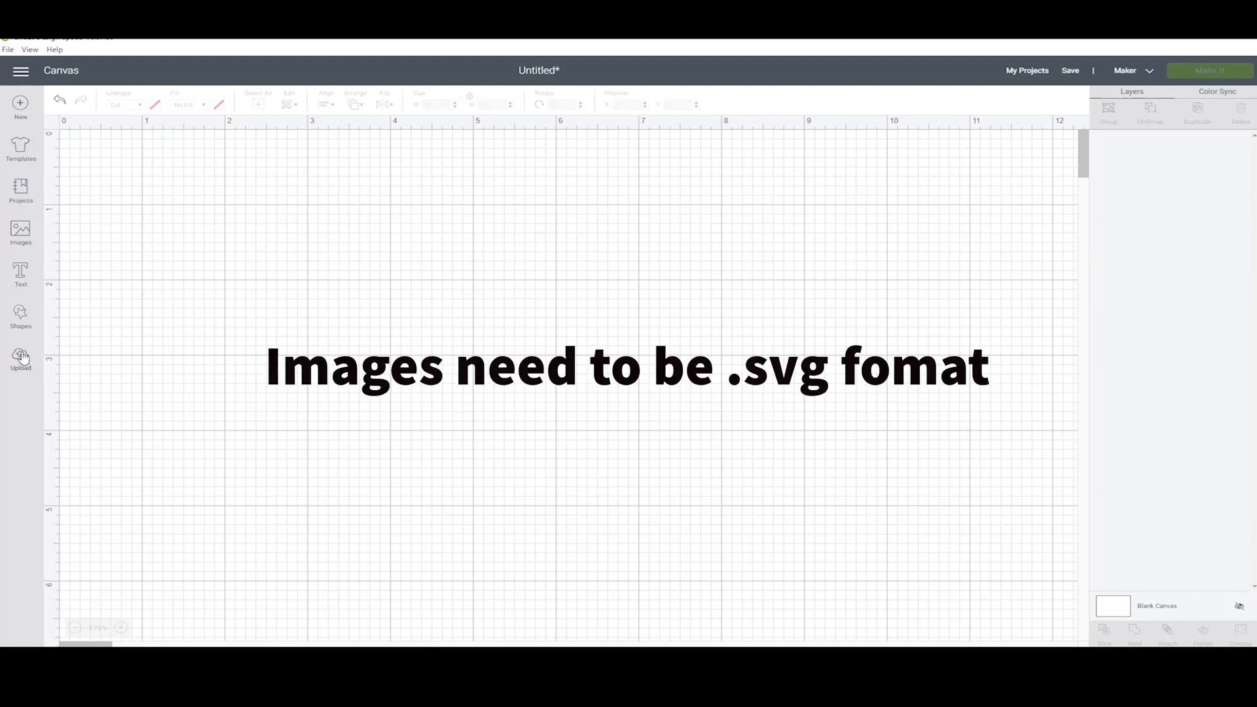
- Upload the sleigh card SVG despite the text warning and save it as 'christmas-sleigh-card'
{"action": "left_click", "coordinate": [20, 358]}
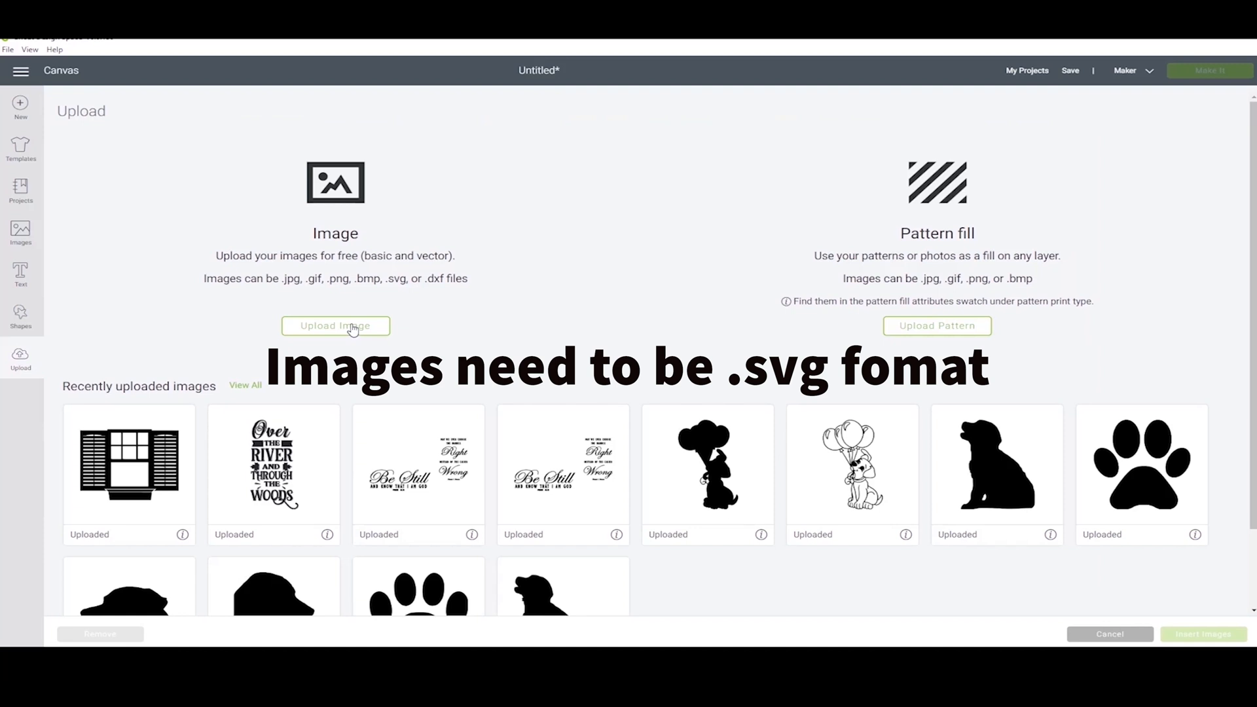
{"action": "left_click", "coordinate": [335, 325]}
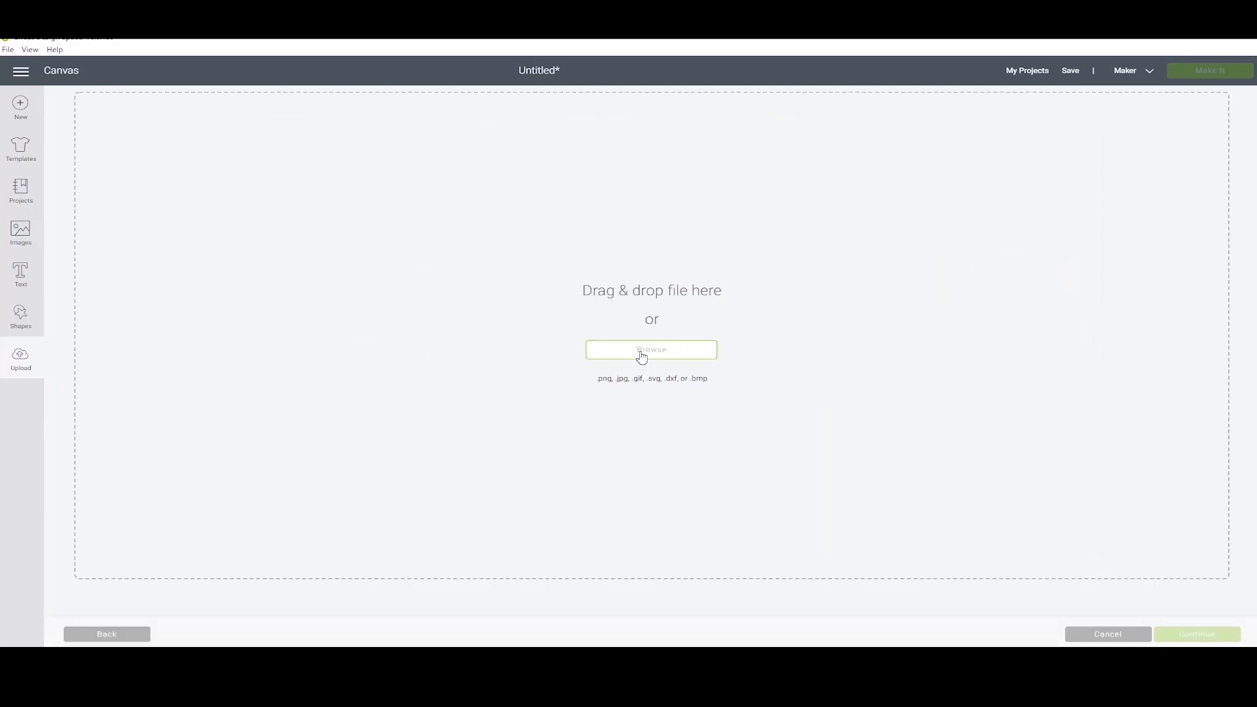
{"action": "mouse_move", "coordinate": [166, 160]}
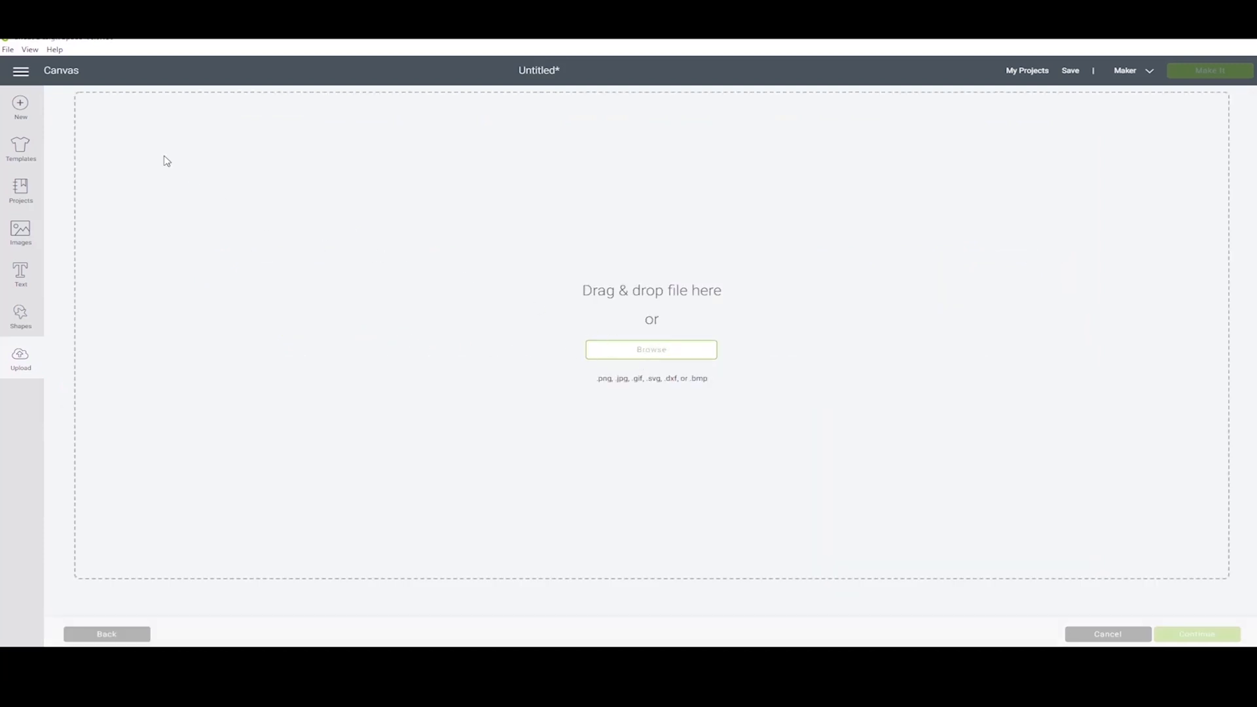
{"action": "mouse_move", "coordinate": [93, 203]}
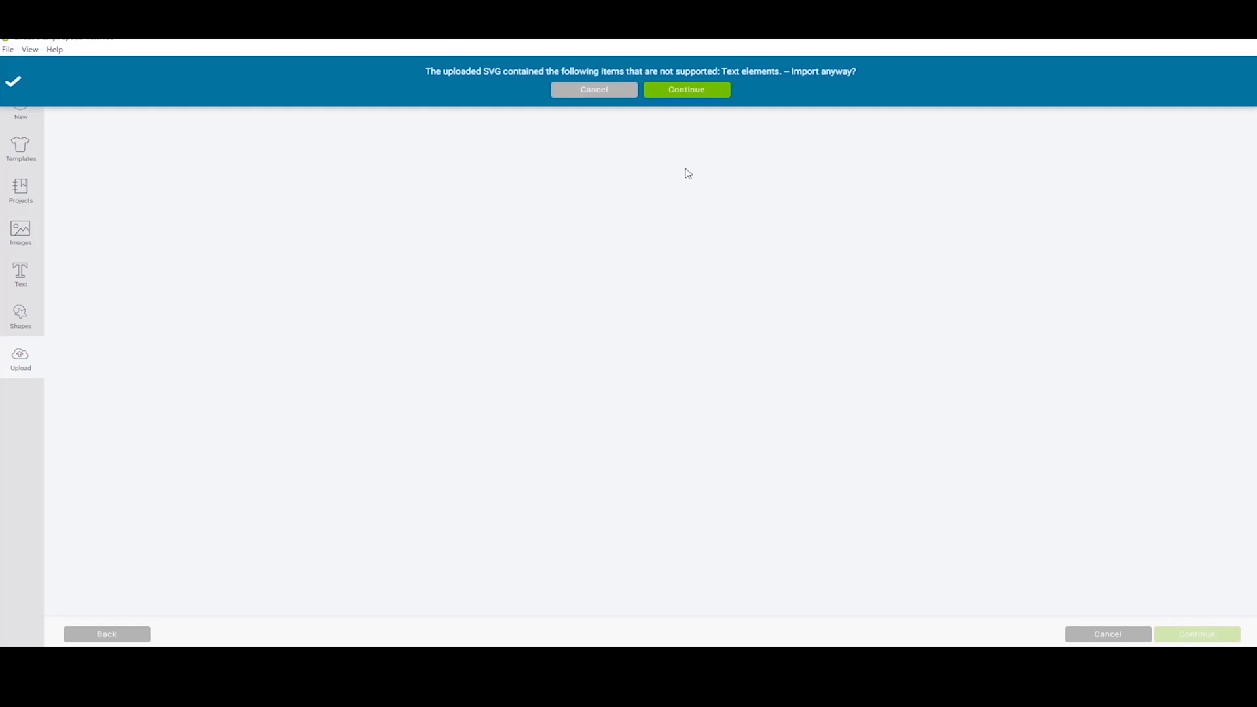
{"action": "left_click", "coordinate": [686, 90]}
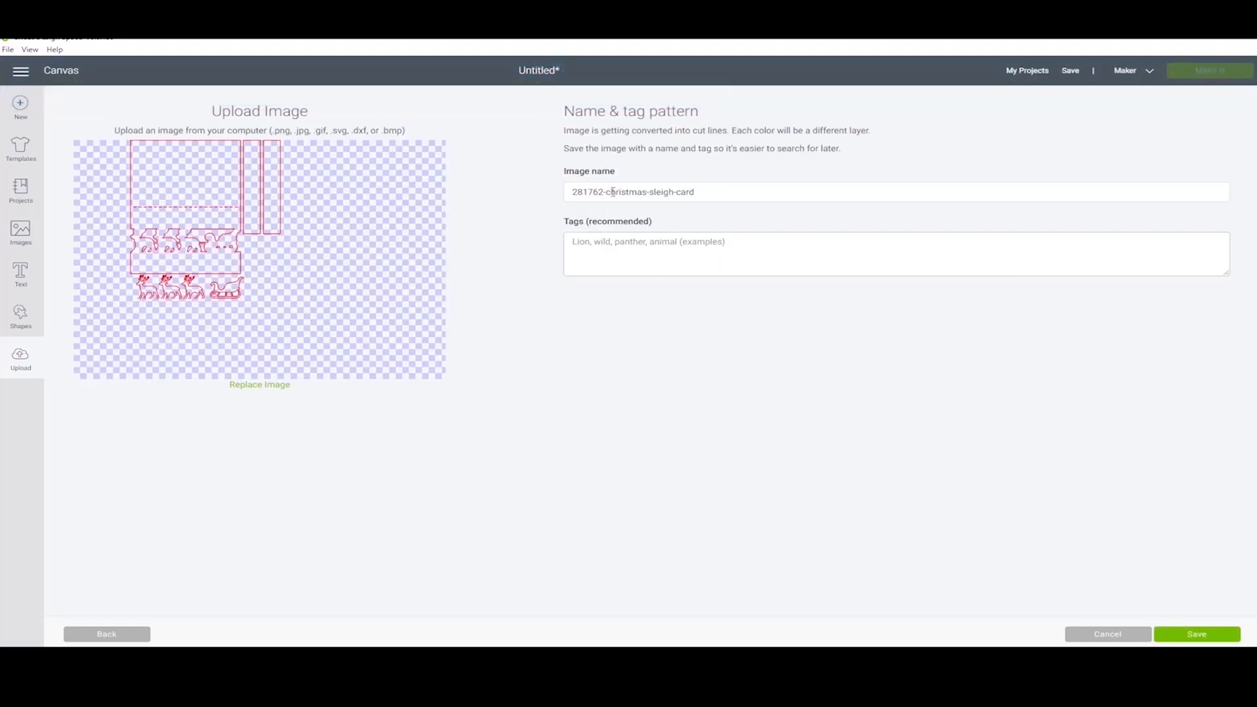
{"action": "type", "text": "christmas-sleigh-card"}
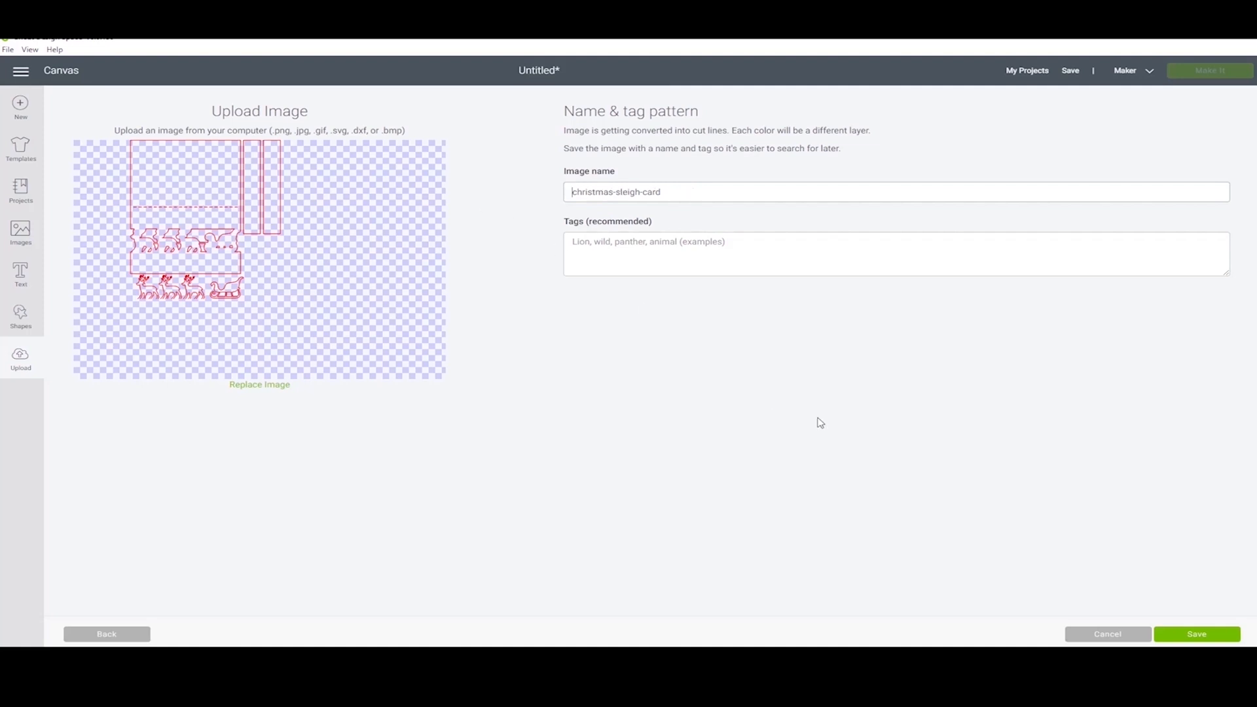
{"action": "left_click", "coordinate": [1197, 633]}
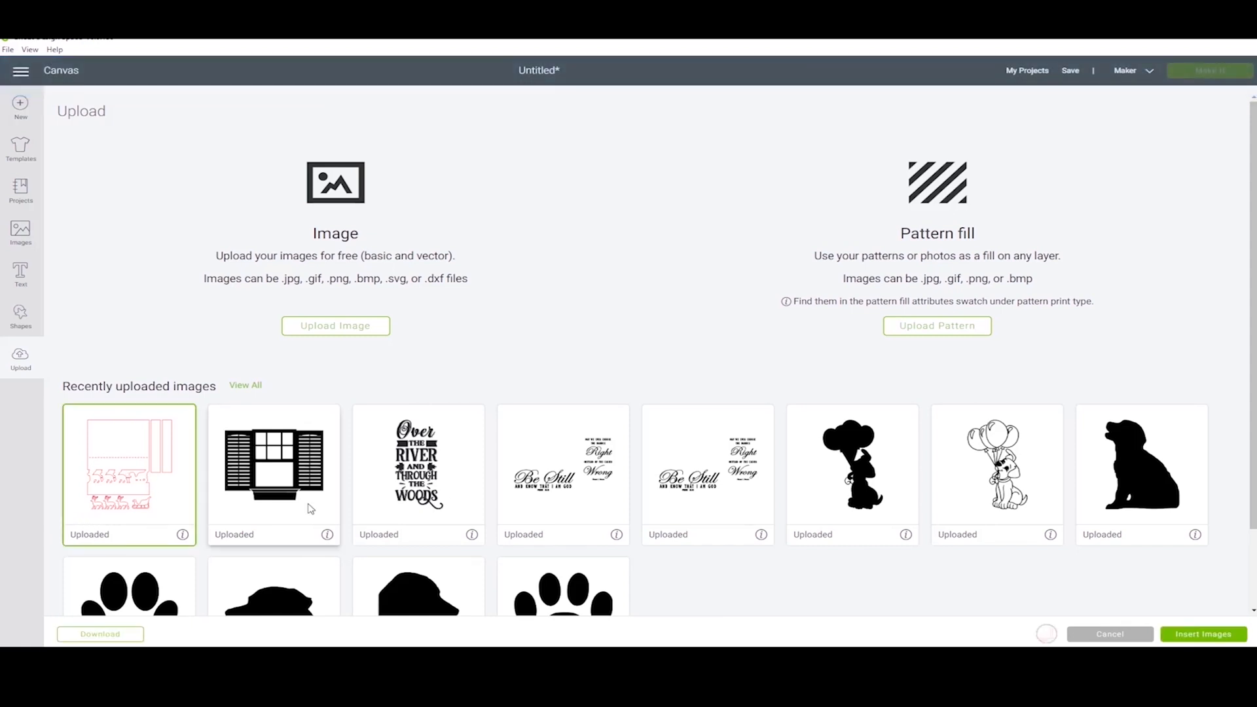
- Insert the christmas-sleigh-card image onto the canvas and deselect it
{"action": "left_click", "coordinate": [1203, 634]}
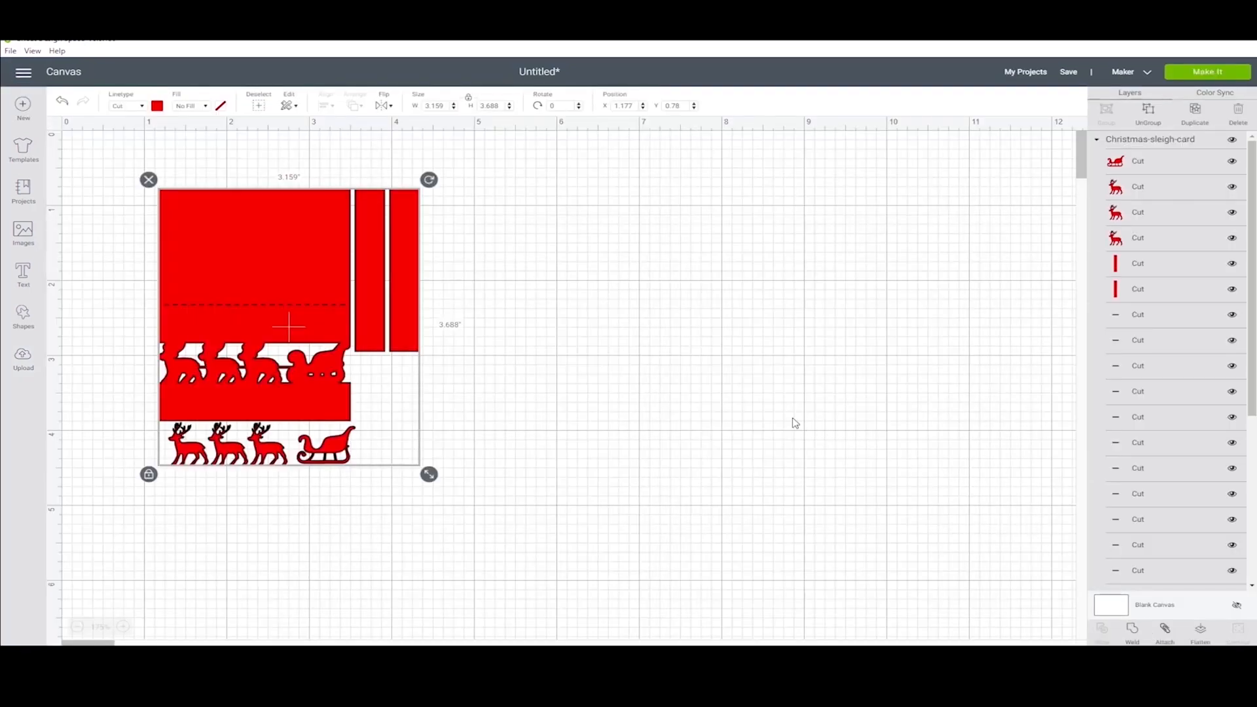
{"action": "left_click", "coordinate": [775, 424]}
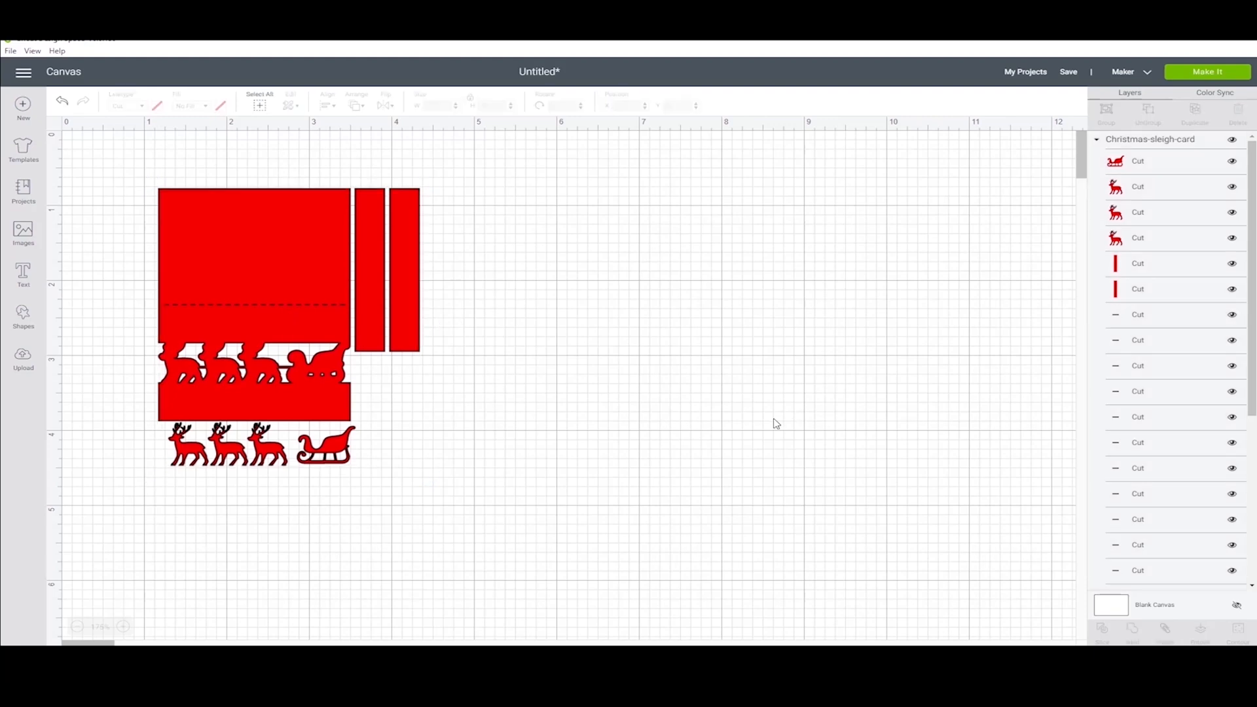